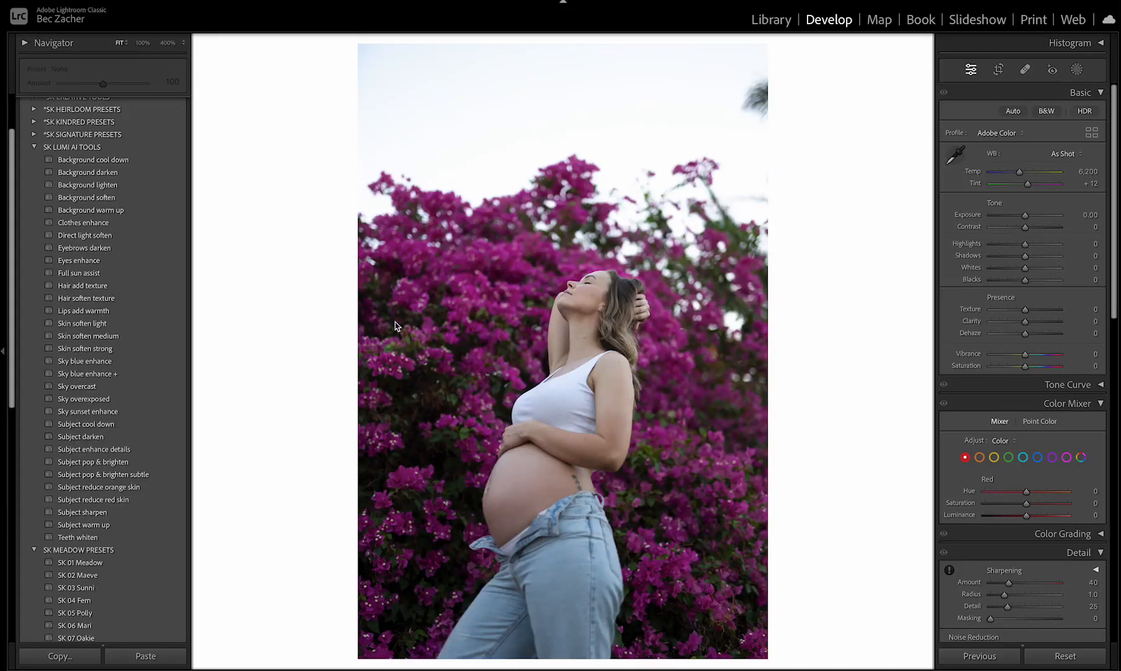
mouse_move(84, 147)
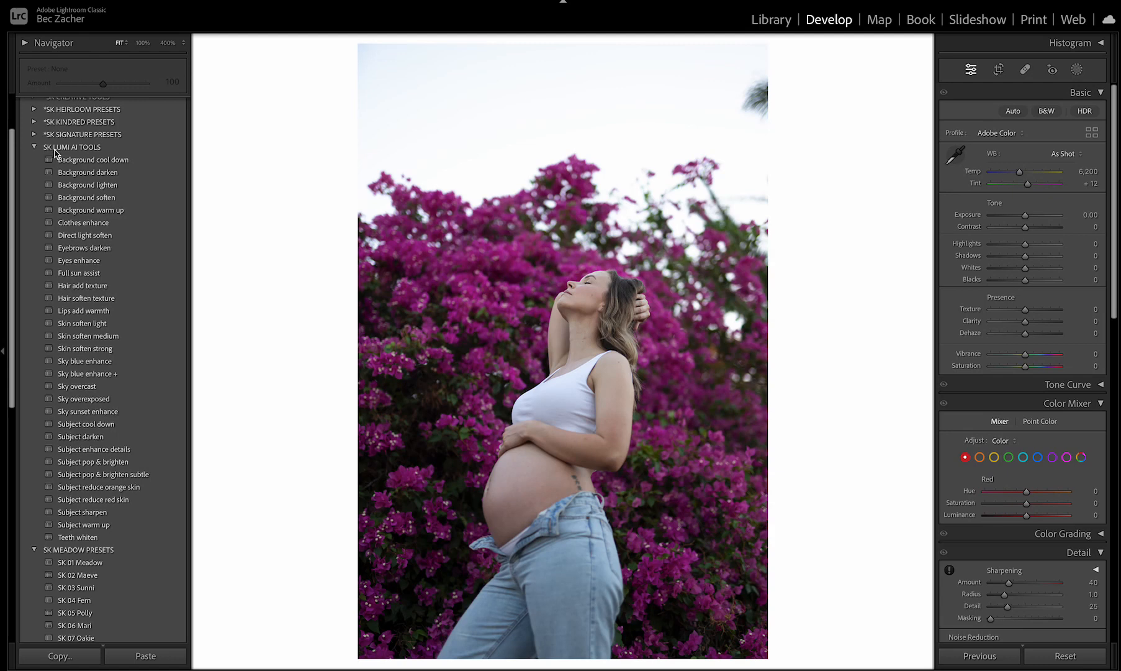
mouse_move(99, 152)
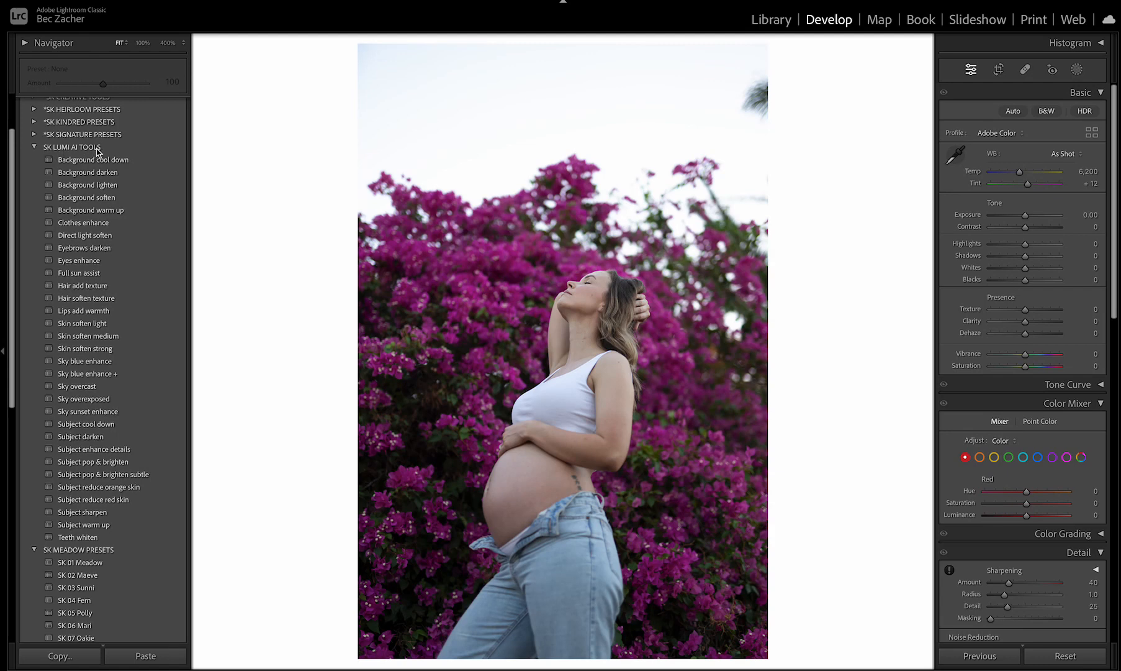
mouse_move(139, 359)
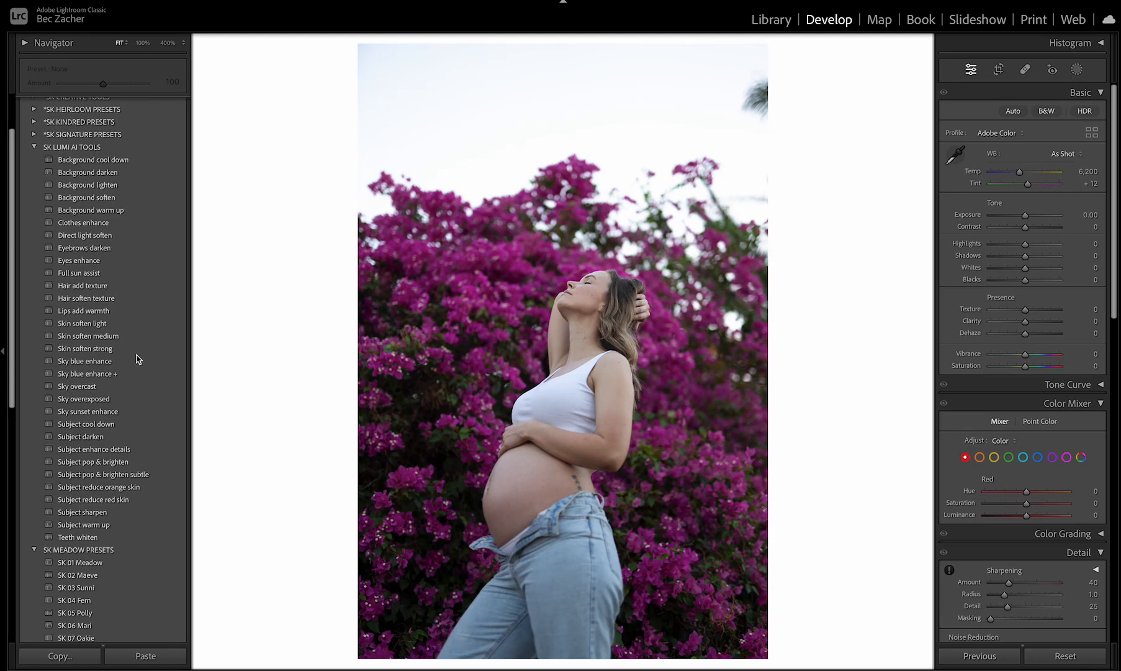
mouse_move(310, 272)
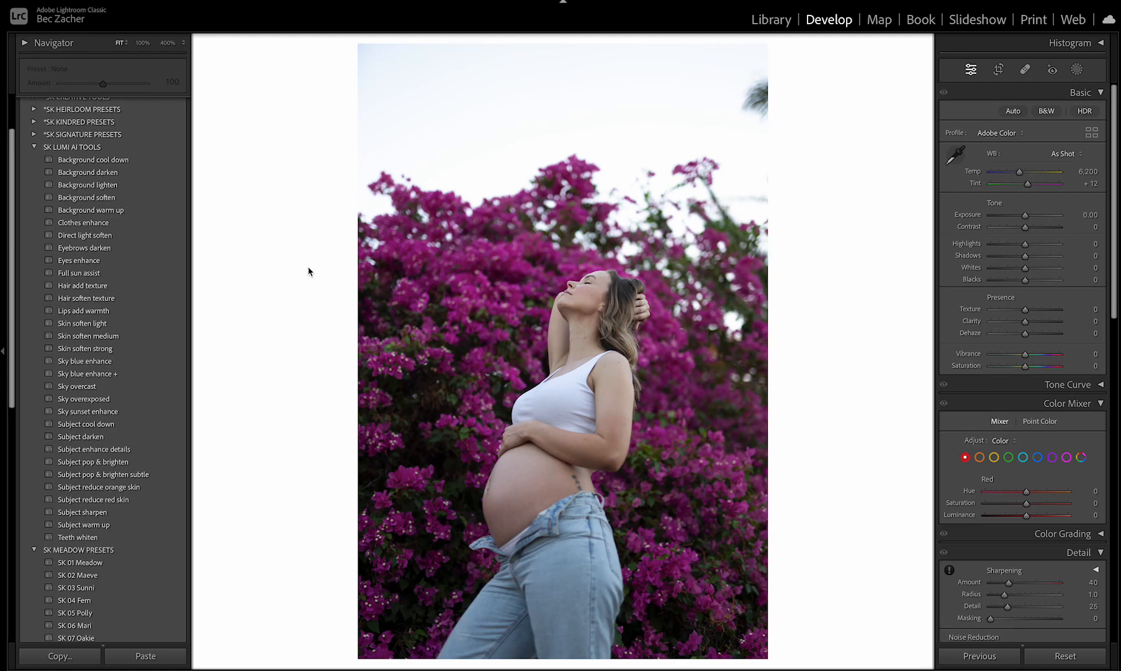
mouse_move(86, 169)
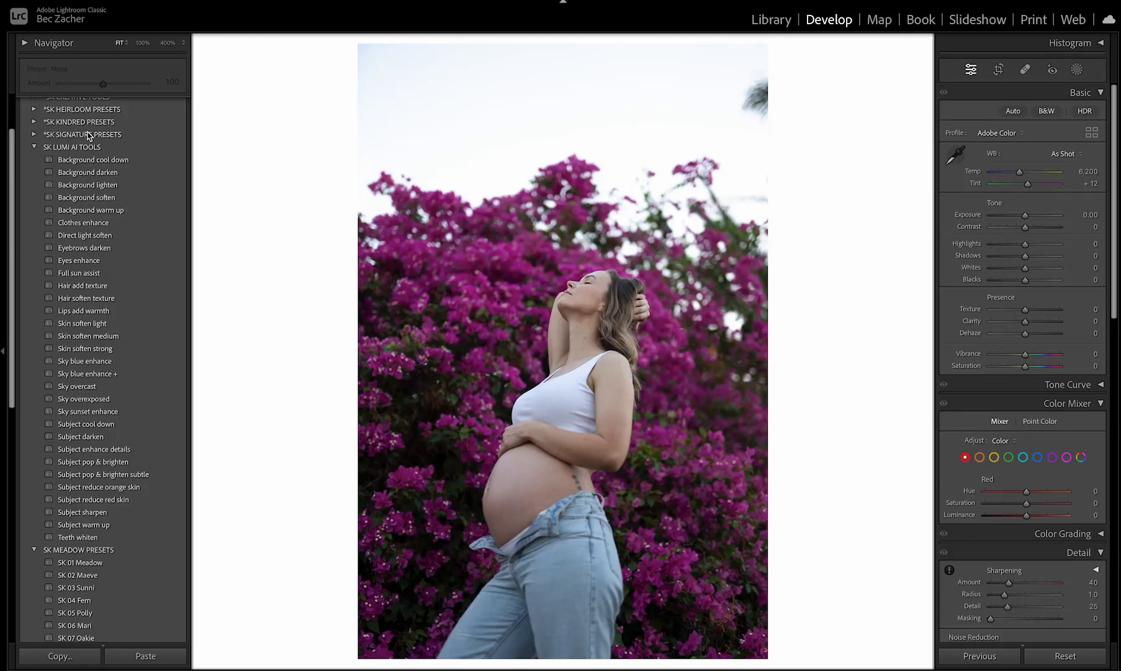
mouse_move(59, 148)
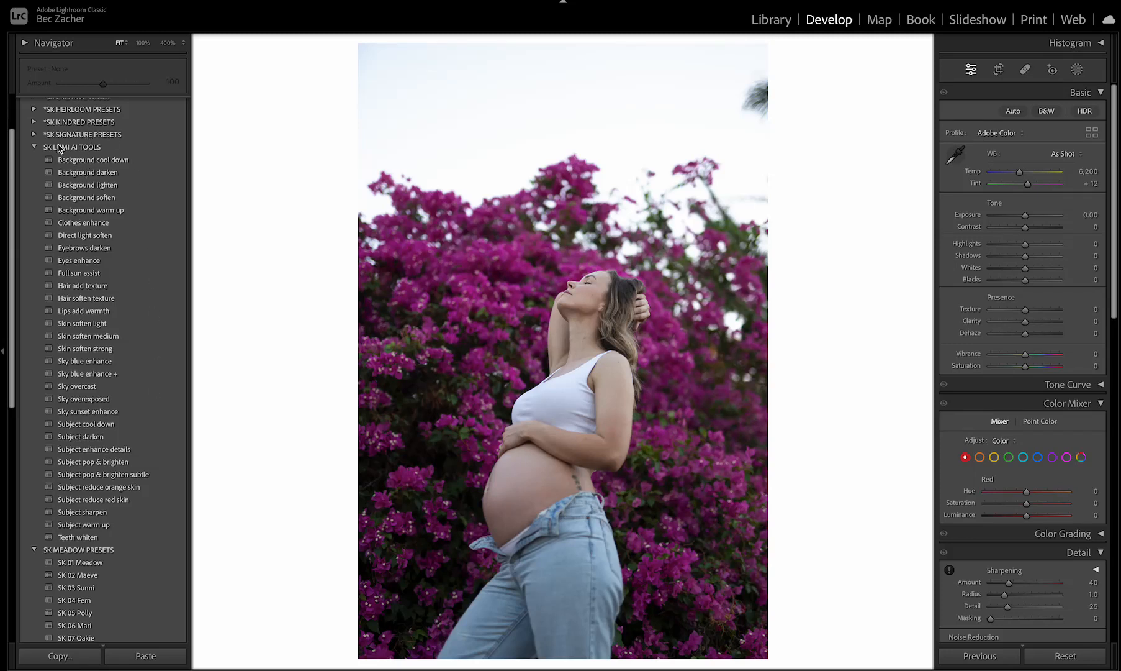
mouse_move(592, 232)
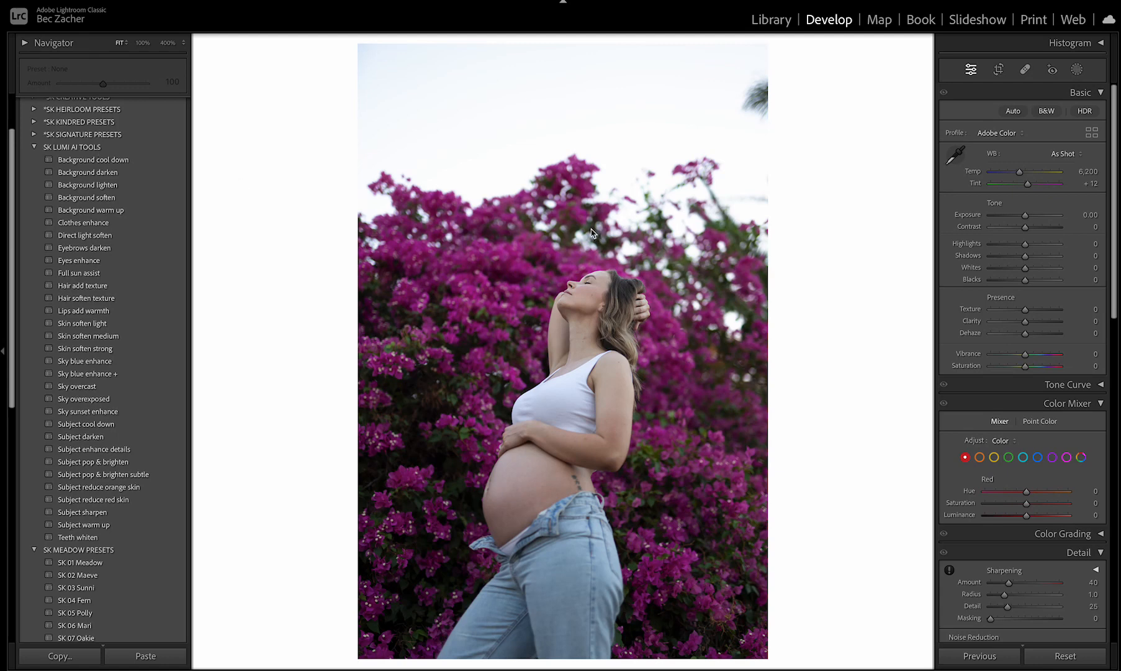
mouse_move(121, 589)
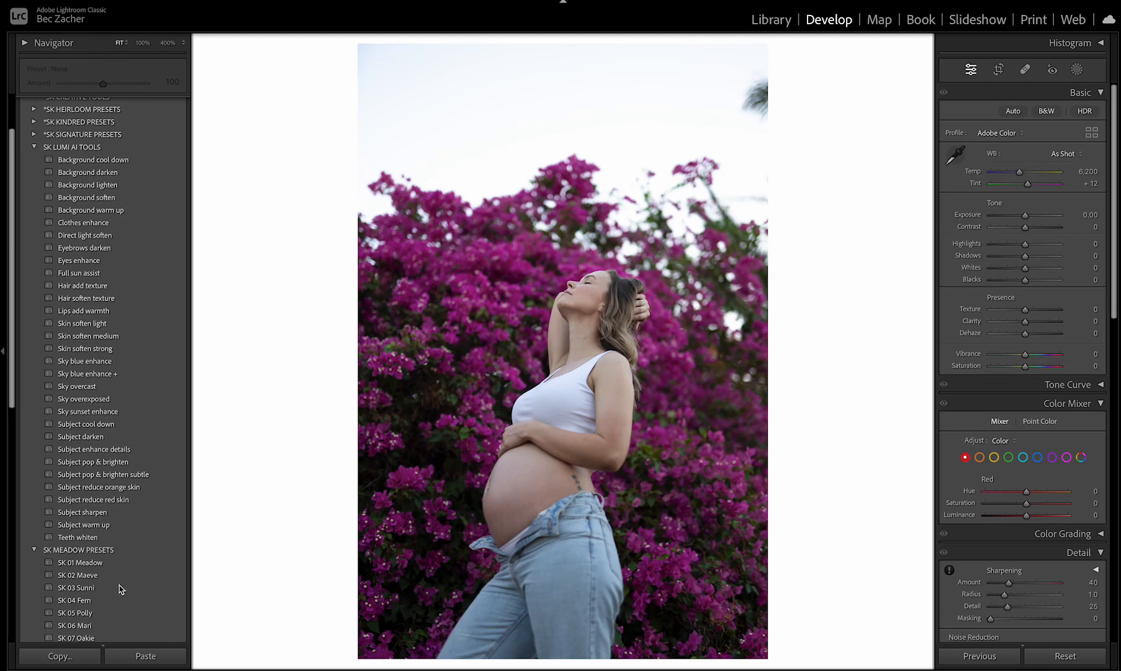
mouse_move(95, 260)
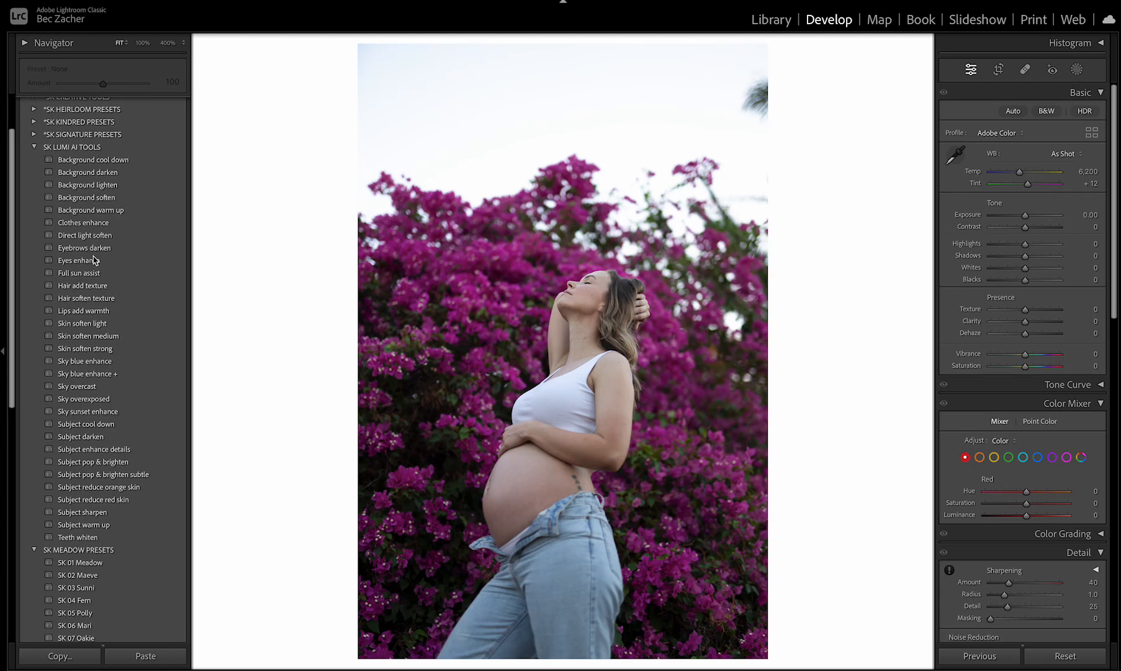
mouse_move(96, 537)
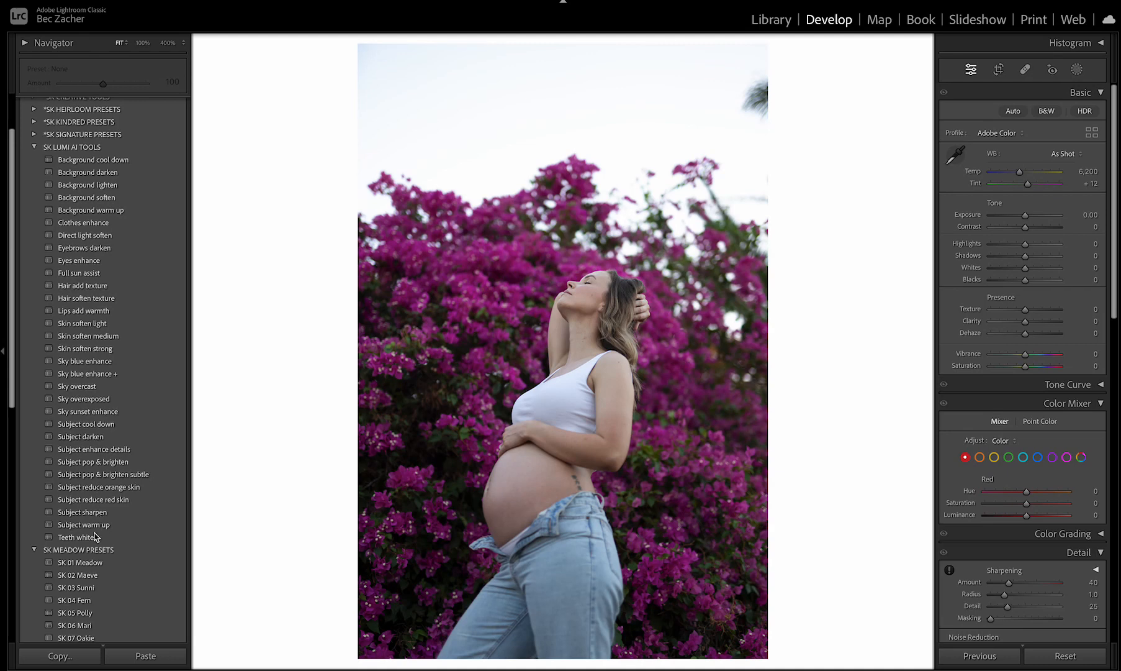
mouse_move(104, 261)
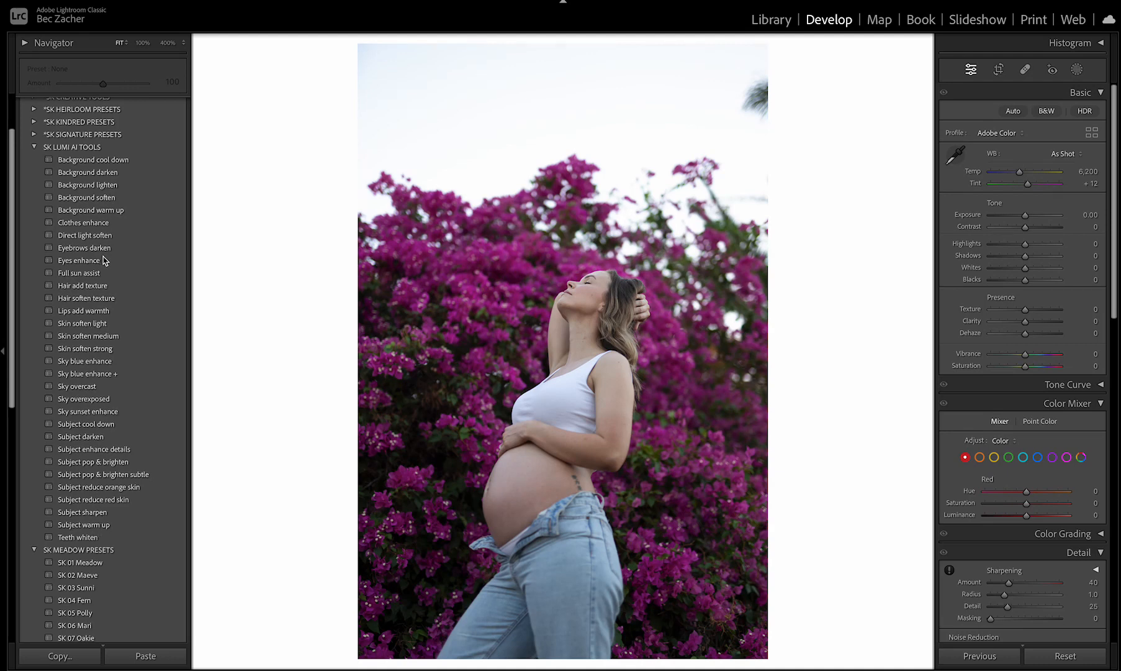
mouse_move(80, 311)
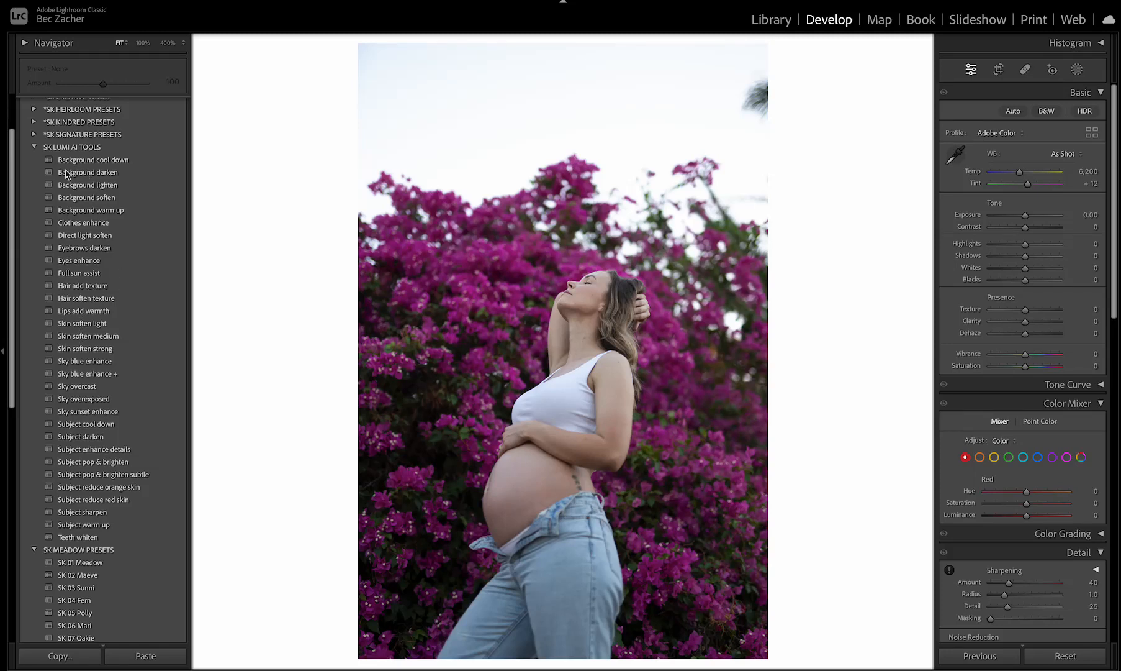
mouse_move(65, 370)
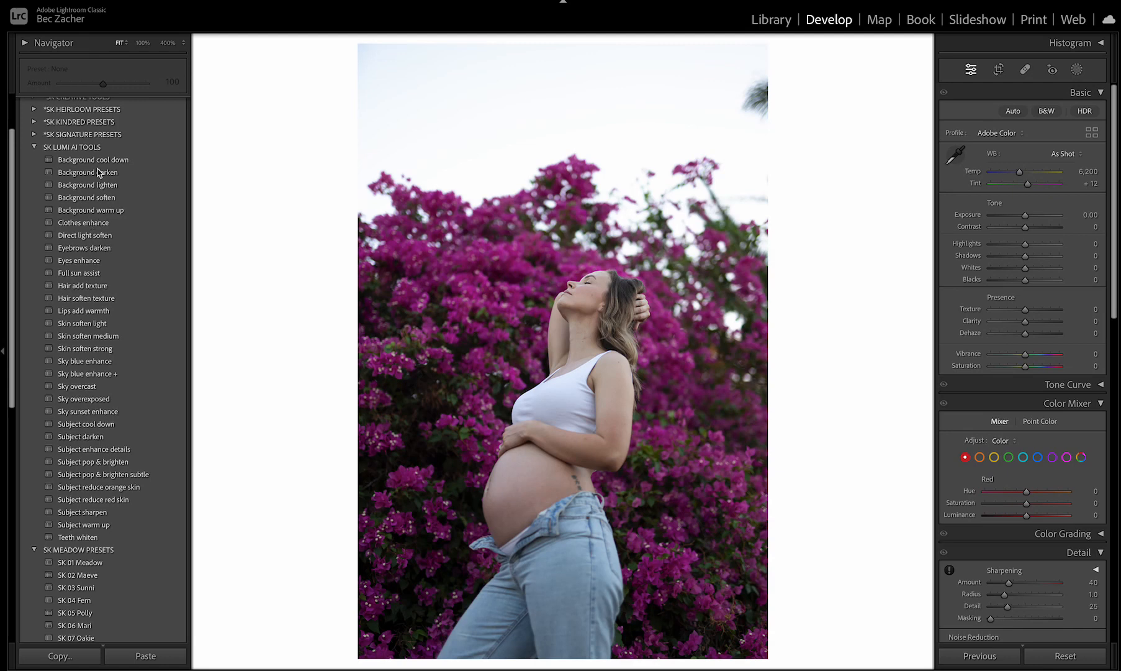
mouse_move(821, 198)
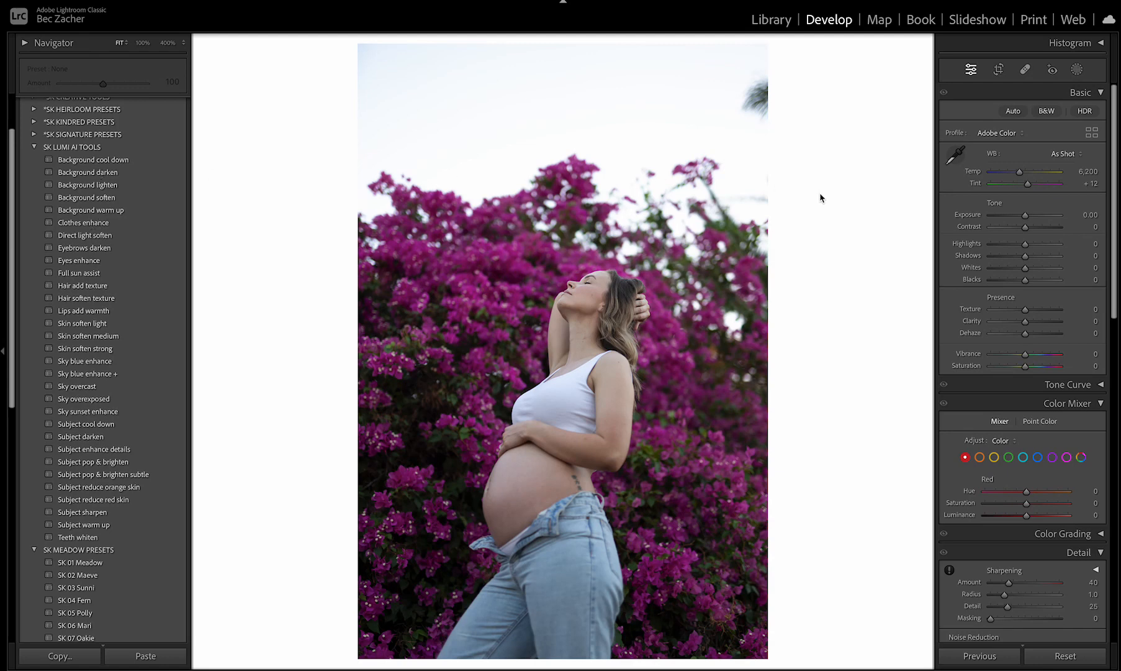
mouse_move(129, 181)
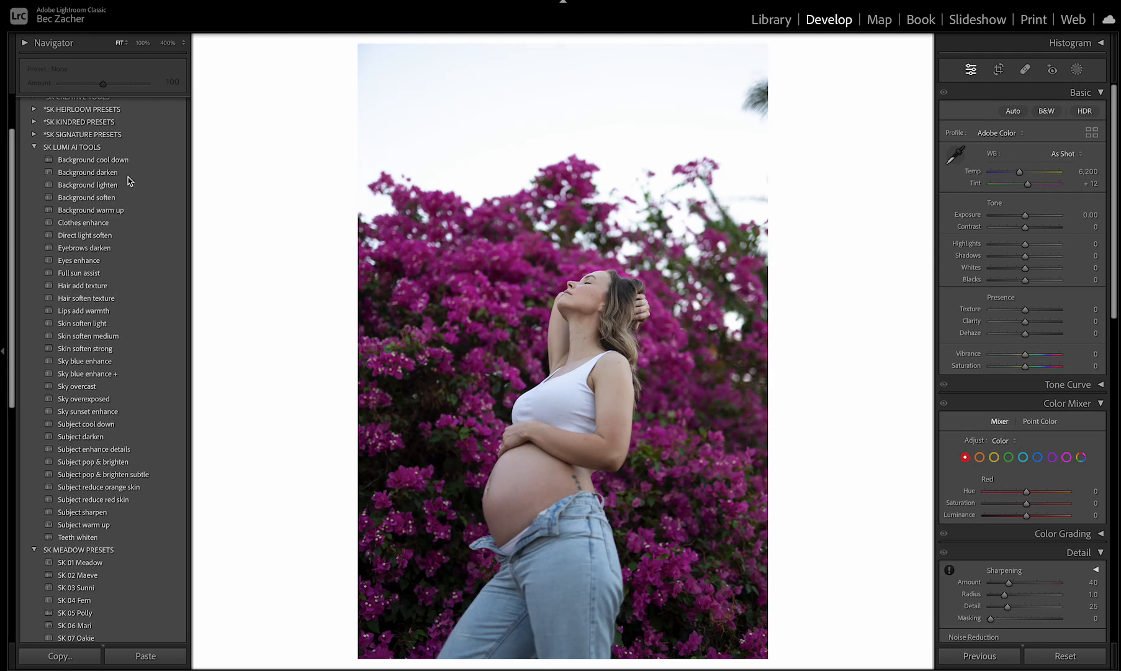
mouse_move(447, 343)
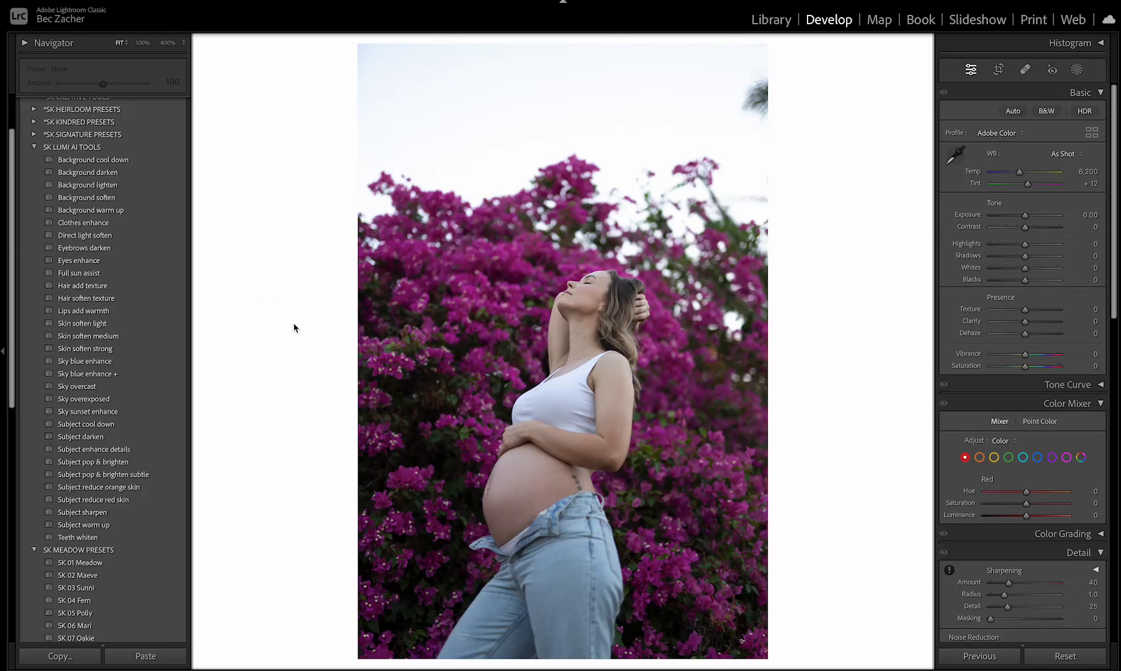
mouse_move(91, 165)
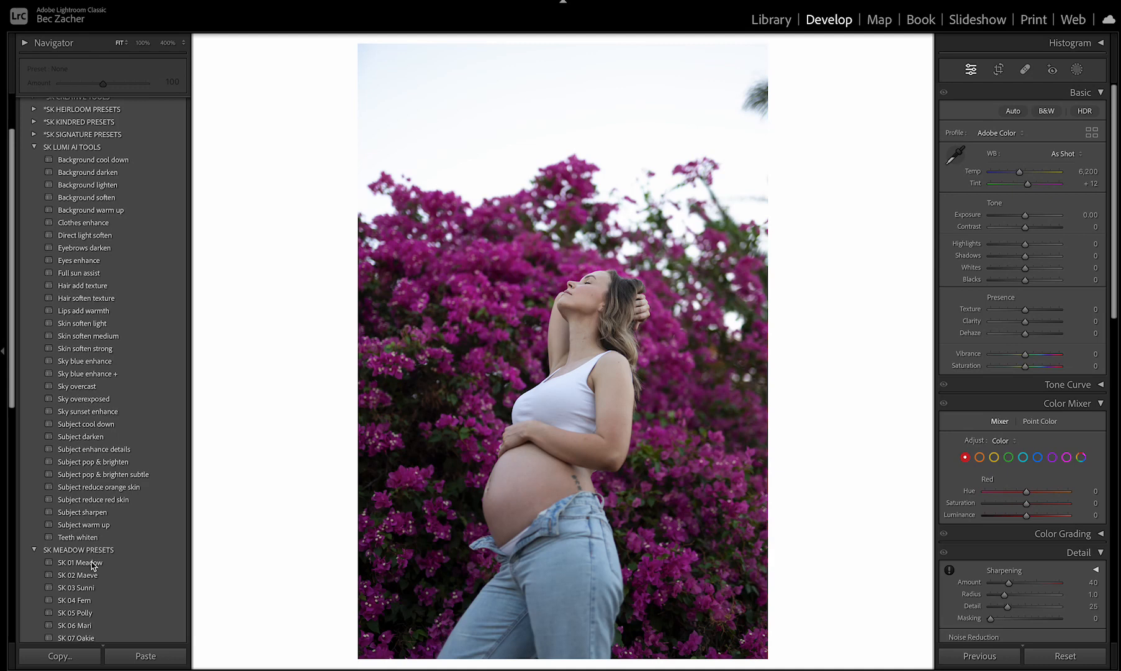
Apply the SK 01 Meadow preset, then start an AI subject-enhancement preset
click(76, 562)
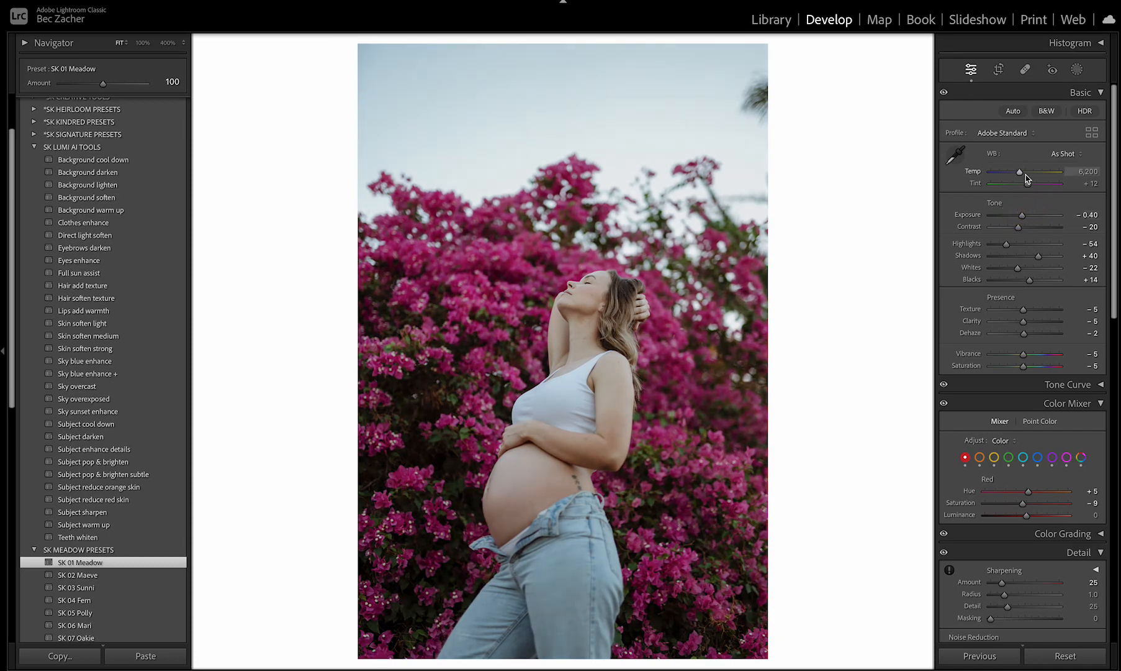
mouse_move(658, 317)
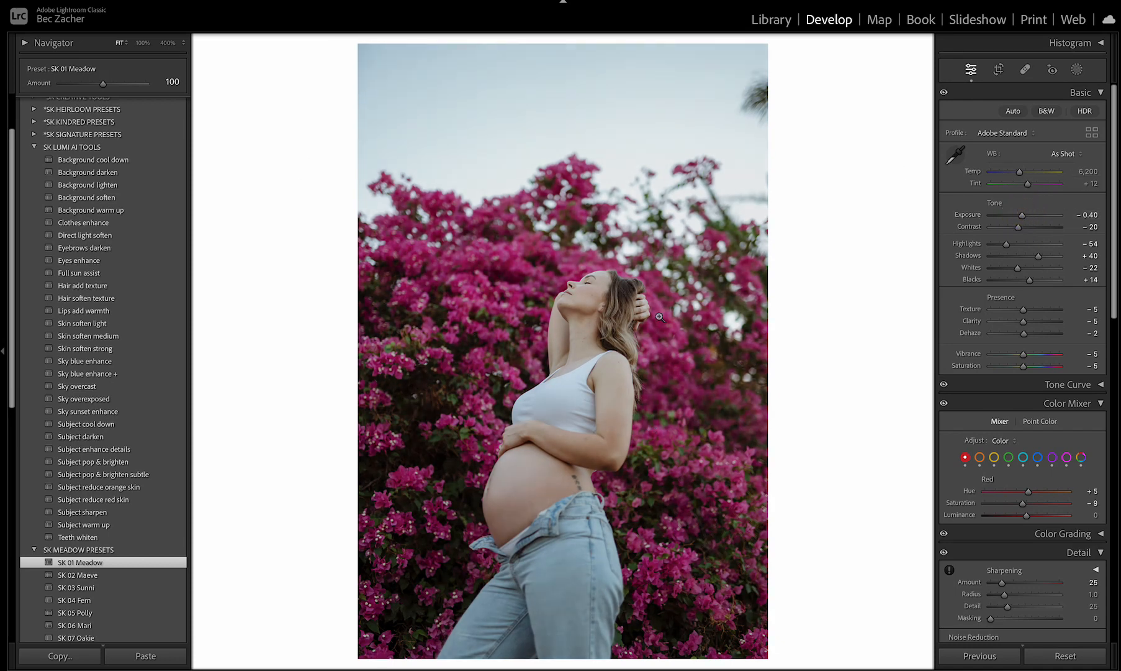
mouse_move(384, 186)
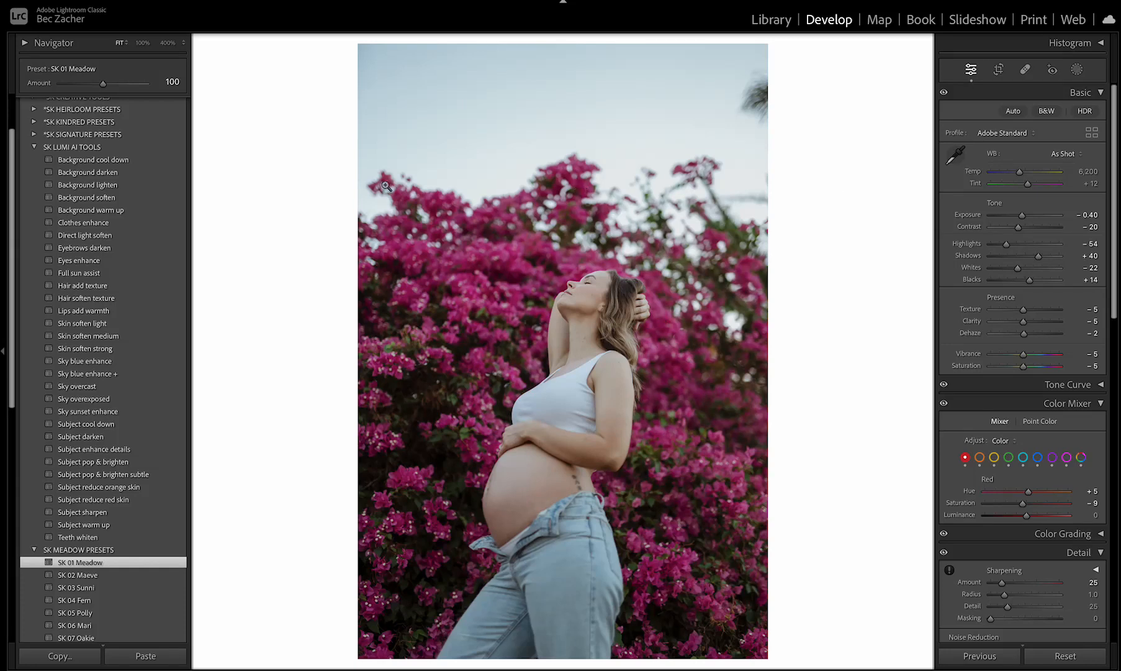
mouse_move(270, 410)
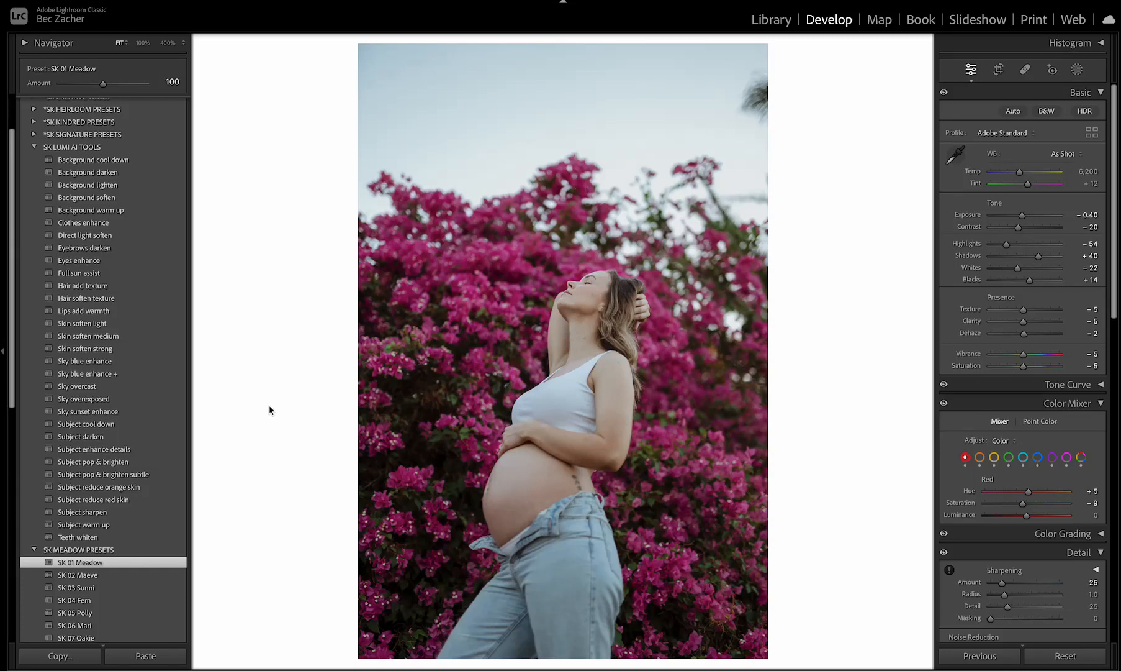
click(103, 473)
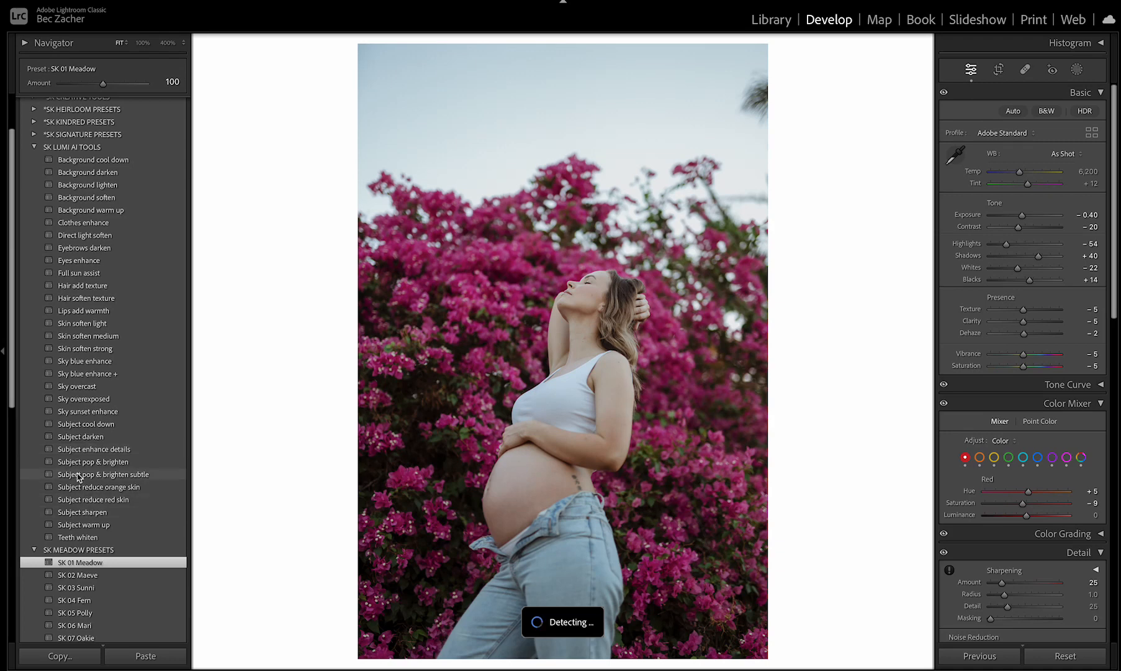
mouse_move(102, 165)
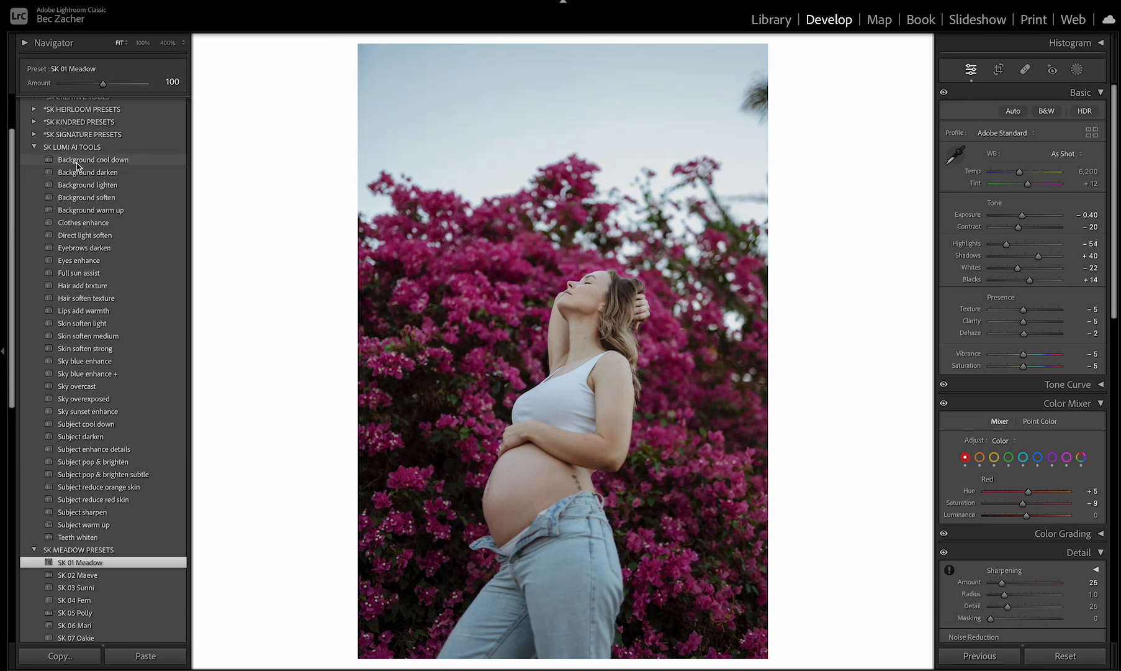
Apply Background cool down and show its AI background mask overlay over flowers and sky
click(93, 160)
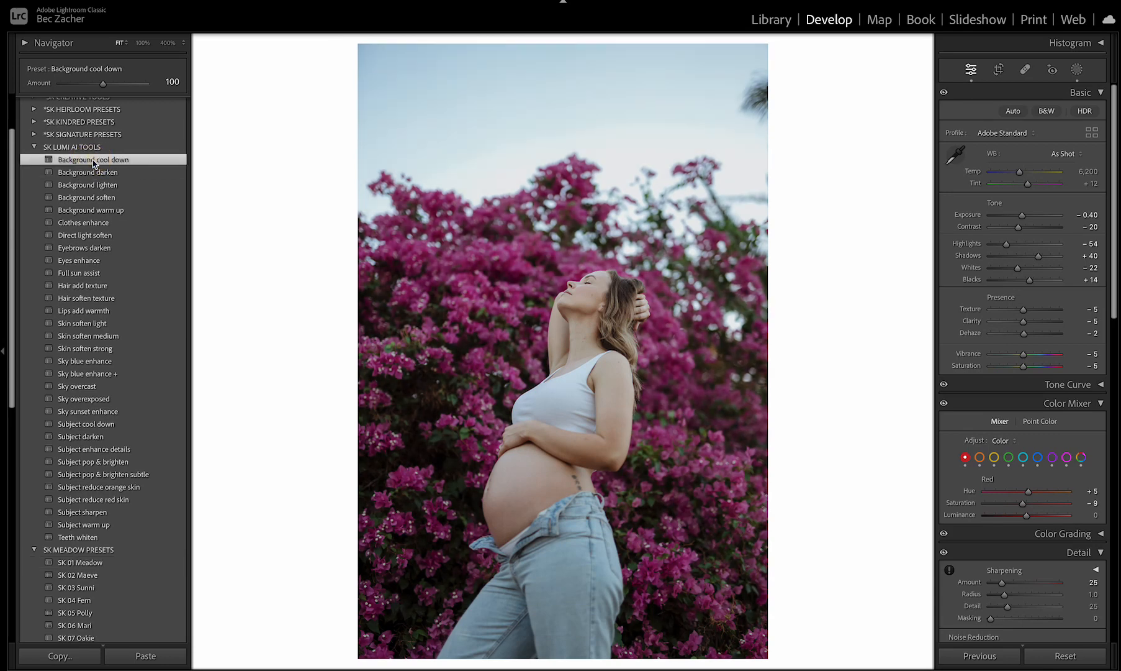
mouse_move(530, 161)
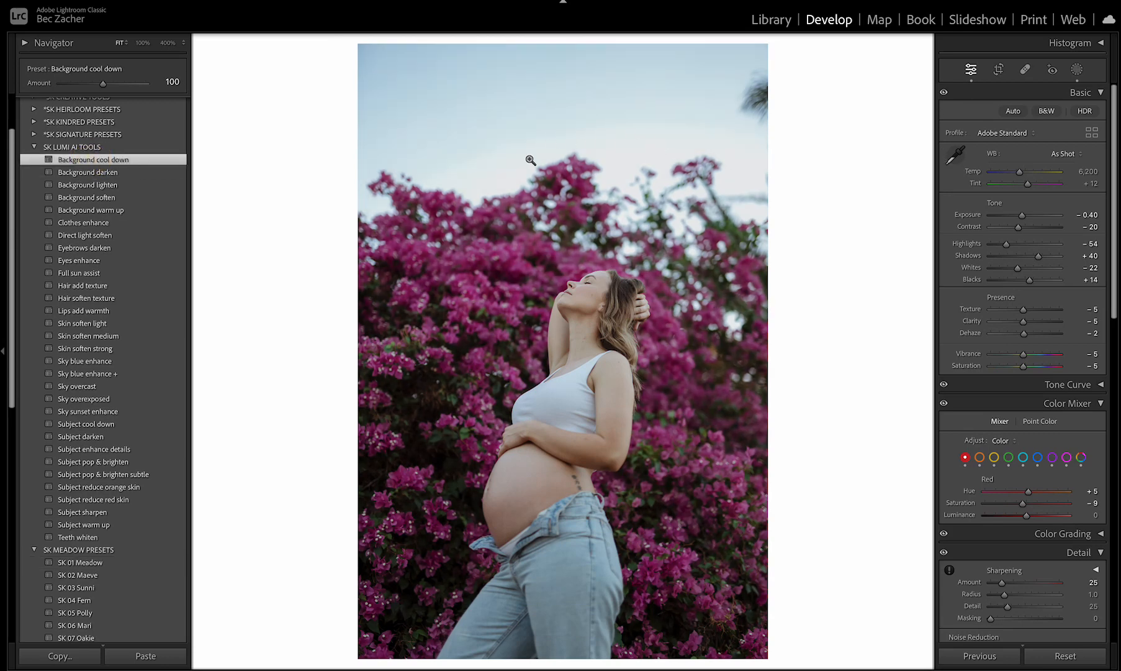
mouse_move(611, 390)
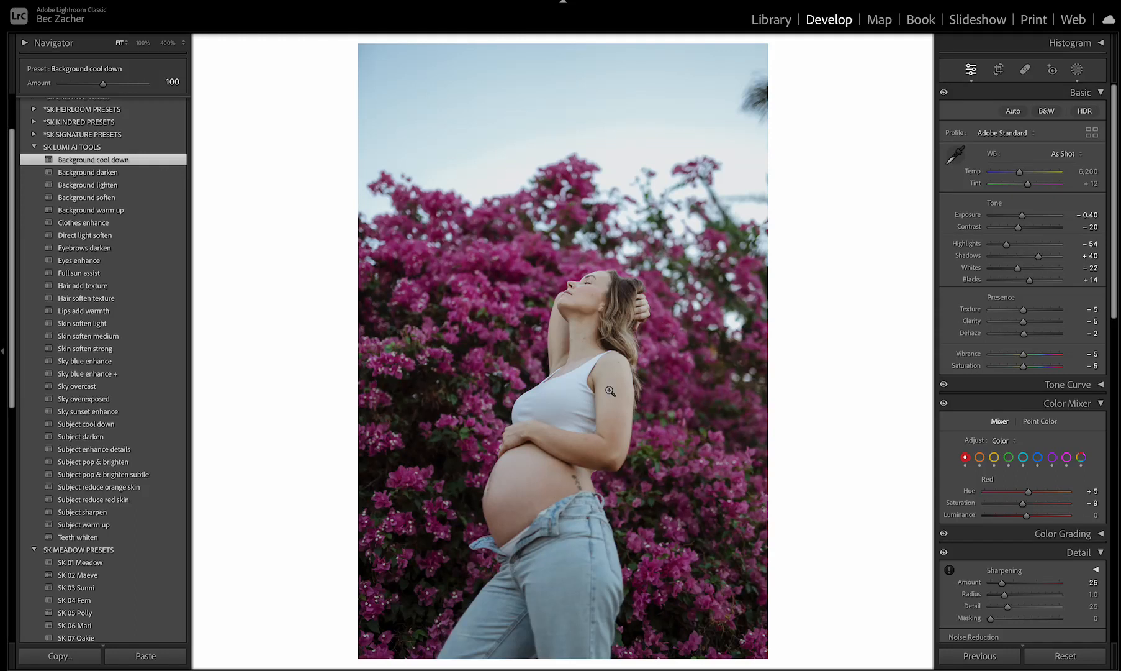
click(1078, 70)
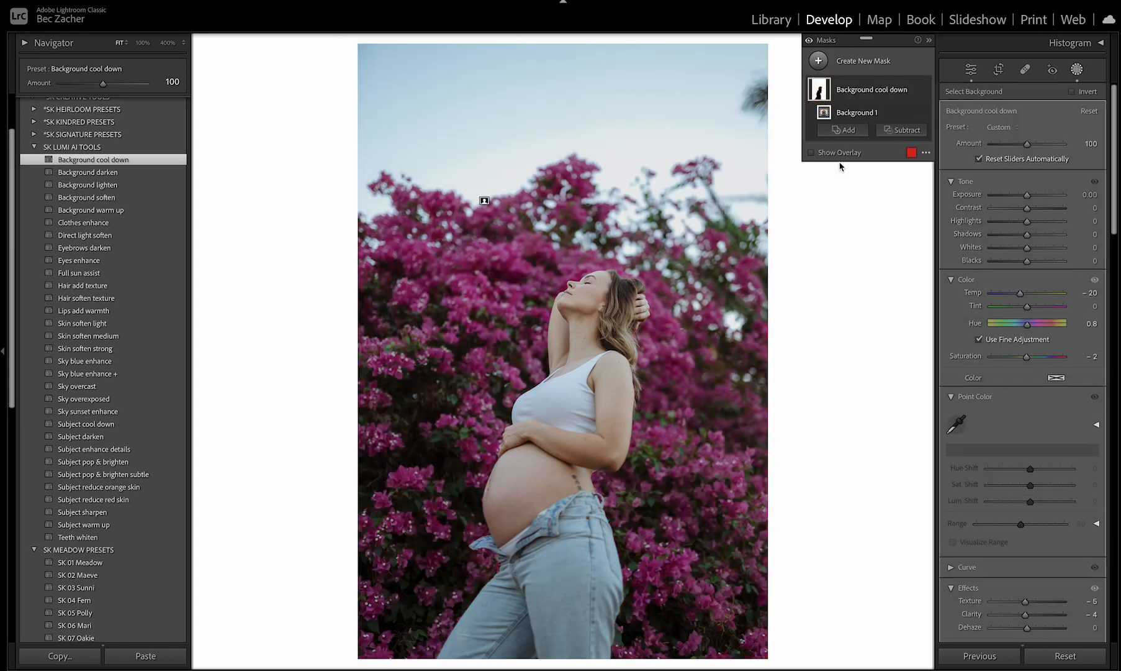
click(812, 152)
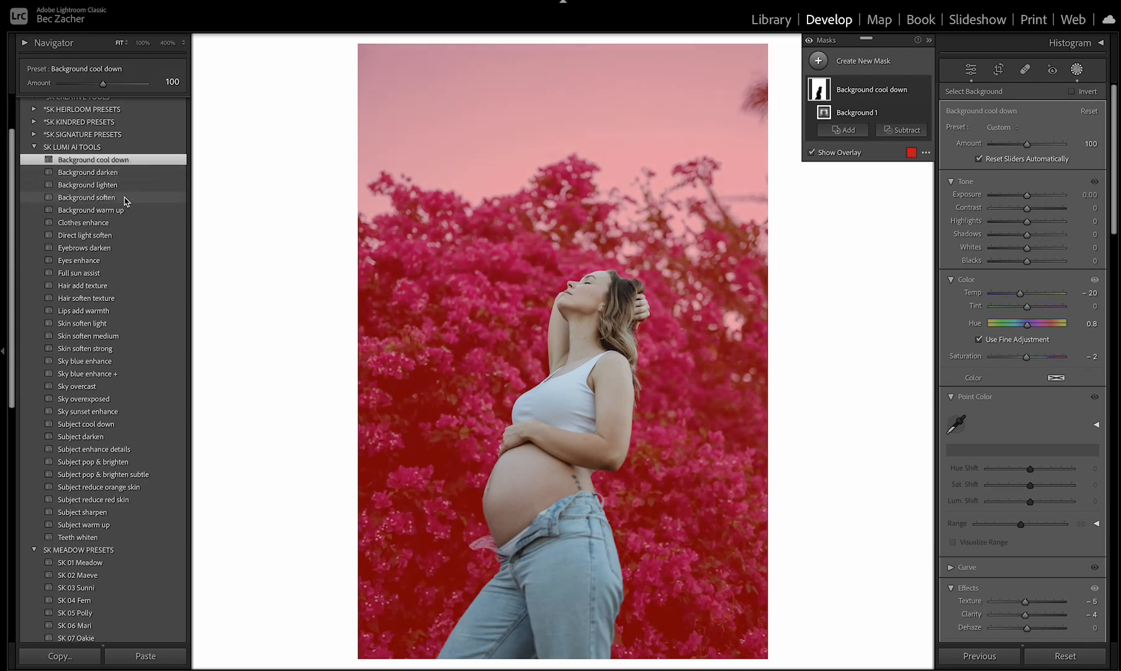
mouse_move(131, 214)
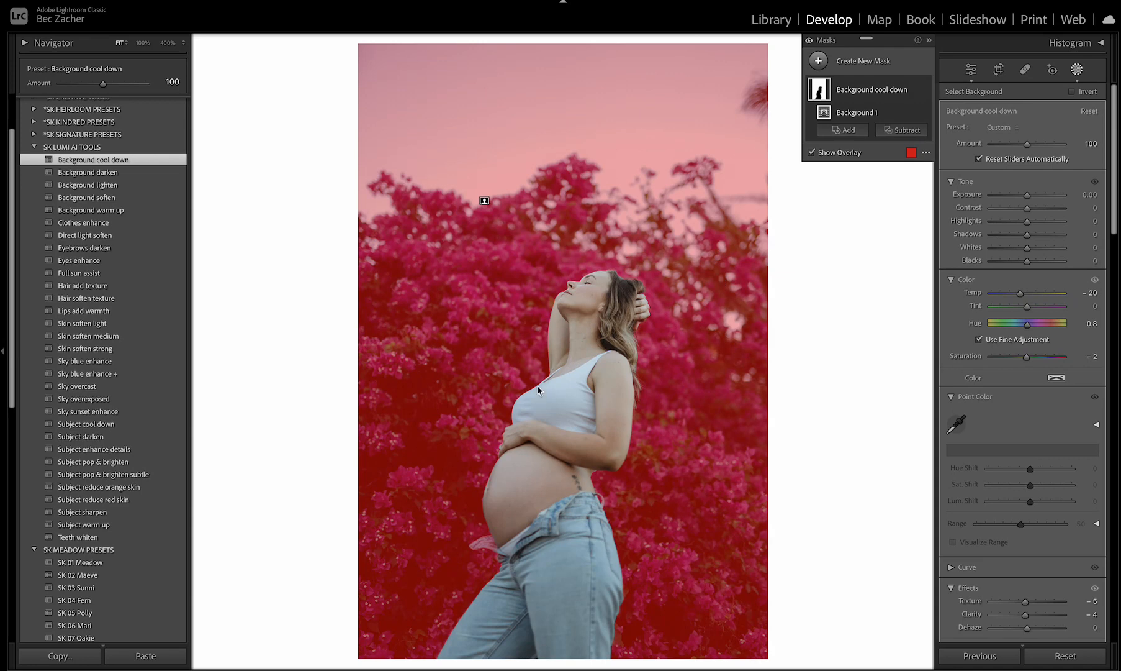
mouse_move(300, 180)
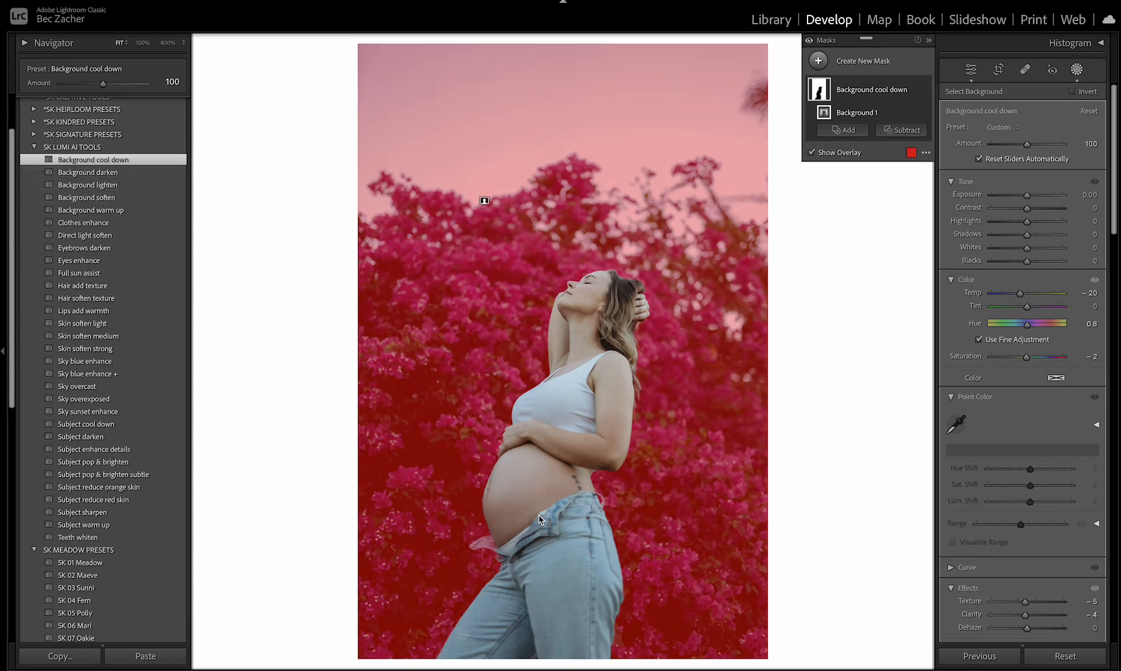
mouse_move(490, 233)
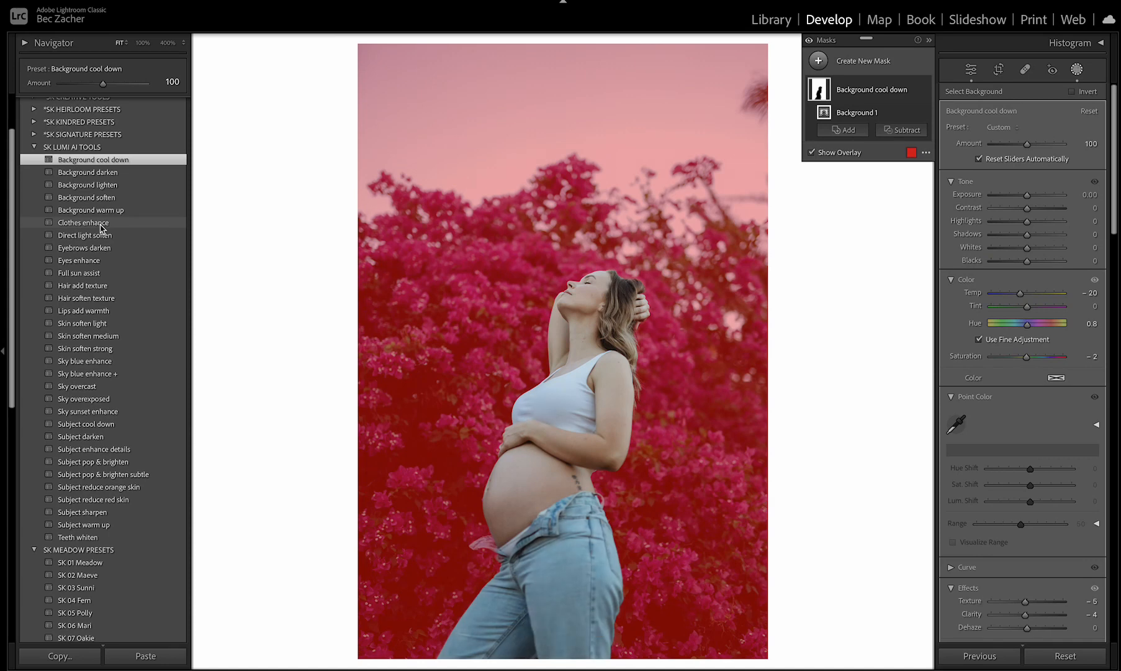
View the background and clothes mask overlays, toggling Clothes enhance off and on
click(84, 222)
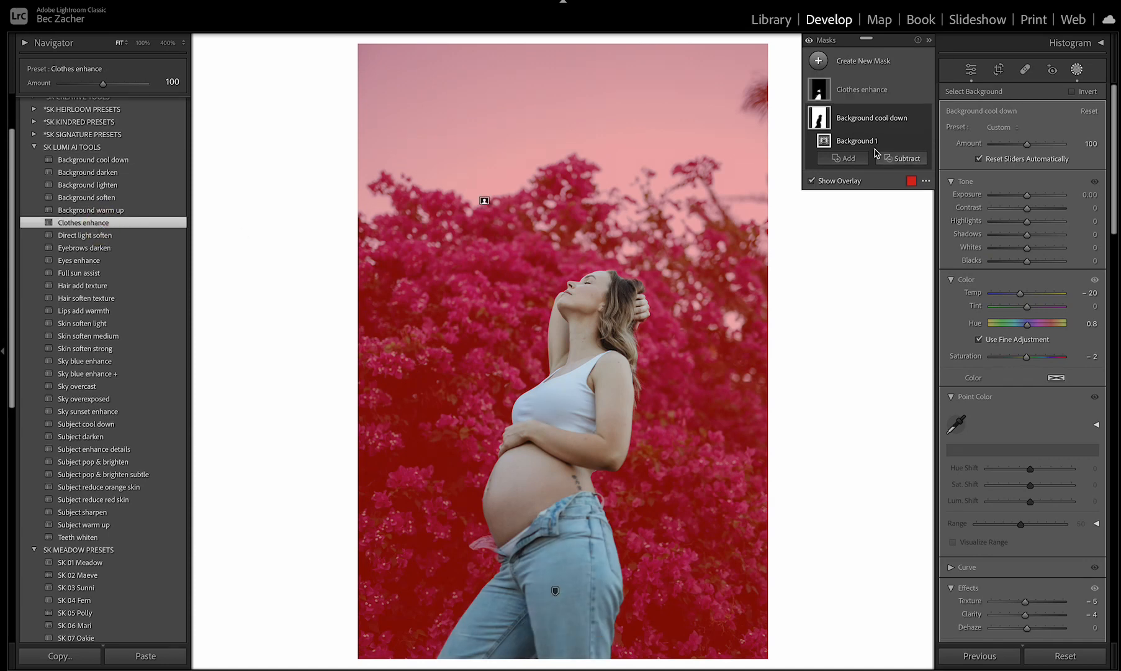
click(862, 88)
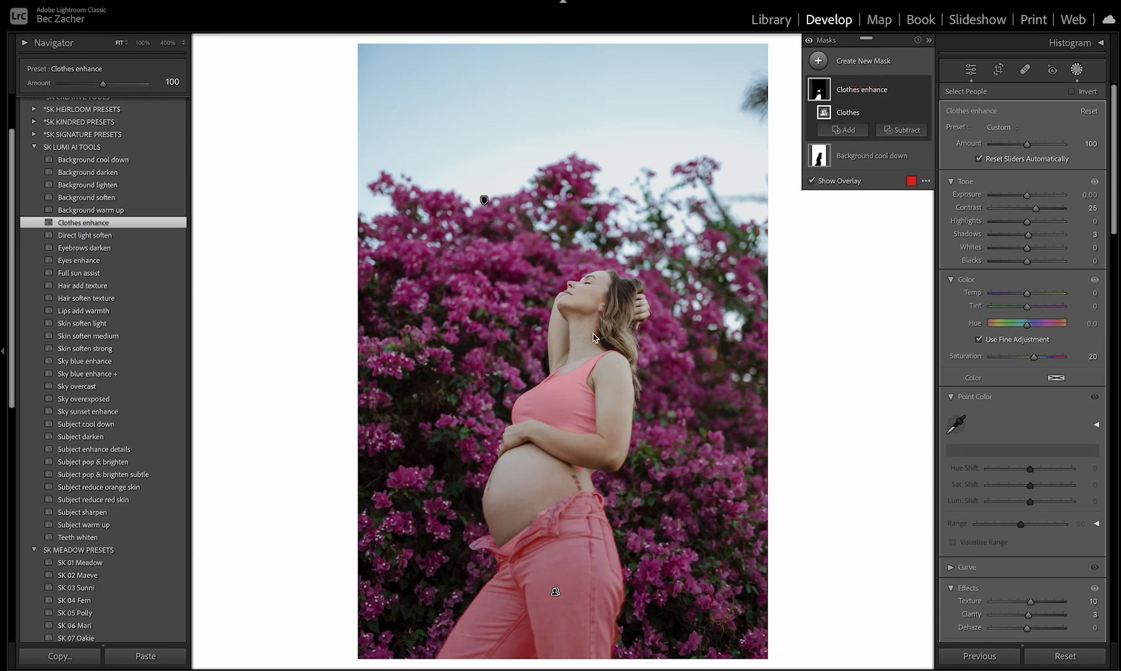
mouse_move(924, 91)
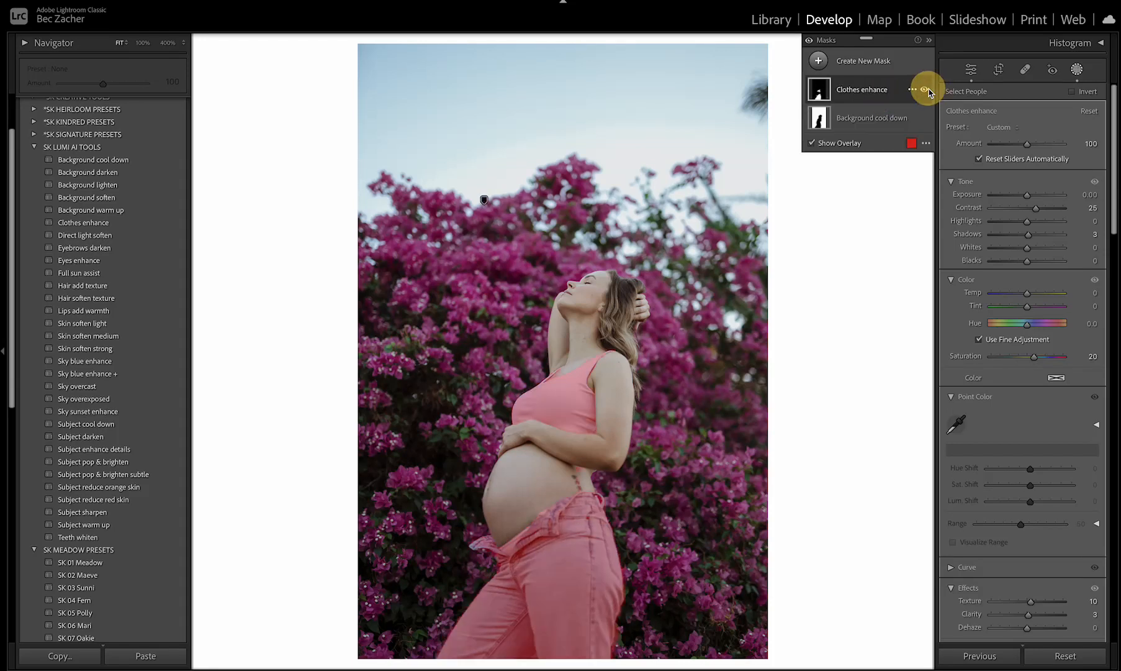
click(924, 90)
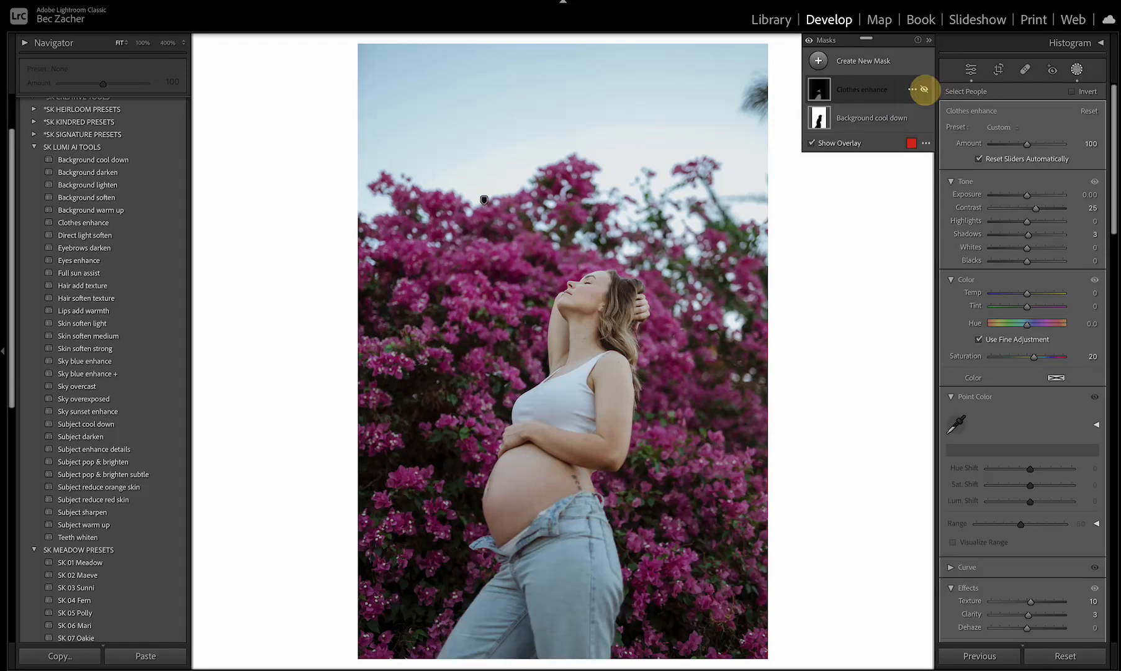
click(924, 89)
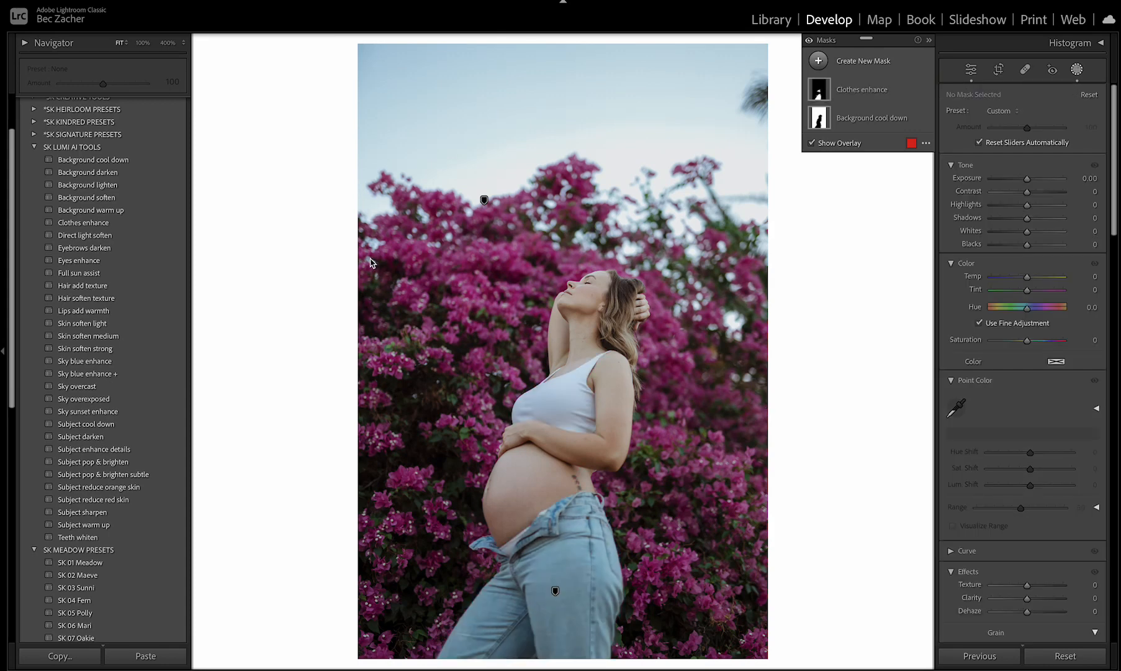
mouse_move(107, 239)
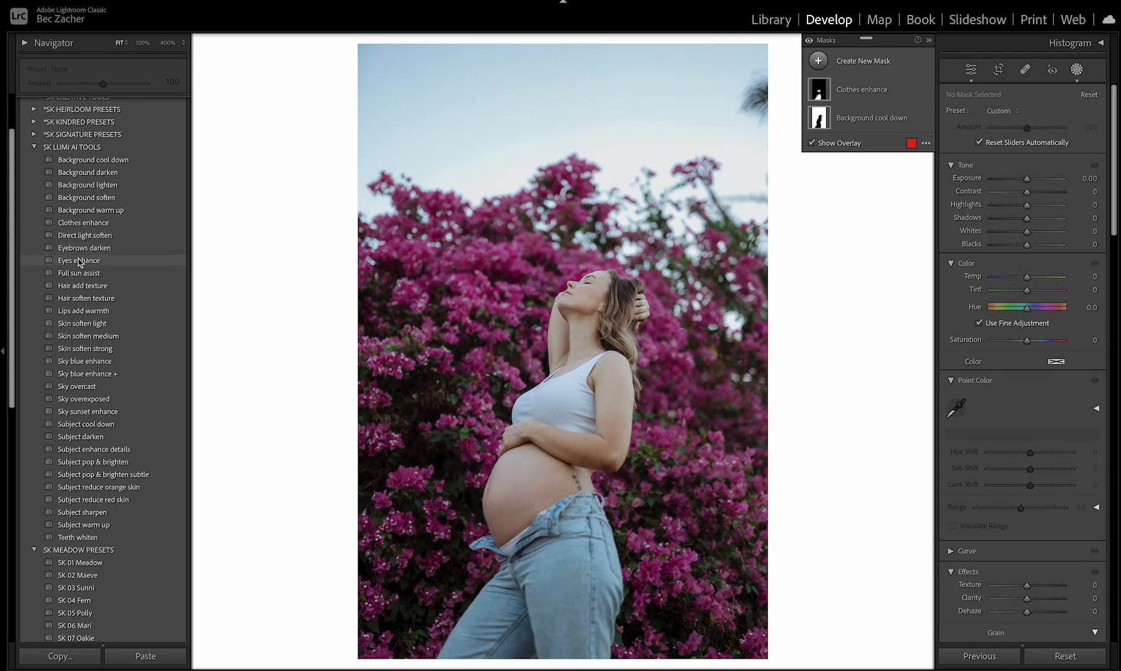
mouse_move(84, 247)
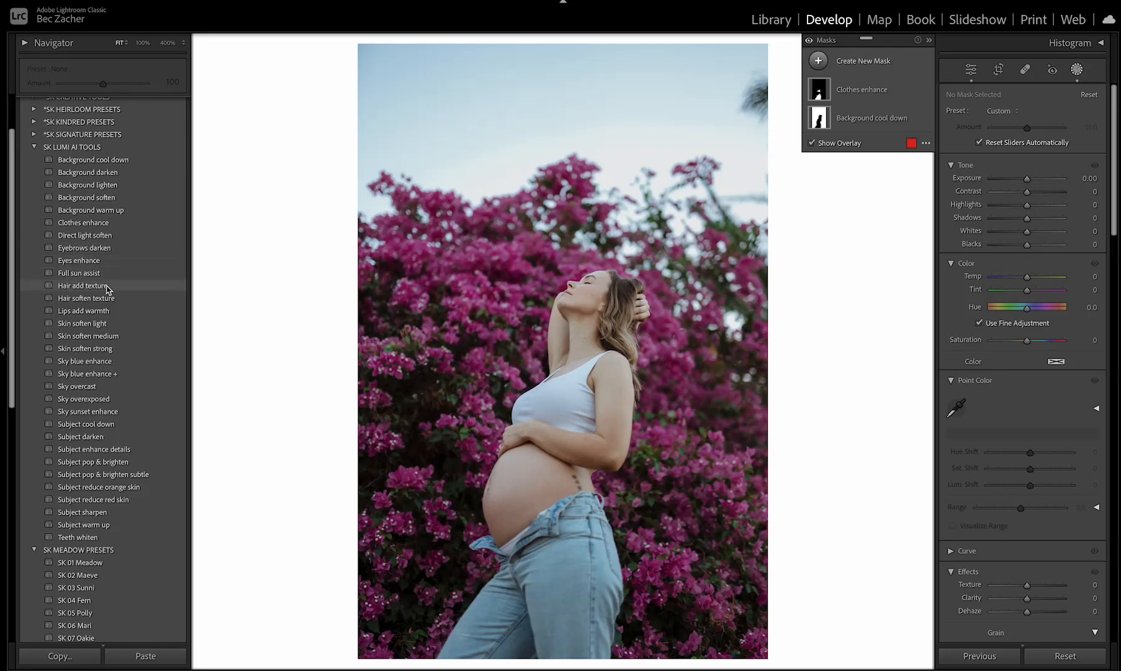
mouse_move(85, 247)
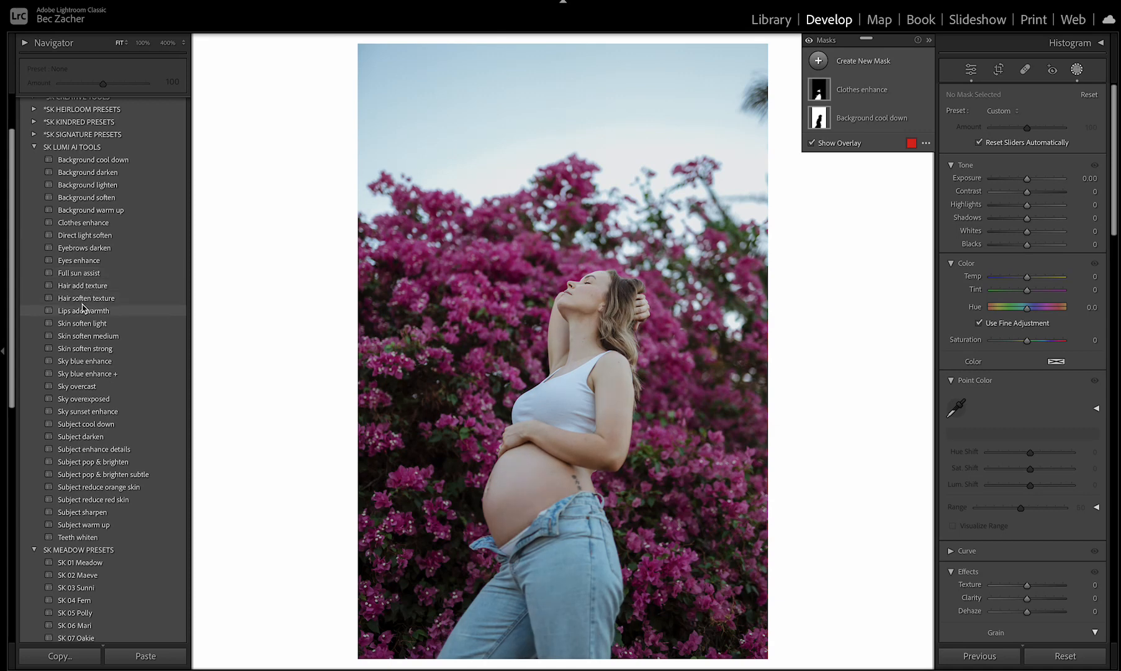
mouse_move(86, 298)
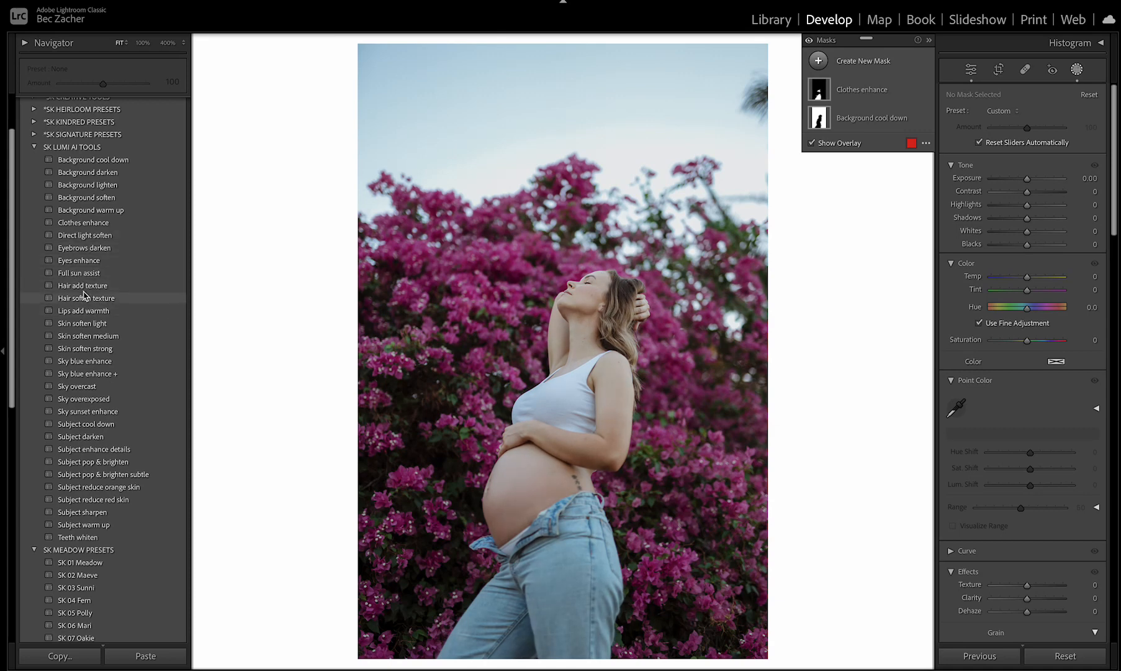
mouse_move(88, 307)
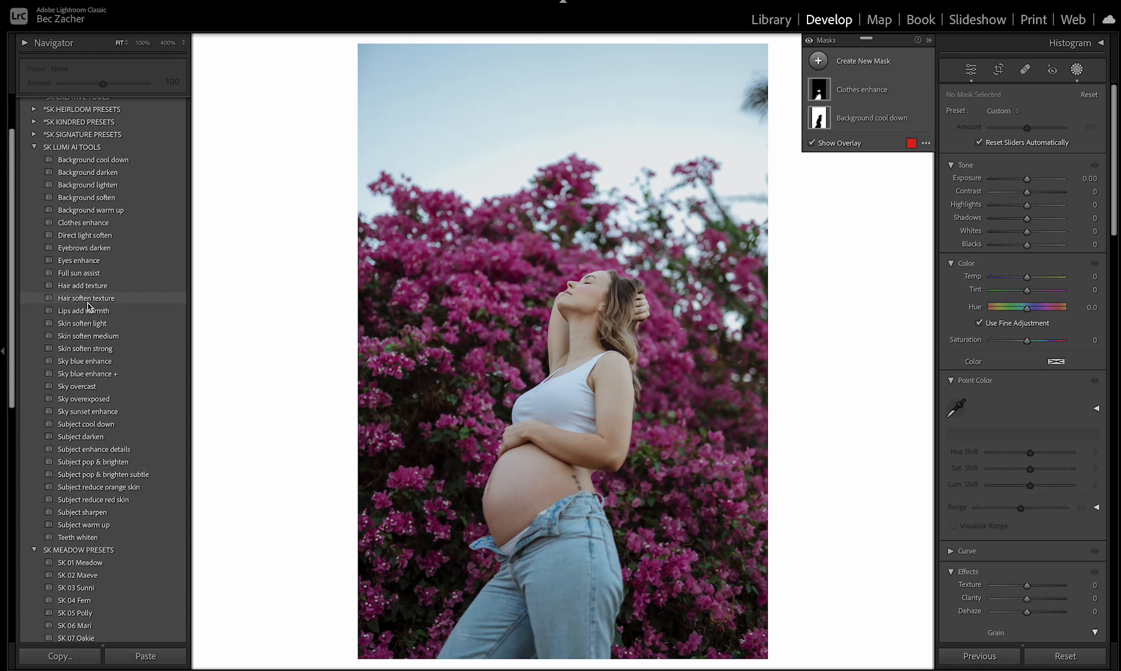
click(94, 448)
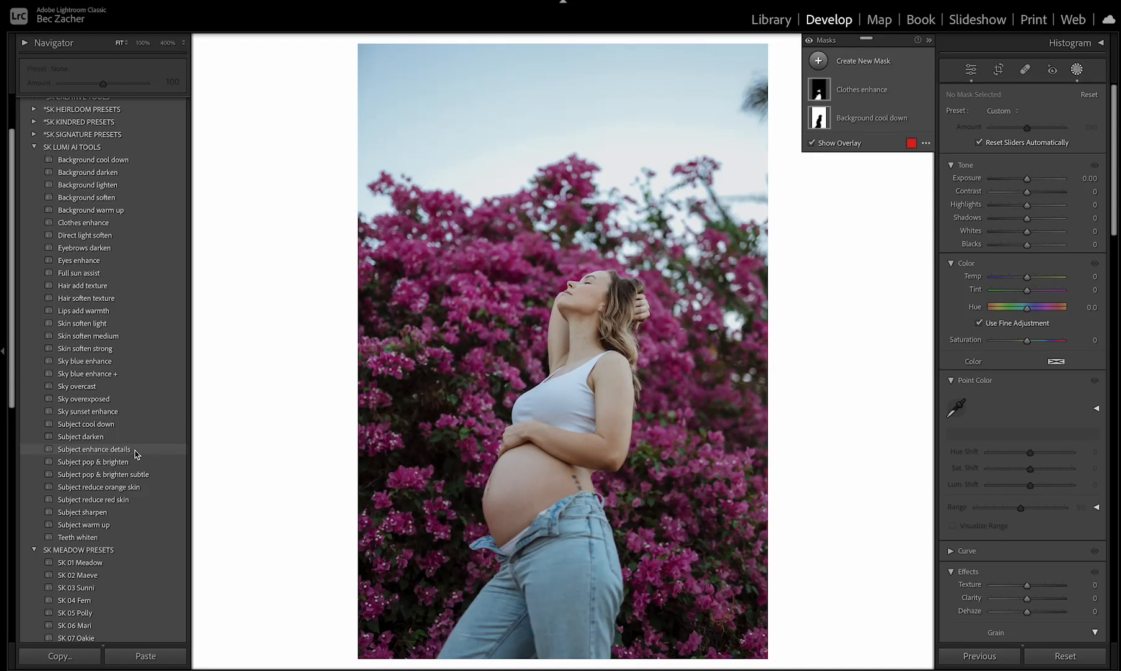
mouse_move(107, 453)
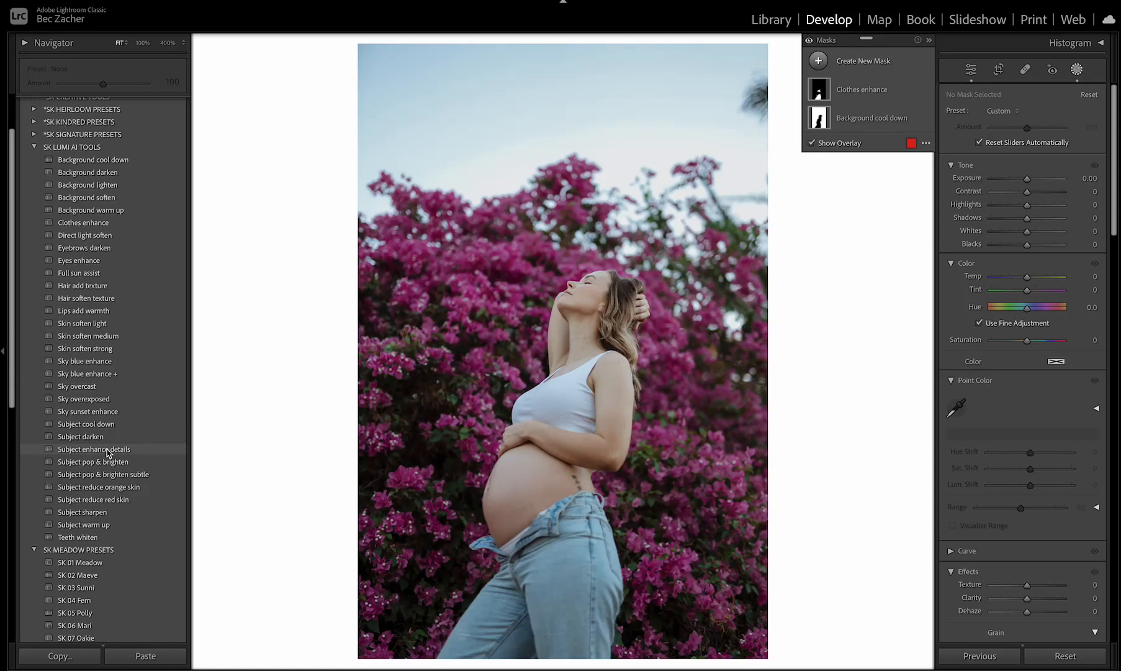
Apply Subject enhance details for lips, teeth, iris, sclera, skin and hair masks
click(94, 448)
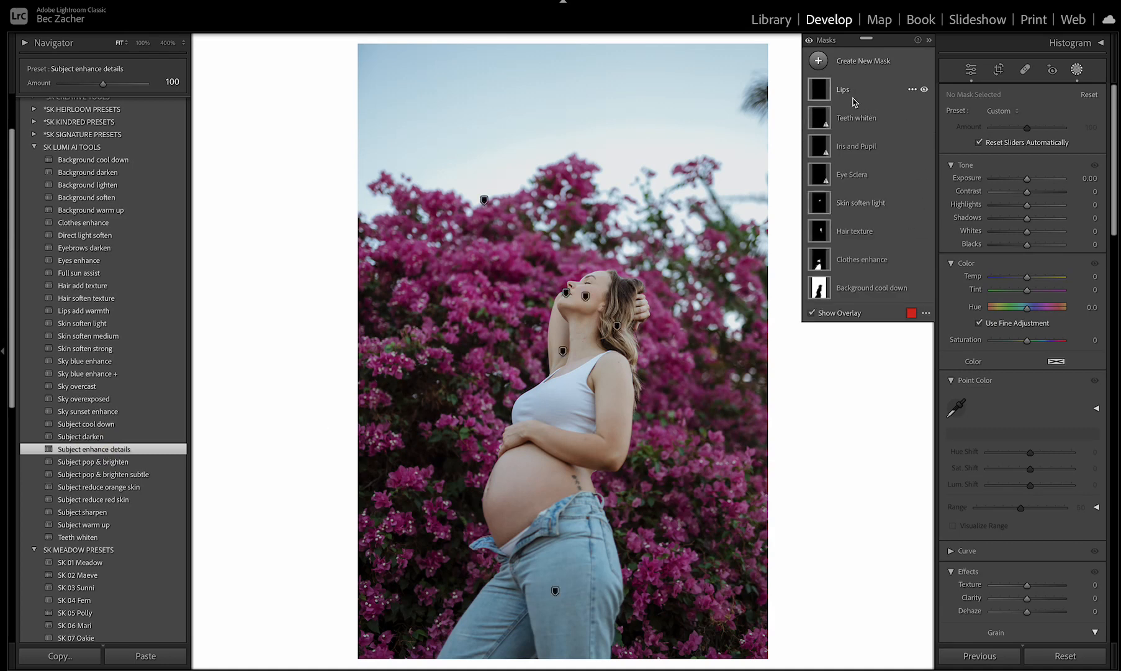
mouse_move(853, 230)
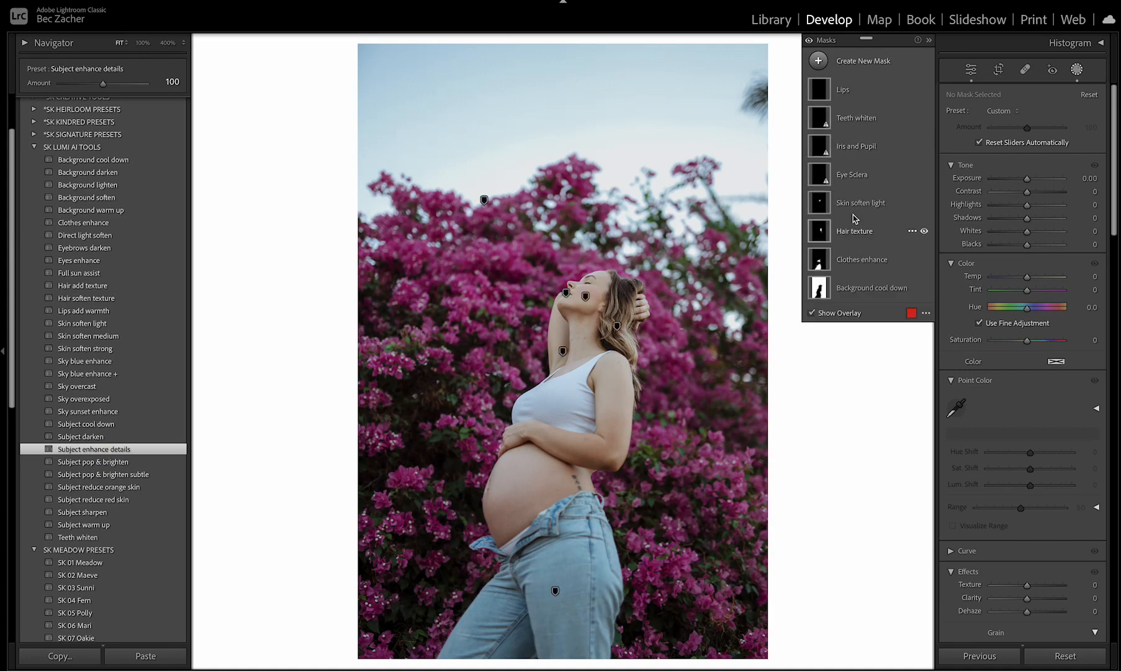
mouse_move(201, 472)
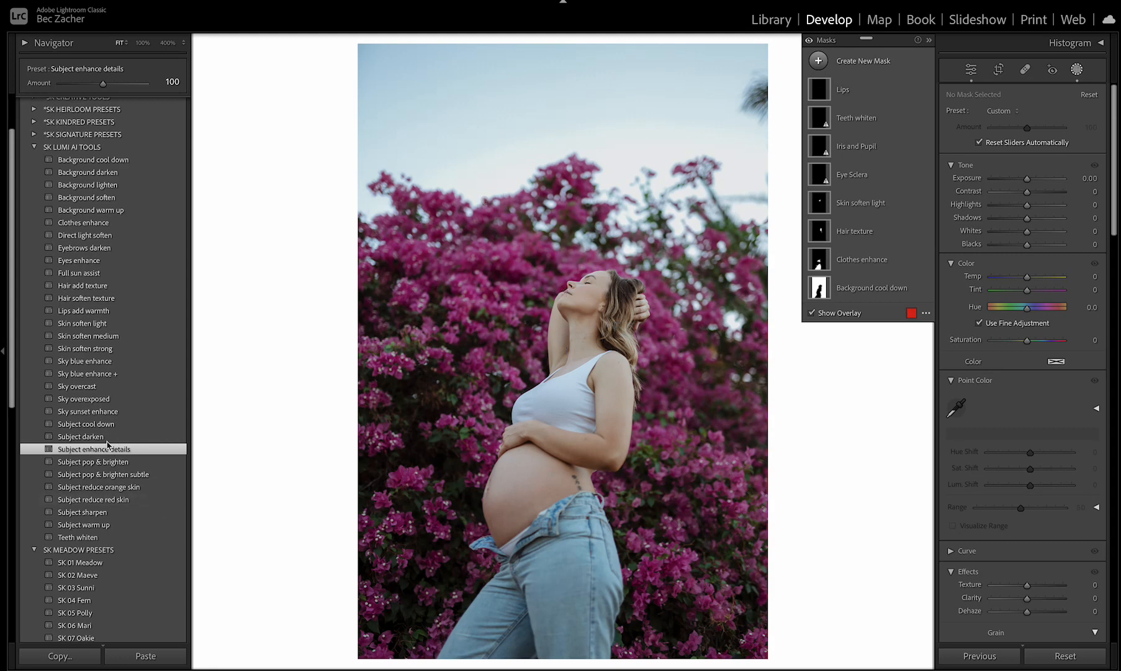
click(99, 448)
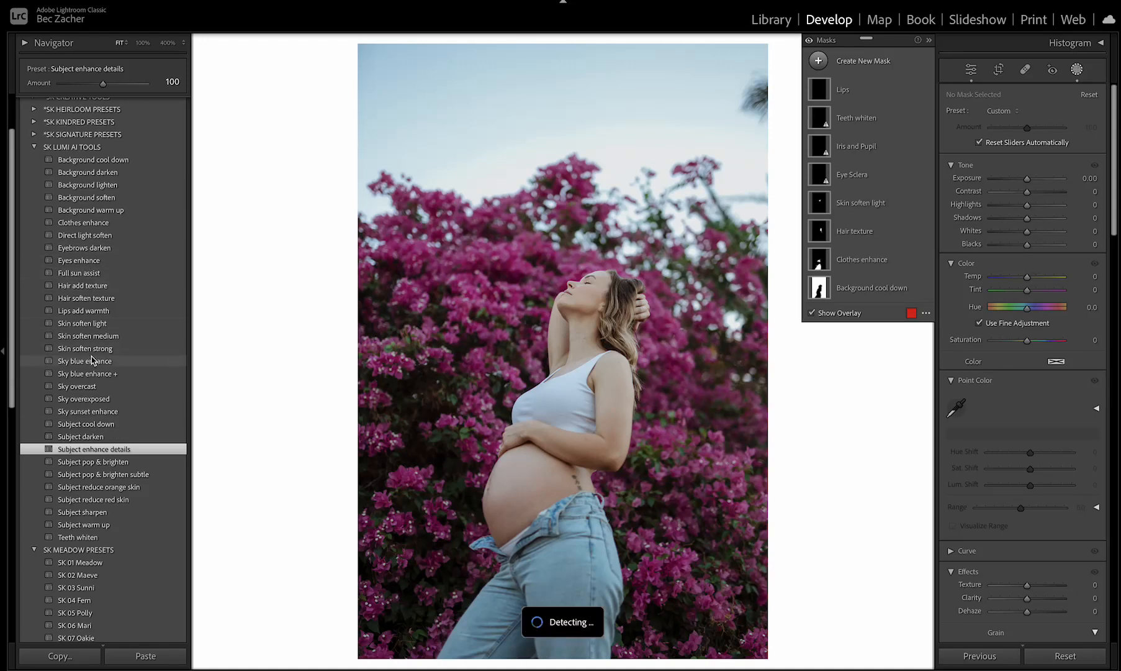
mouse_move(80, 326)
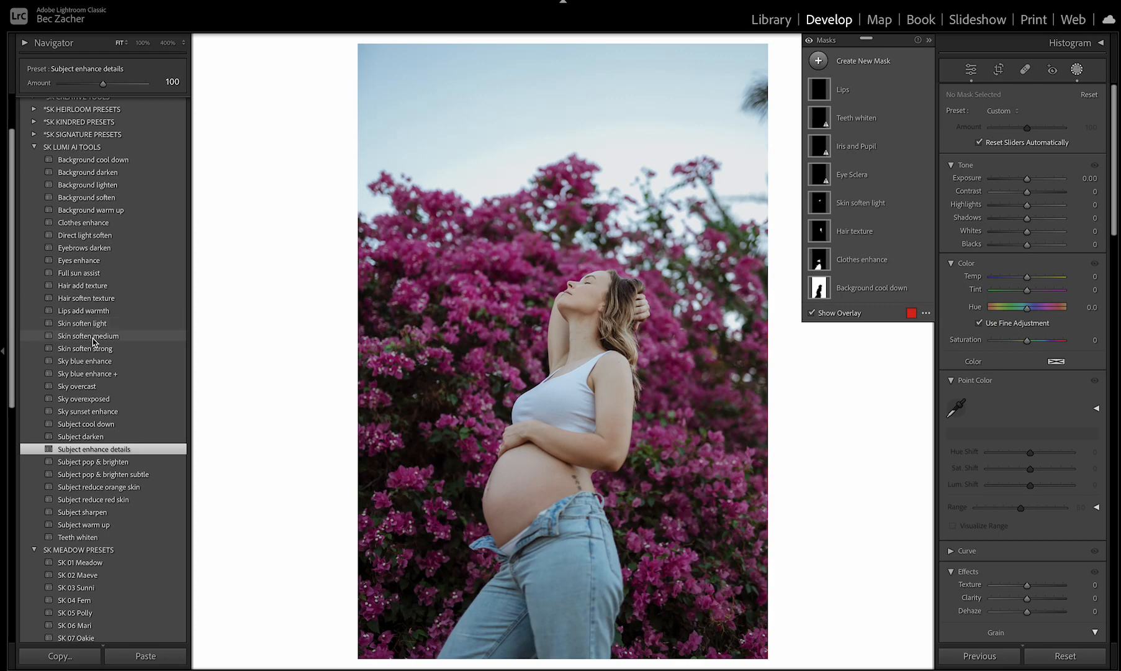
mouse_move(104, 328)
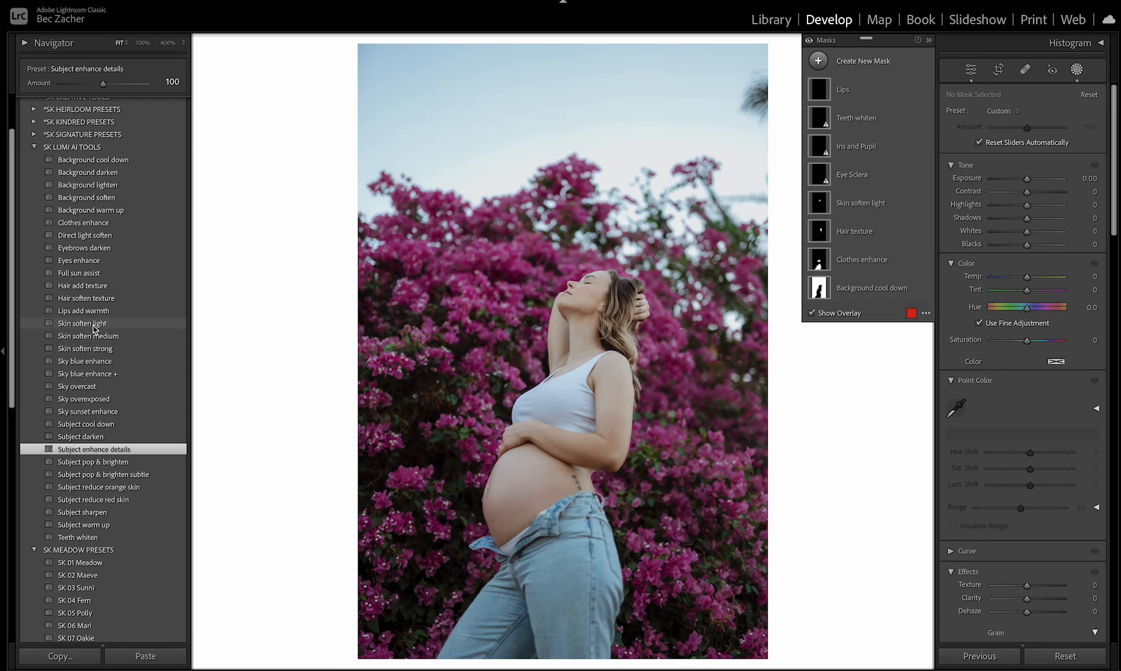
mouse_move(104, 350)
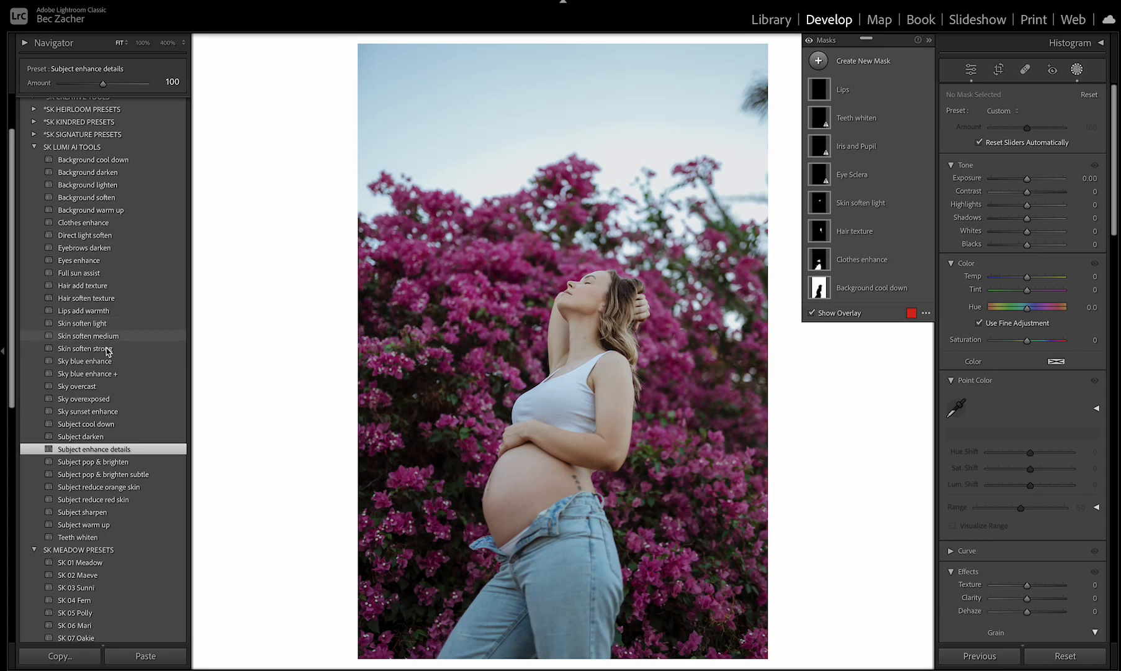
mouse_move(125, 351)
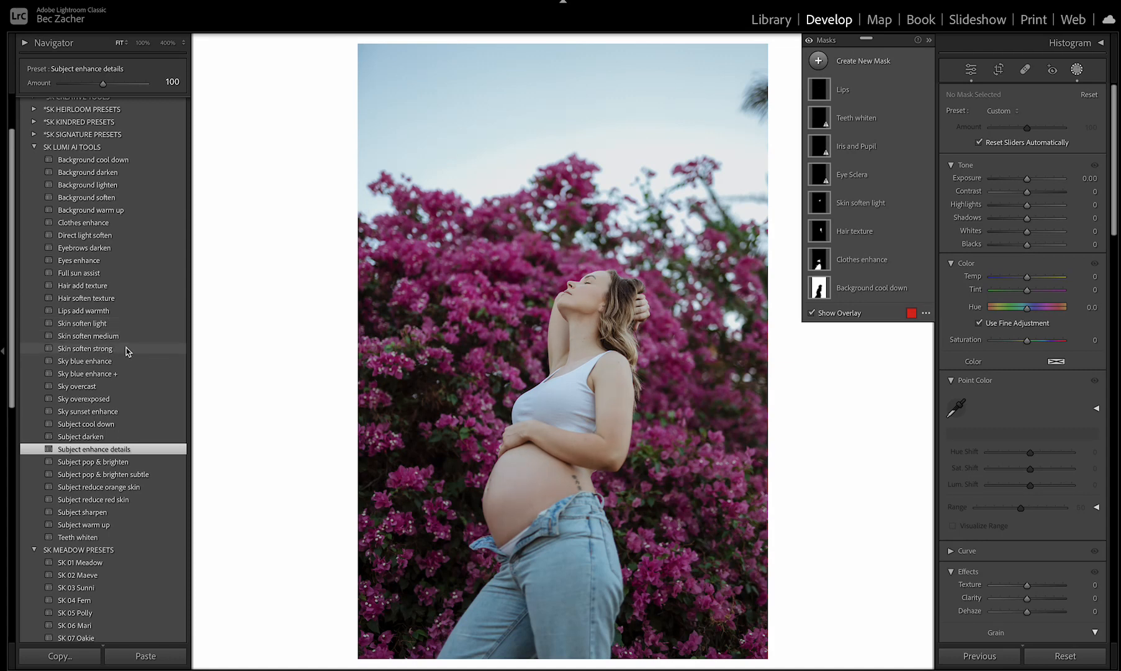
mouse_move(109, 329)
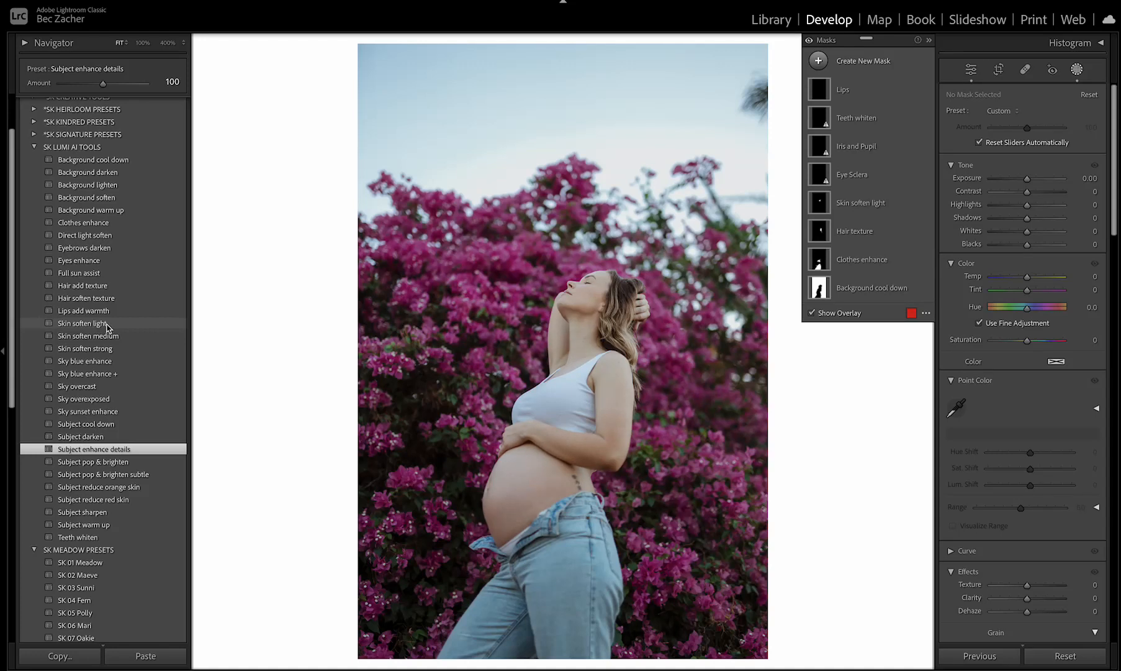
mouse_move(131, 330)
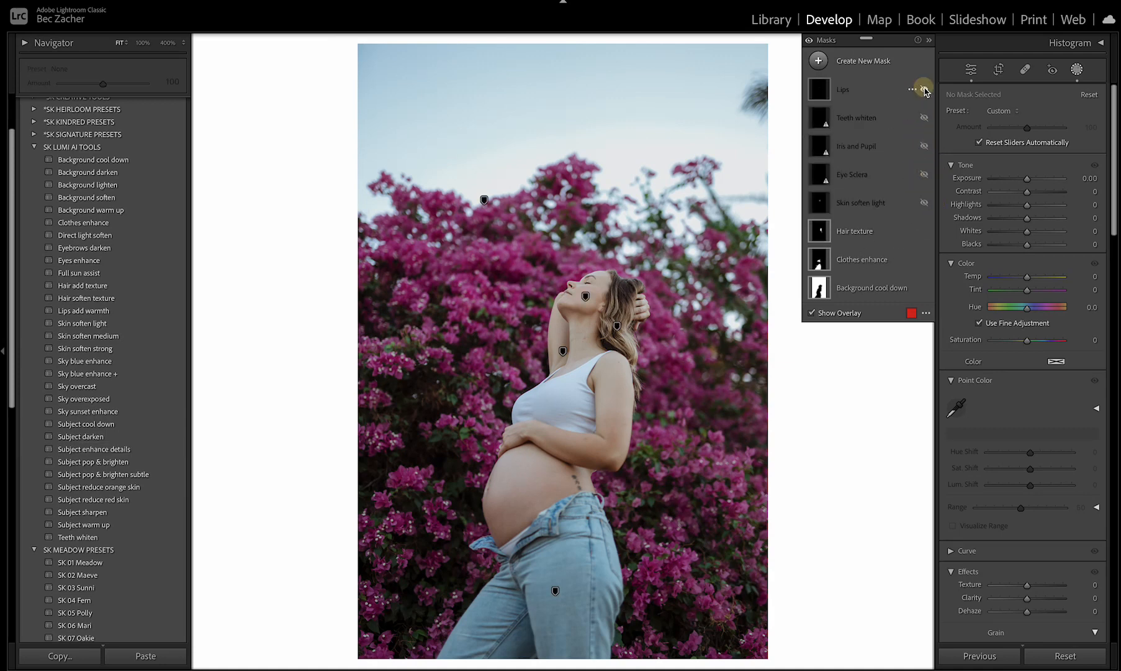
Delete all masks from the Lips mask's options menu
click(913, 88)
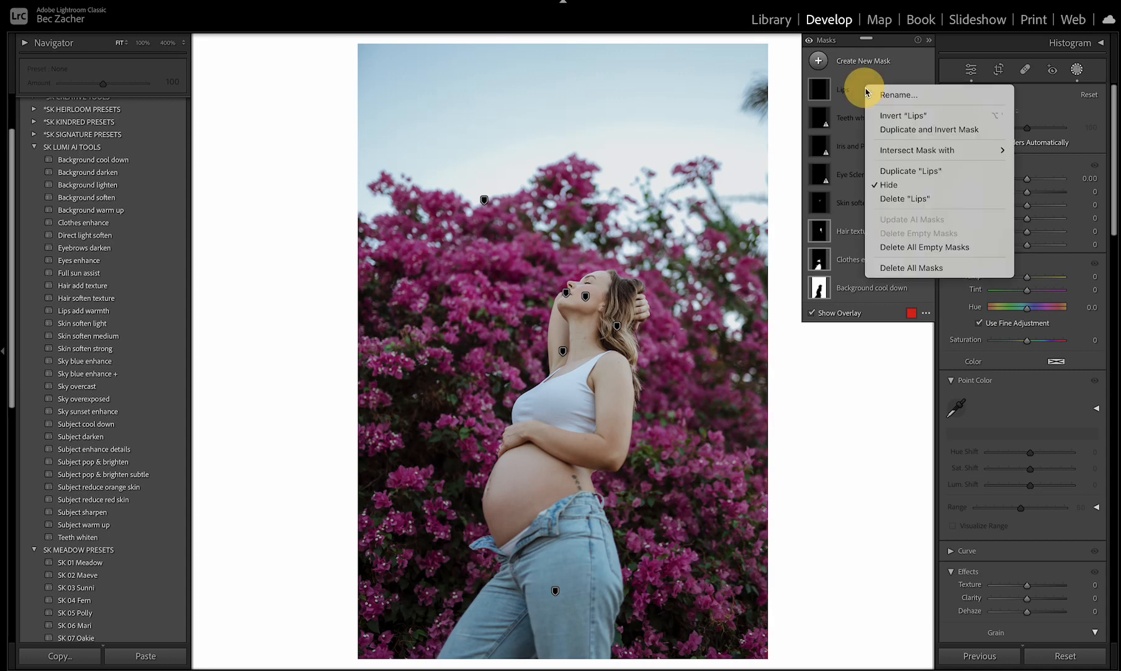
click(911, 268)
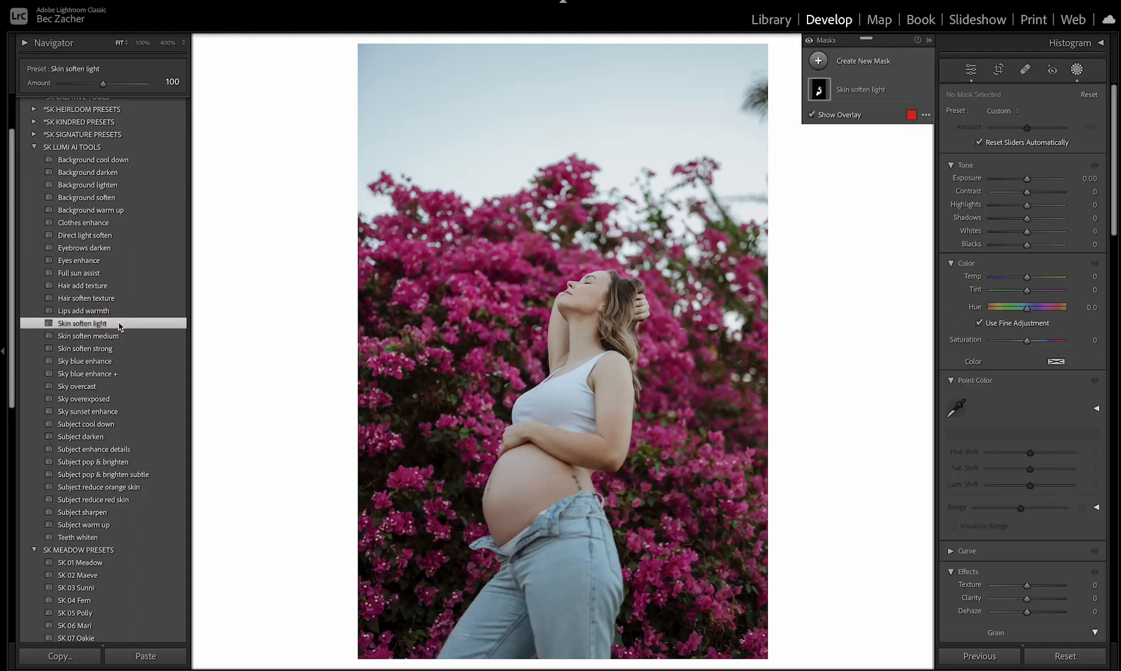
Select the Skin soften light mask and overlay its coverage of the woman's skin
click(861, 89)
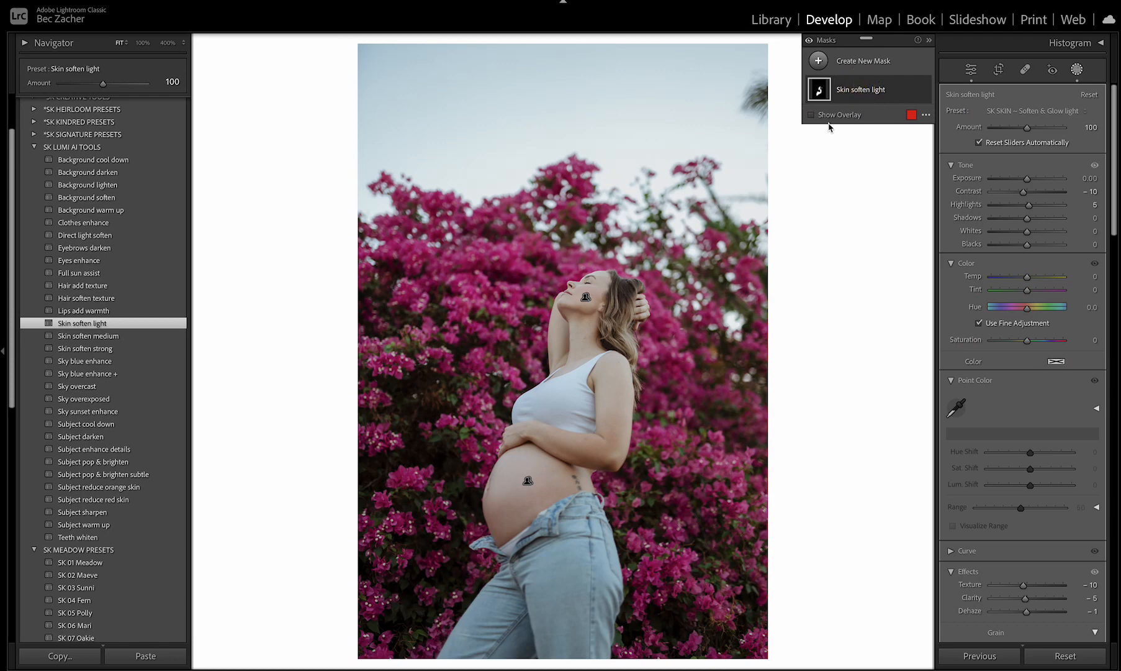
click(812, 115)
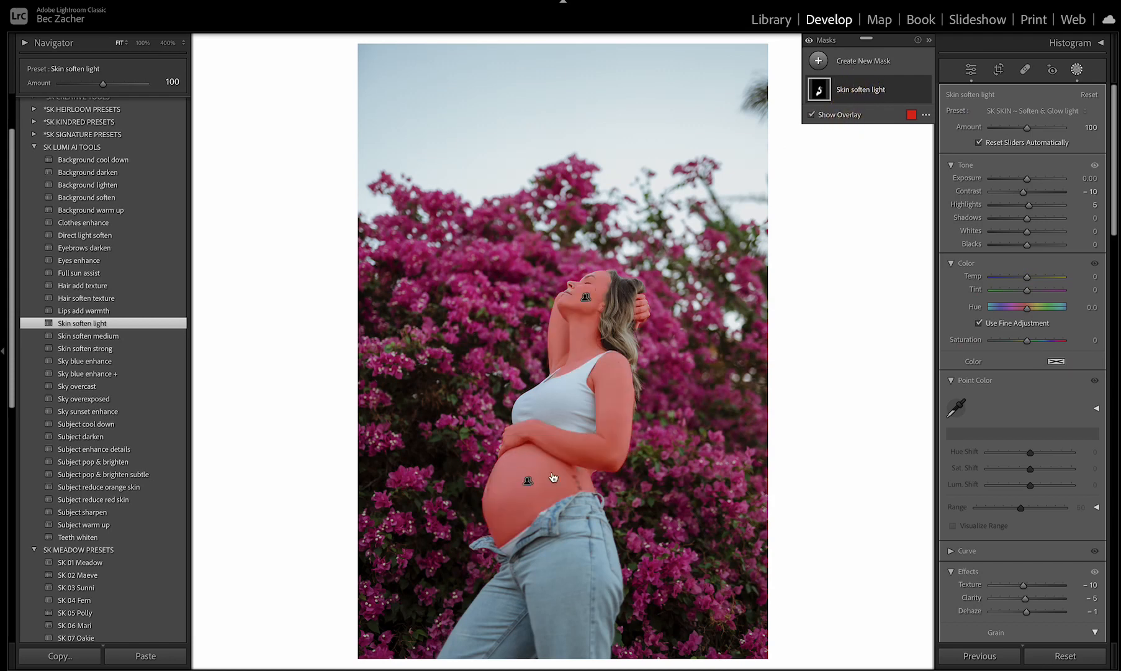
mouse_move(557, 387)
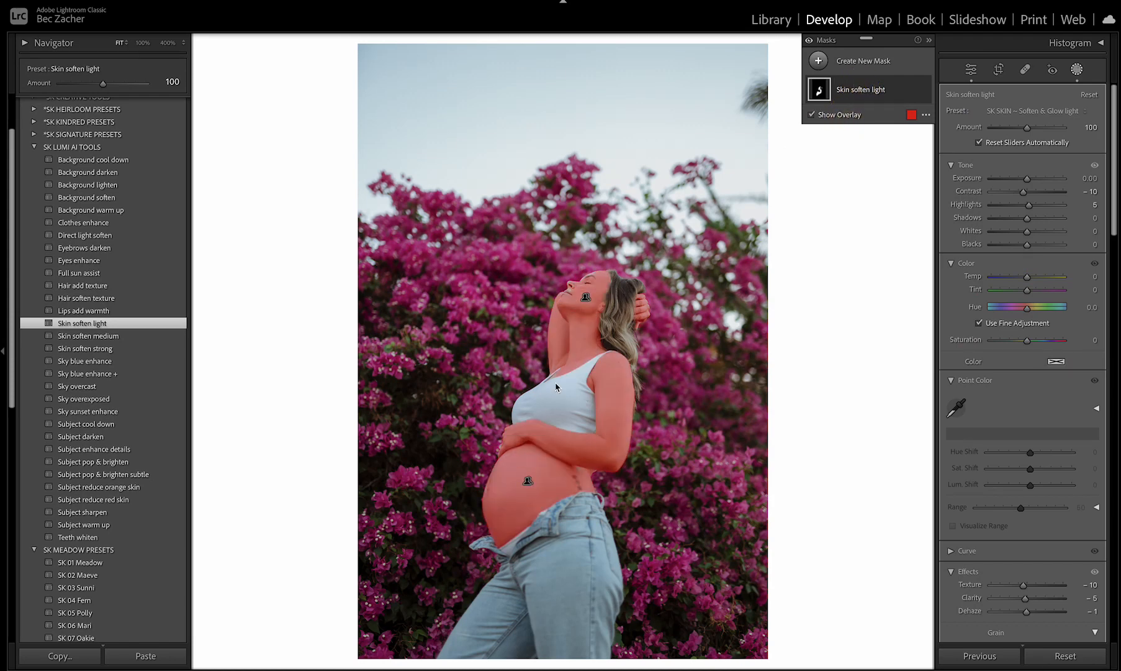
mouse_move(598, 301)
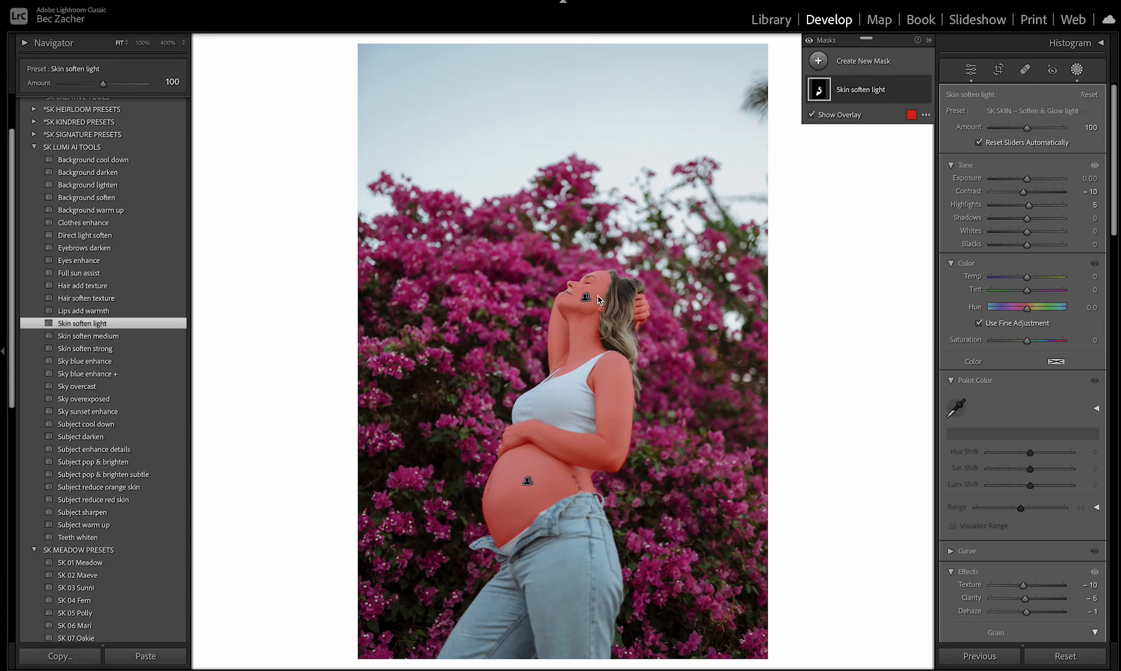
mouse_move(495, 261)
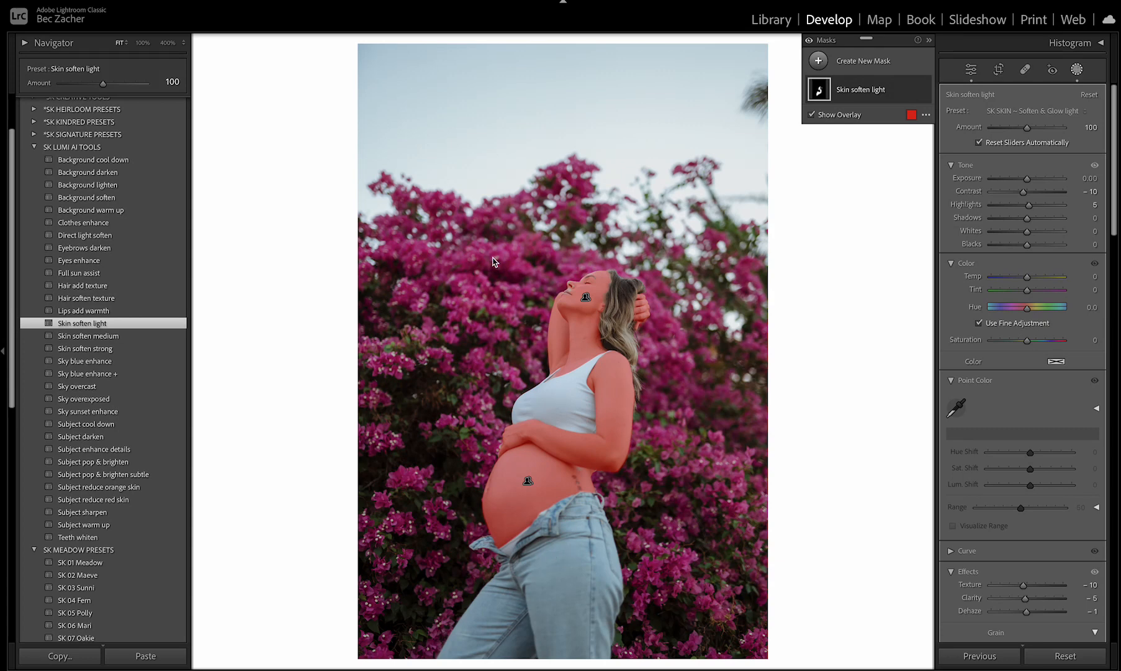
mouse_move(477, 310)
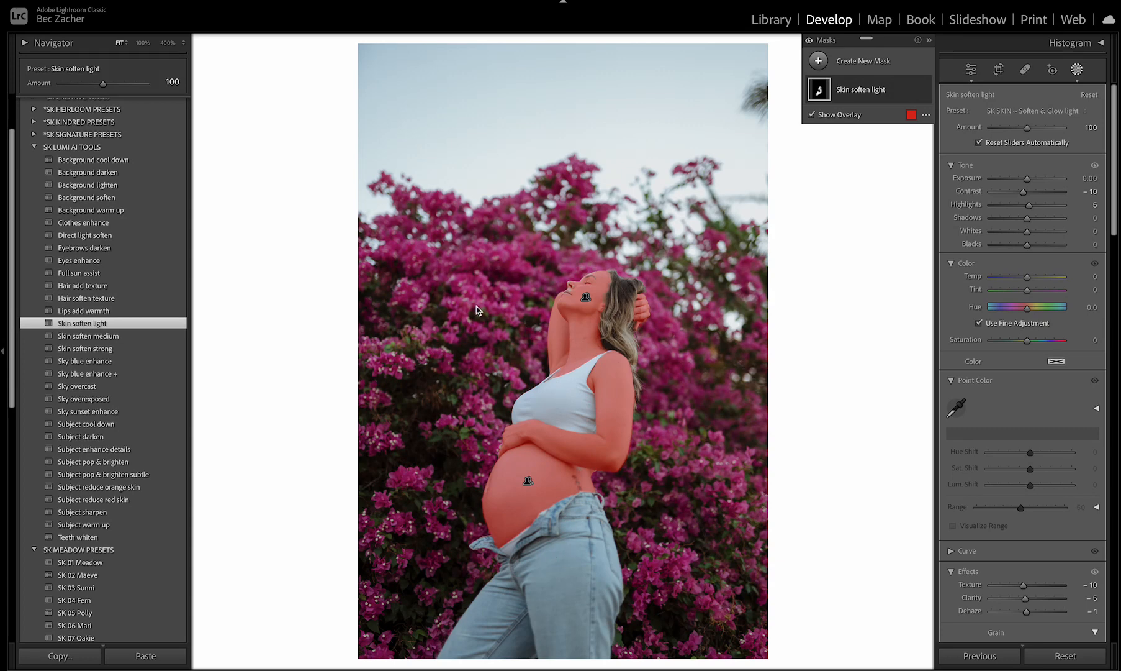
mouse_move(89, 386)
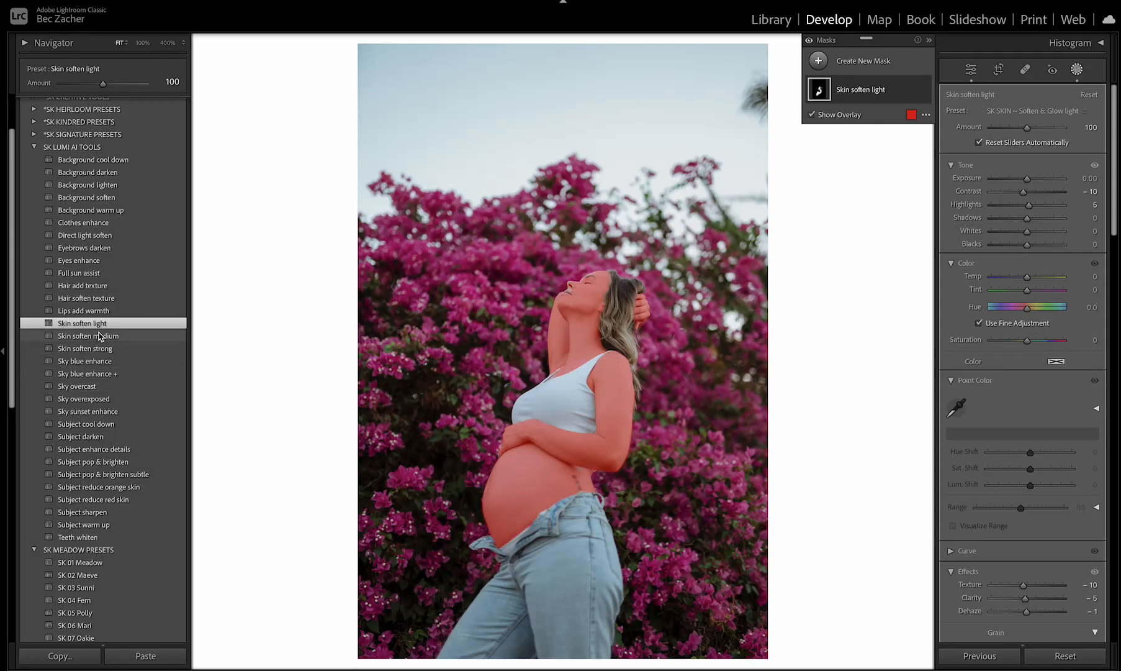
mouse_move(95, 351)
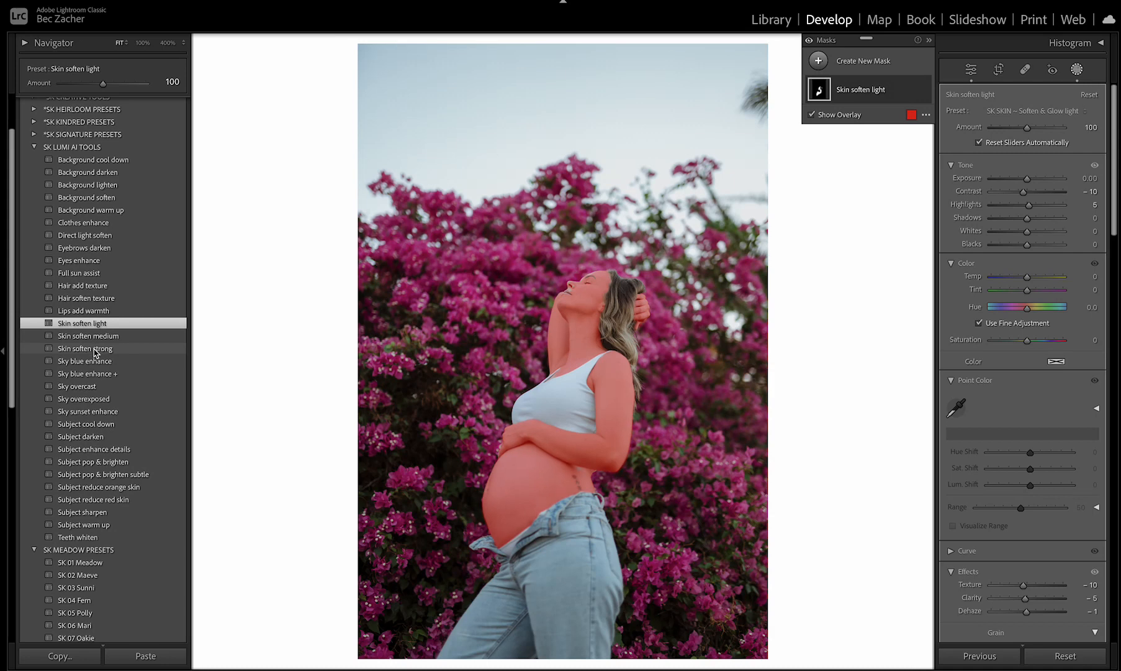
mouse_move(95, 373)
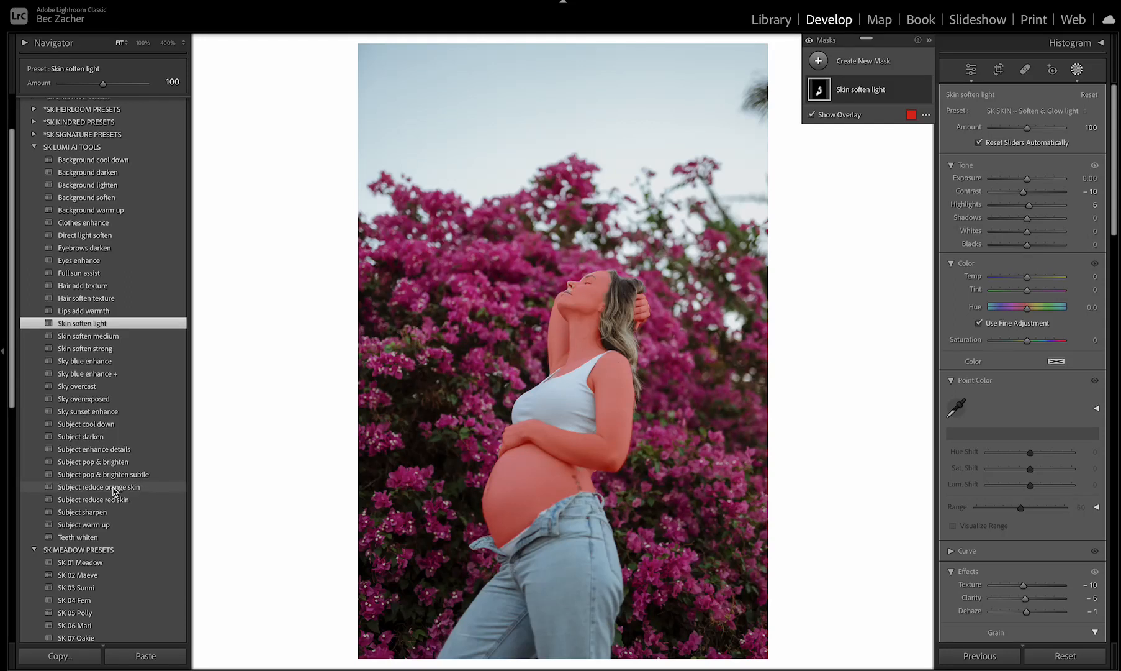
mouse_move(129, 499)
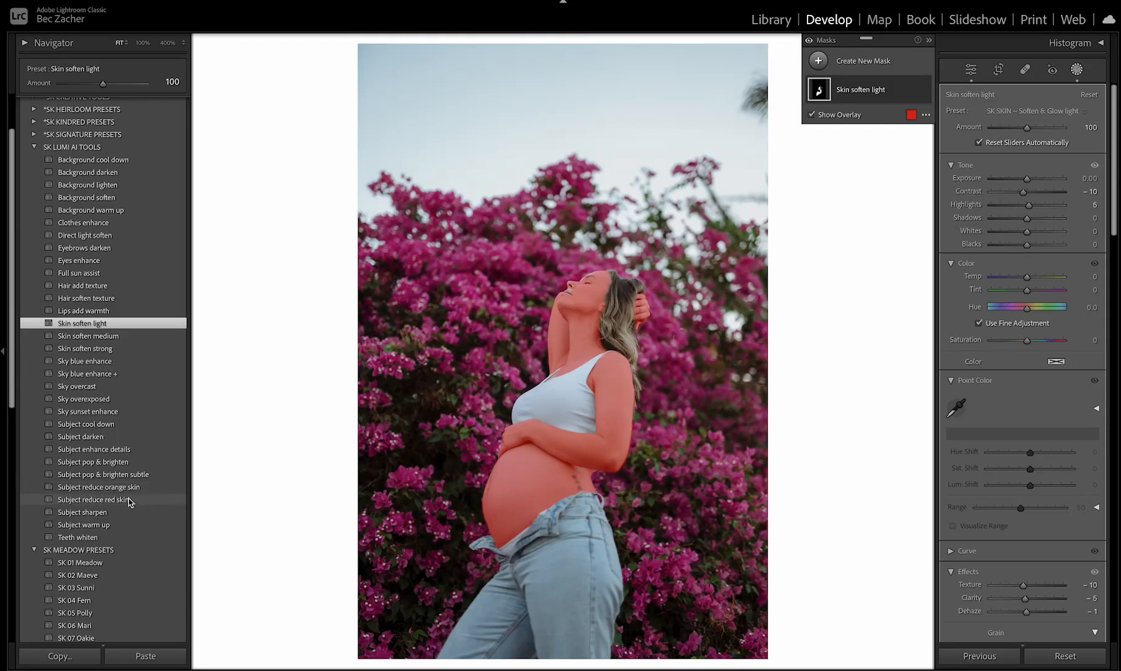
mouse_move(125, 491)
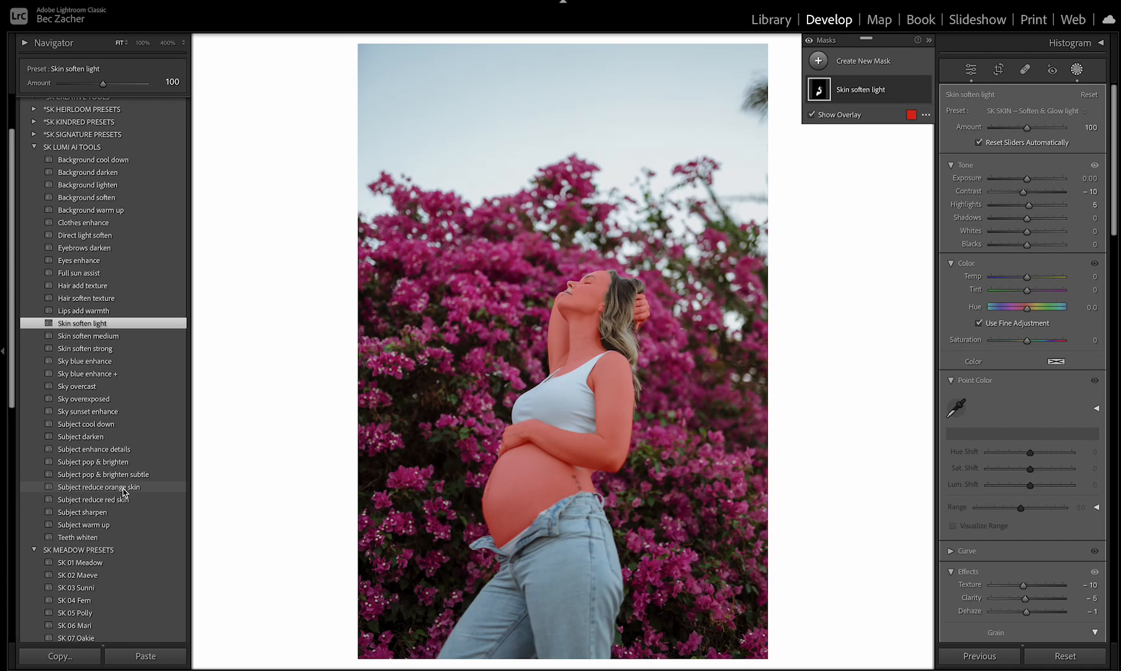
mouse_move(120, 503)
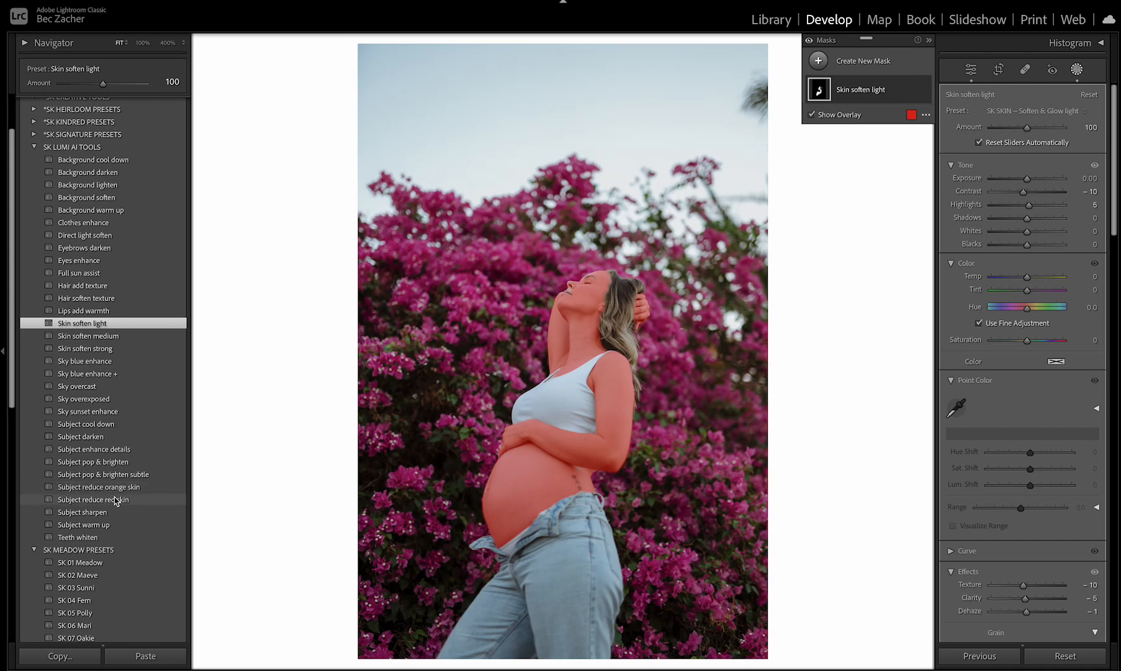
mouse_move(87, 411)
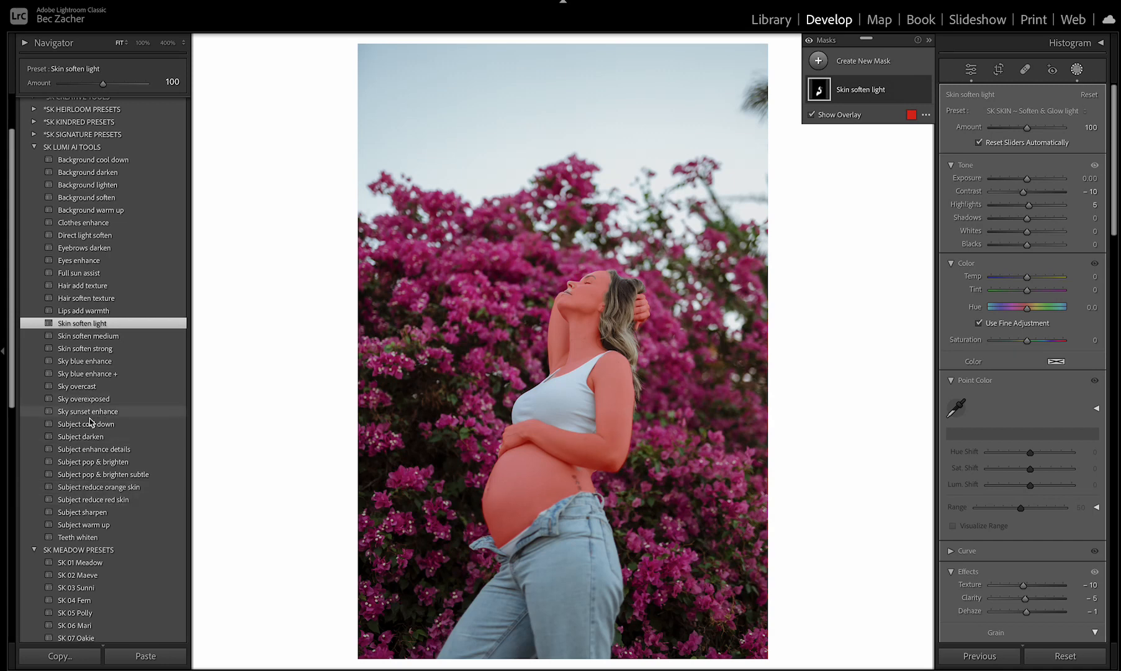
mouse_move(93, 461)
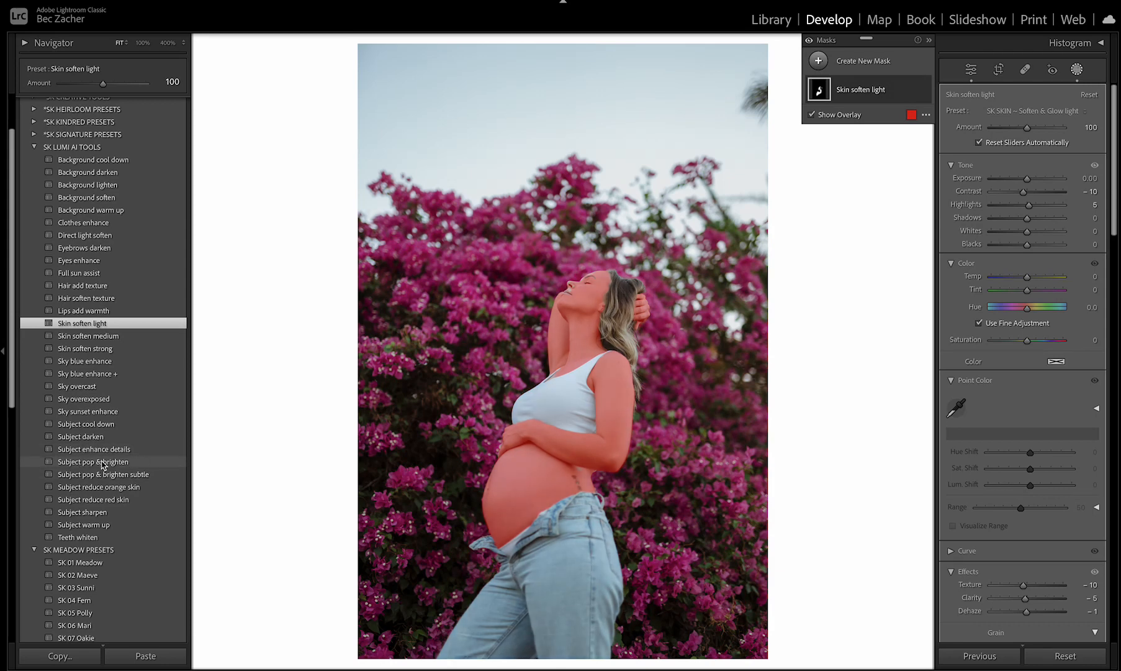
Apply Subject pop & brighten, select its mask, and hide it to compare
click(93, 462)
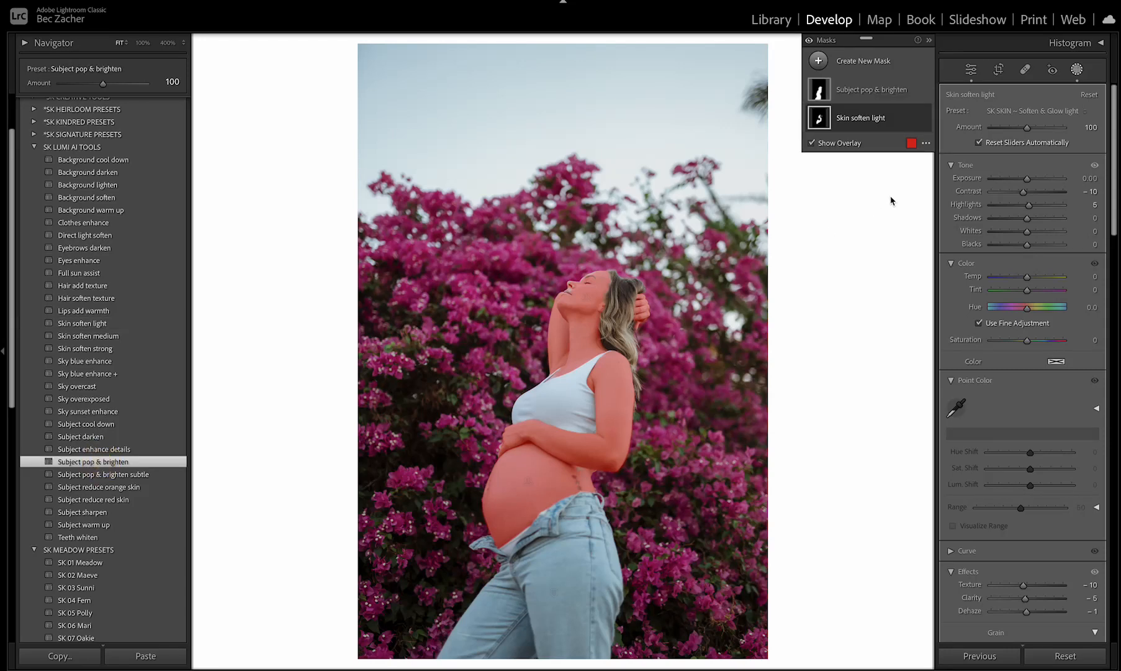
click(869, 89)
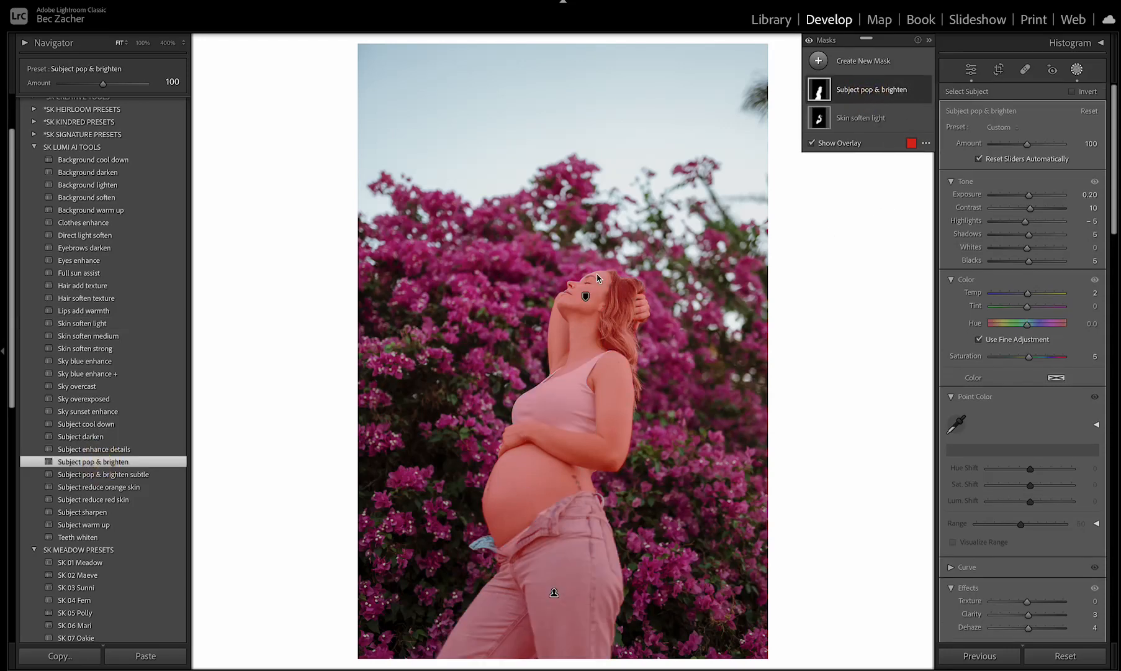
click(919, 90)
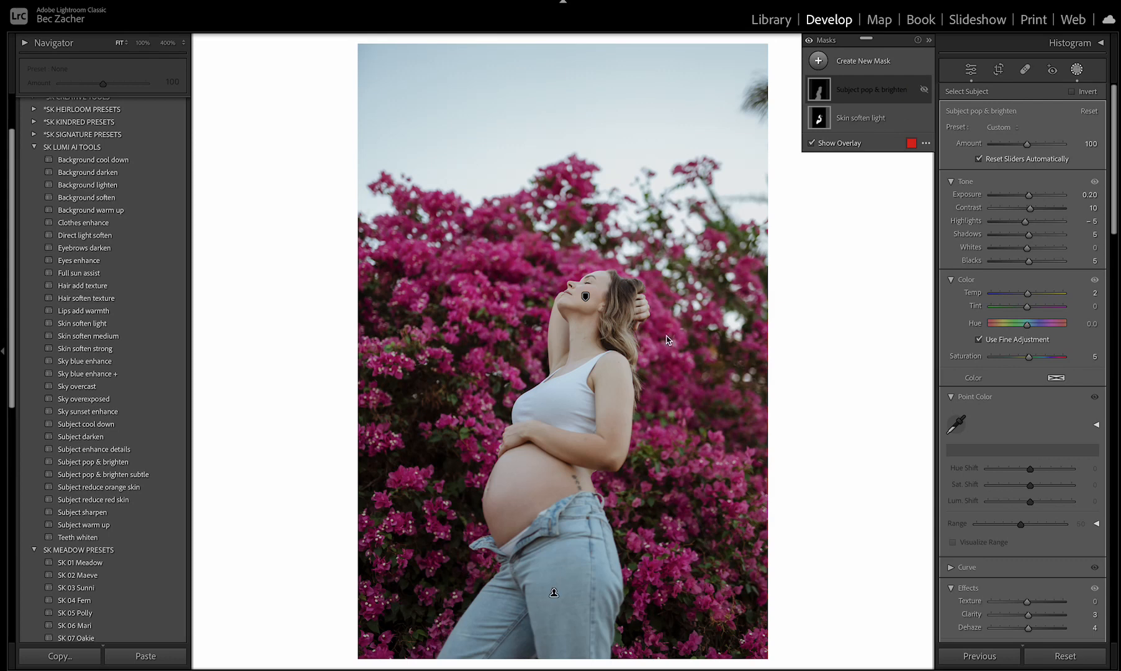
mouse_move(678, 199)
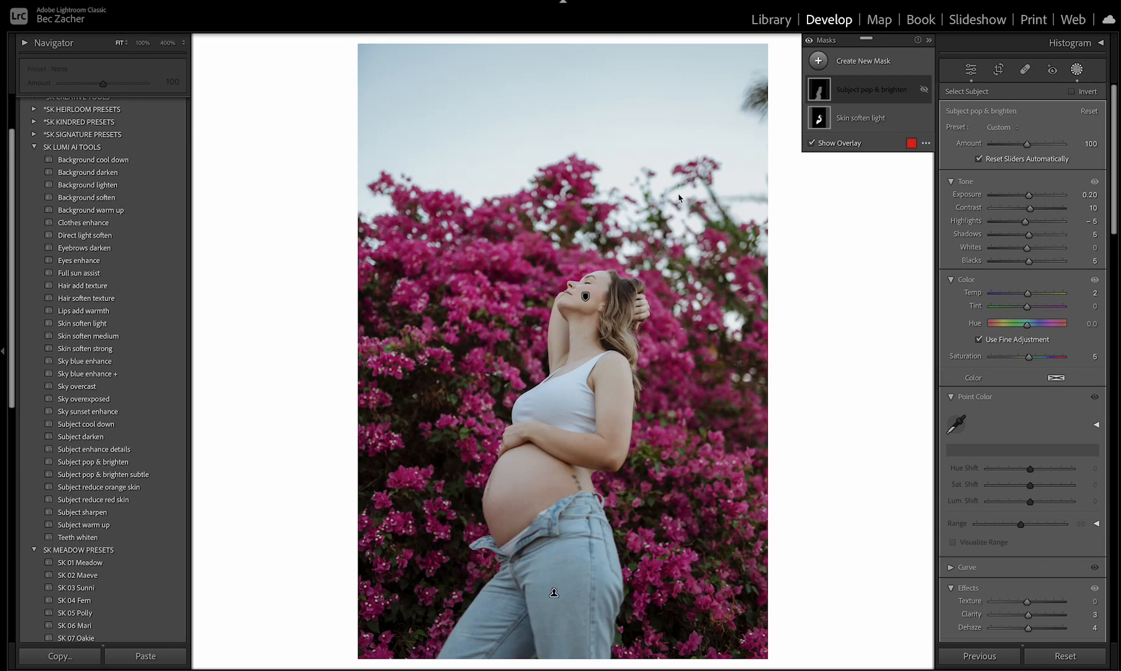
click(874, 89)
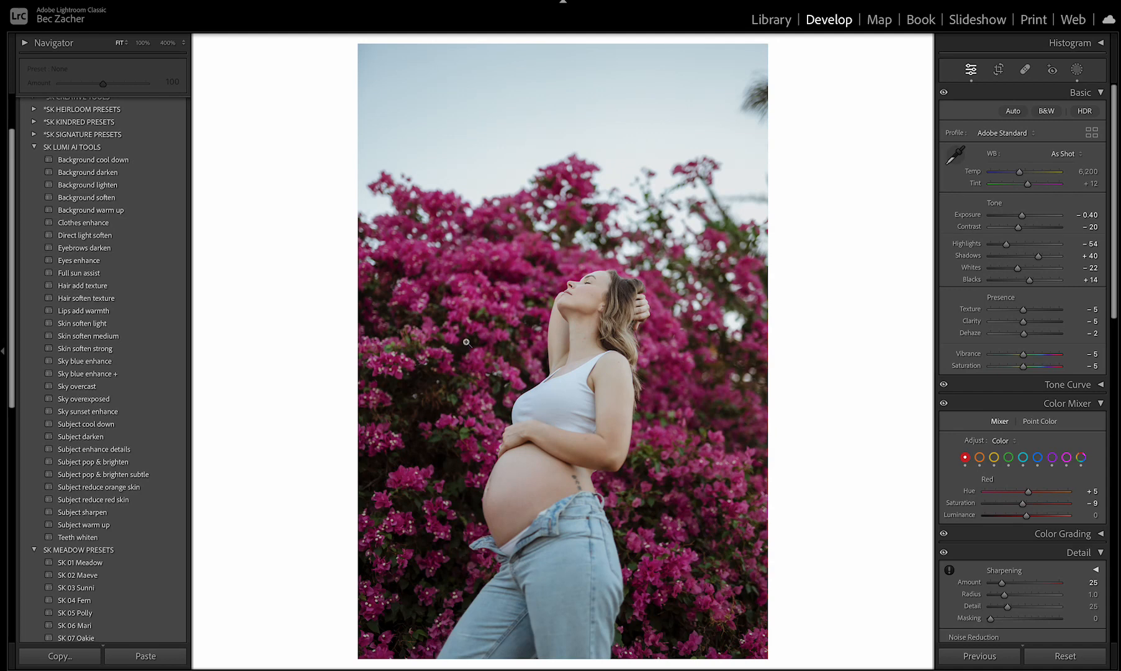
mouse_move(240, 501)
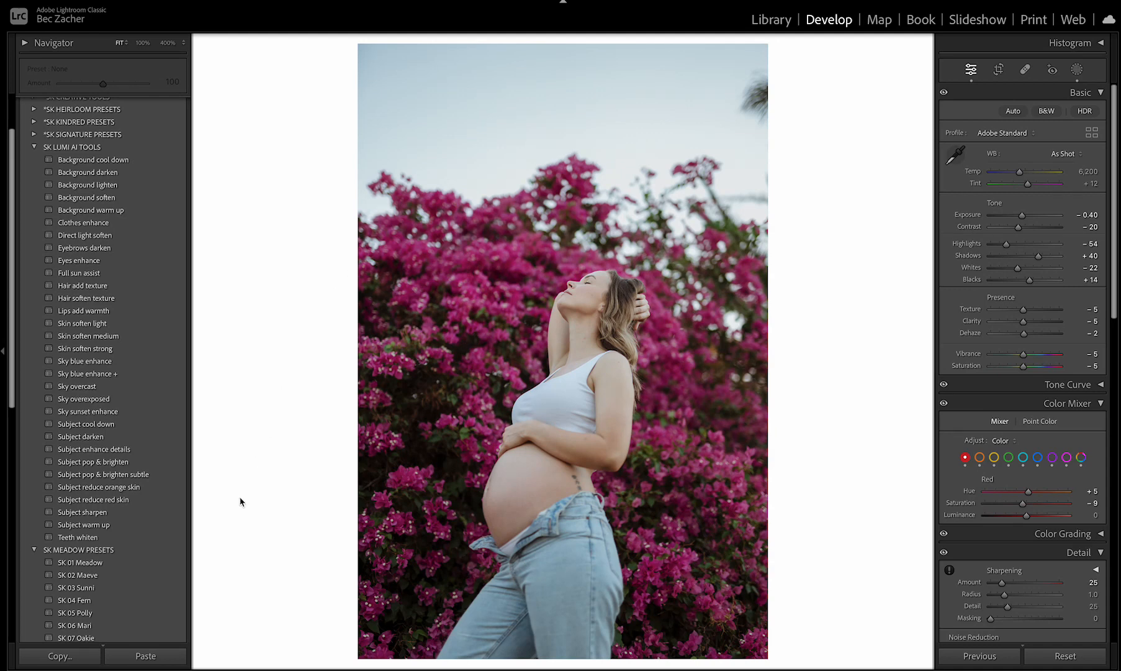
Apply Subject pop & brighten, then preview the Subject warm up preset
click(94, 462)
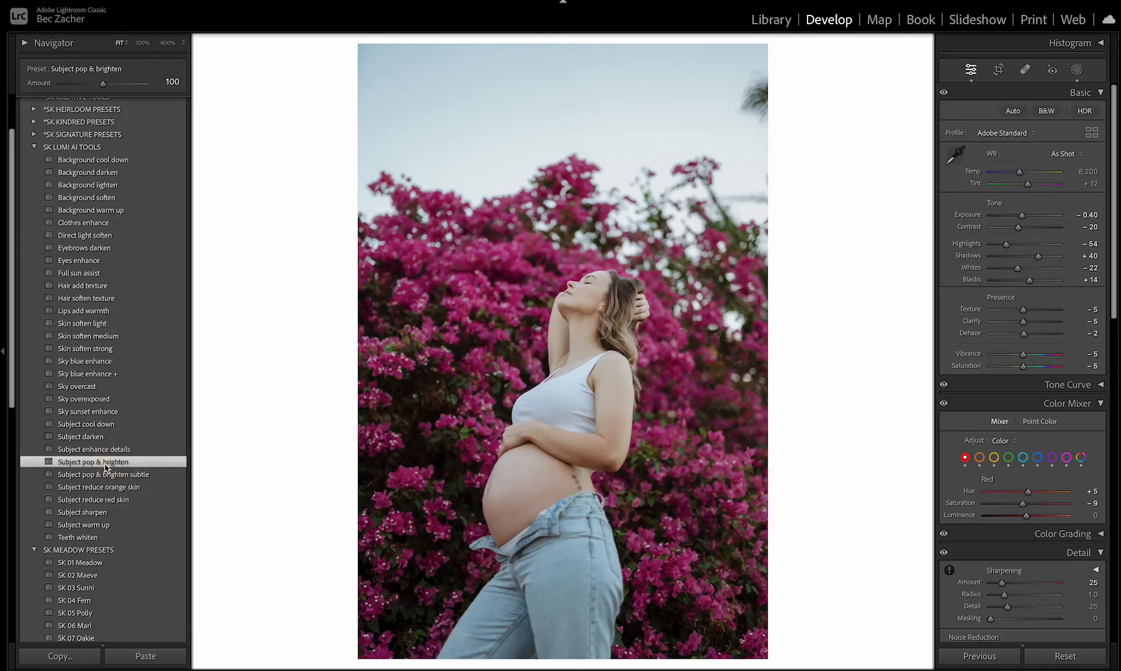
mouse_move(172, 465)
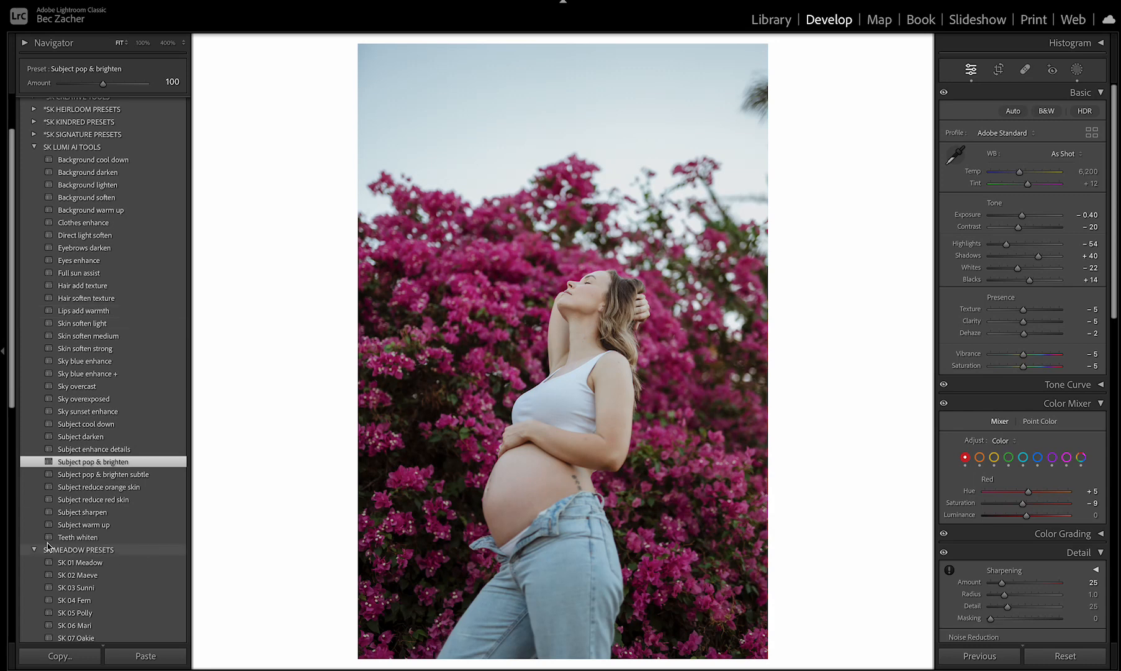
click(84, 524)
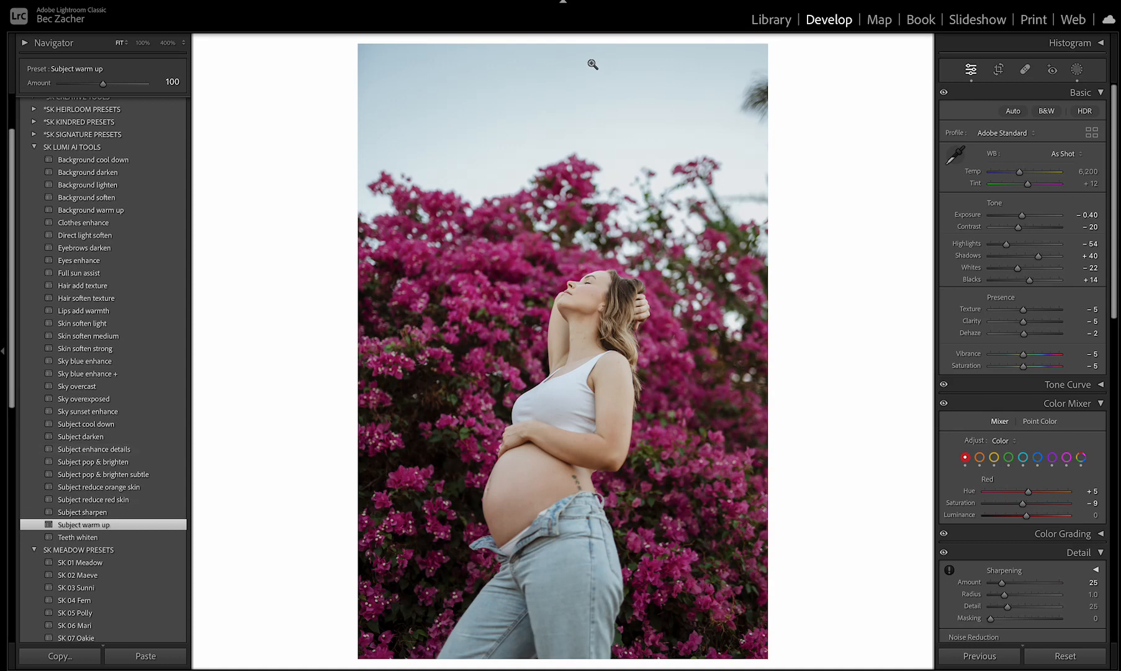
mouse_move(755, 141)
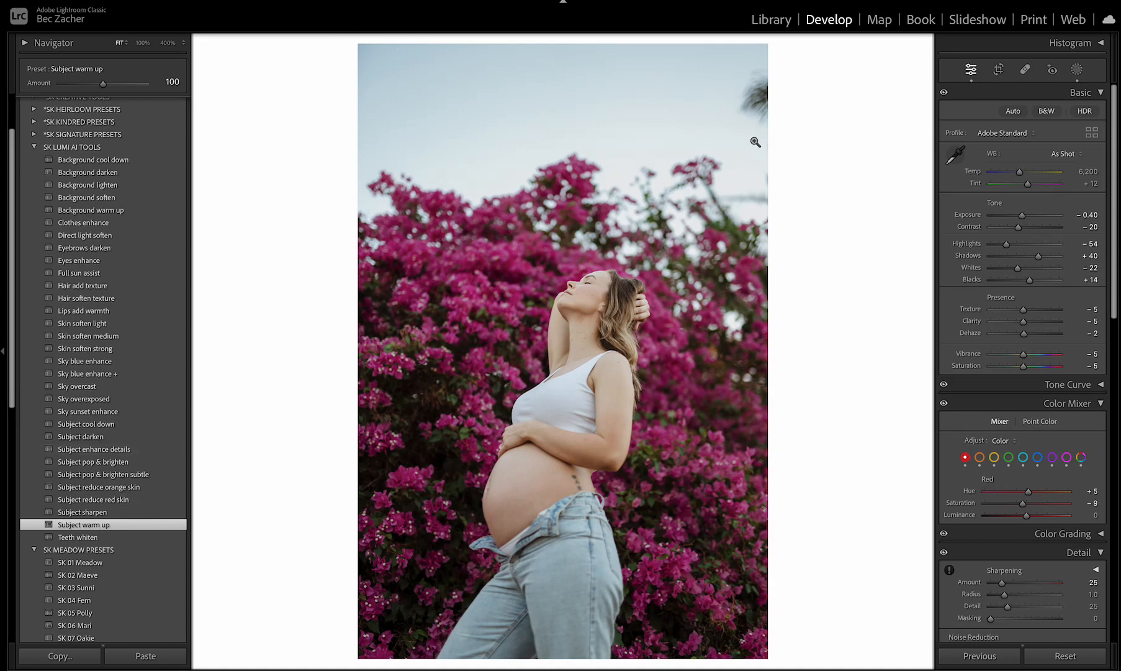
mouse_move(245, 370)
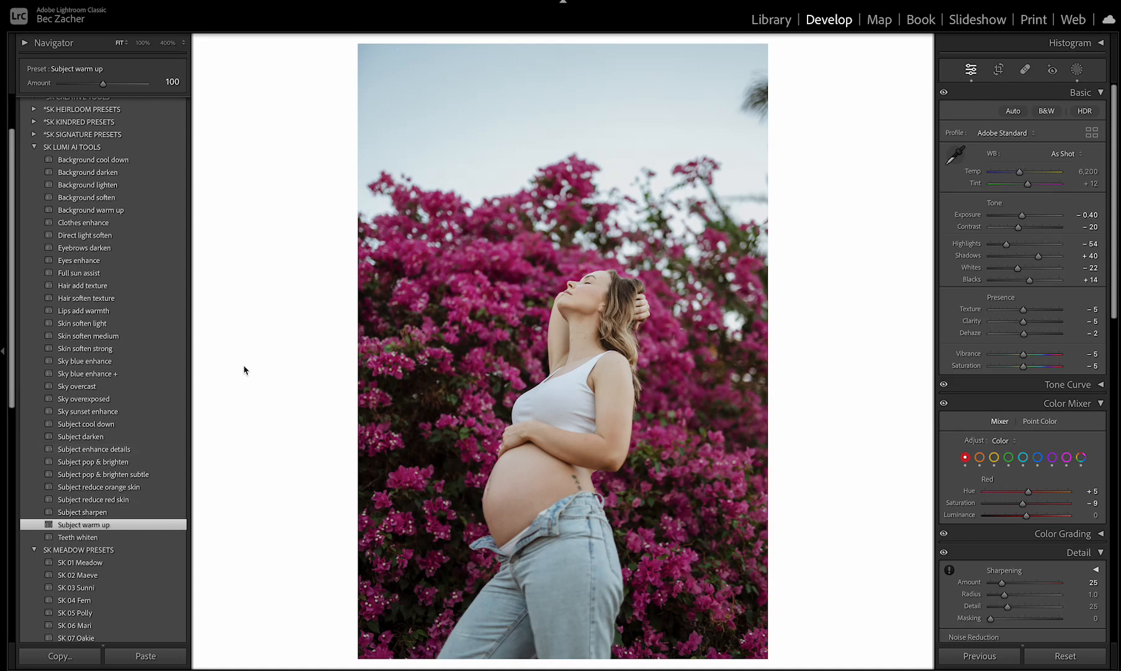
mouse_move(81, 260)
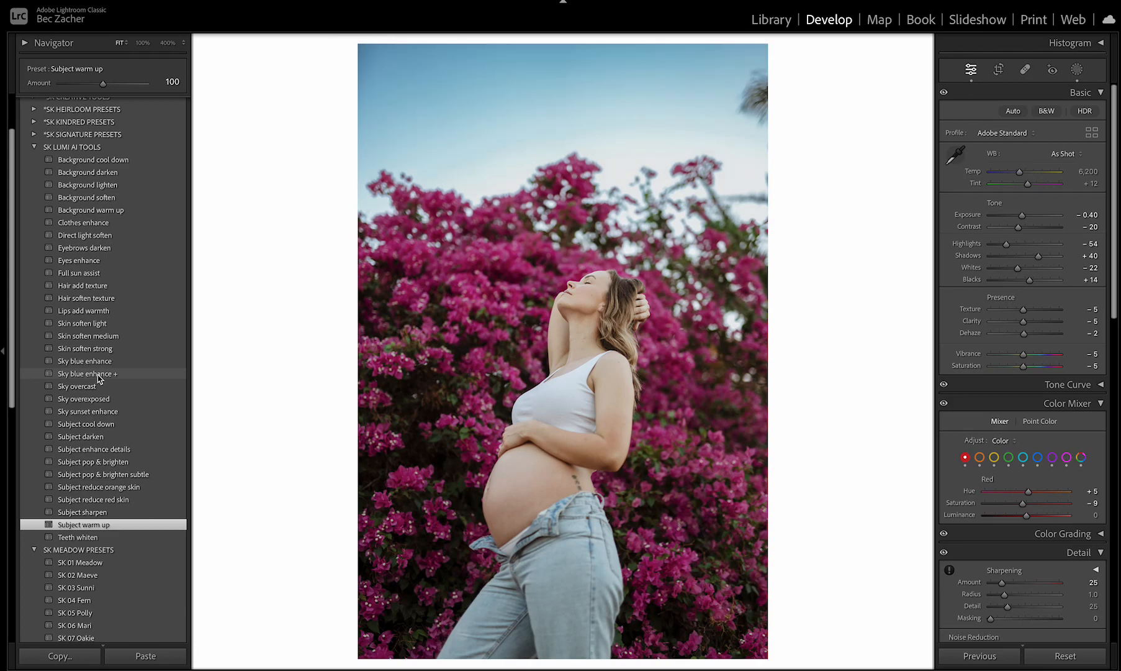
Apply Sky blue enhance, hide its mask to compare, and open its options menu
click(84, 360)
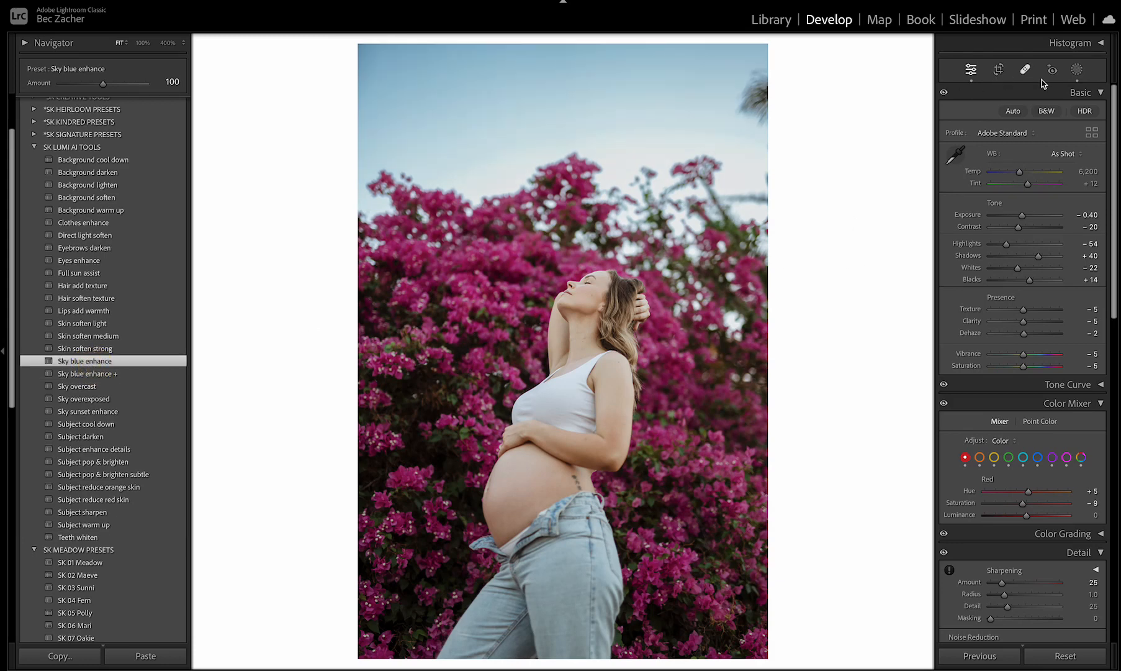
click(1077, 70)
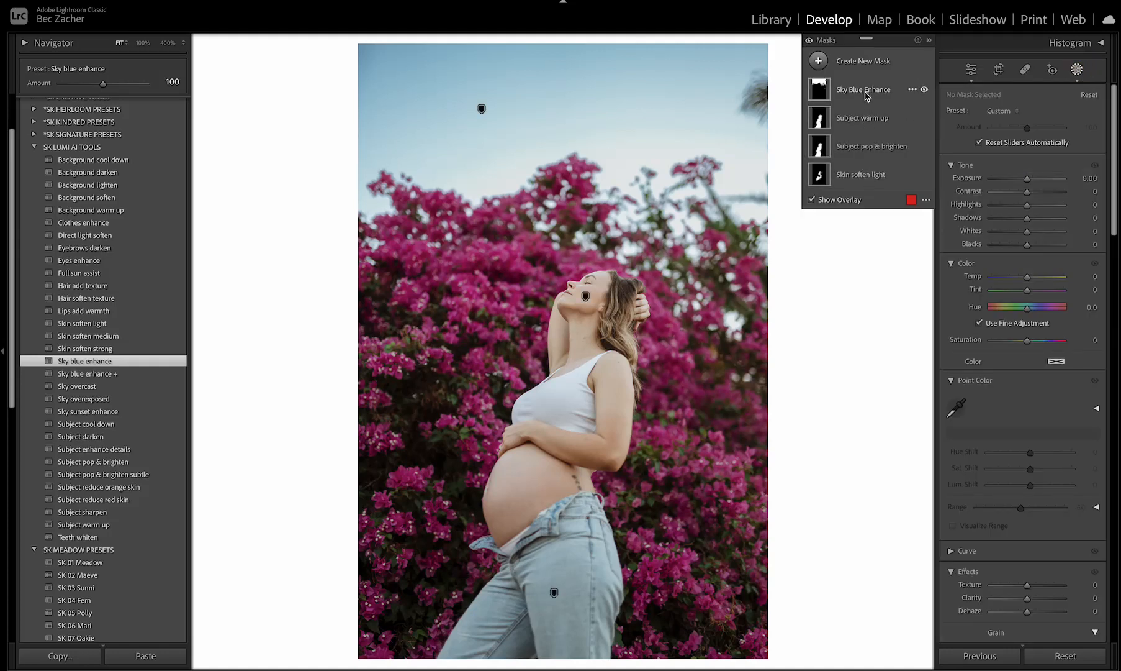
click(925, 90)
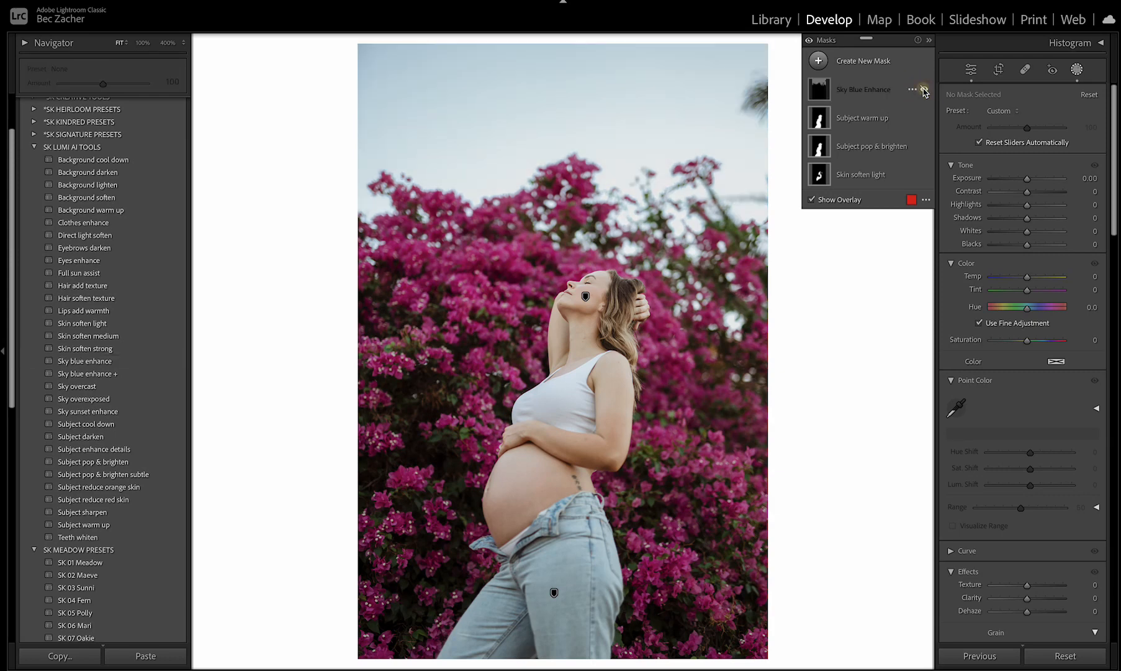
mouse_move(925, 90)
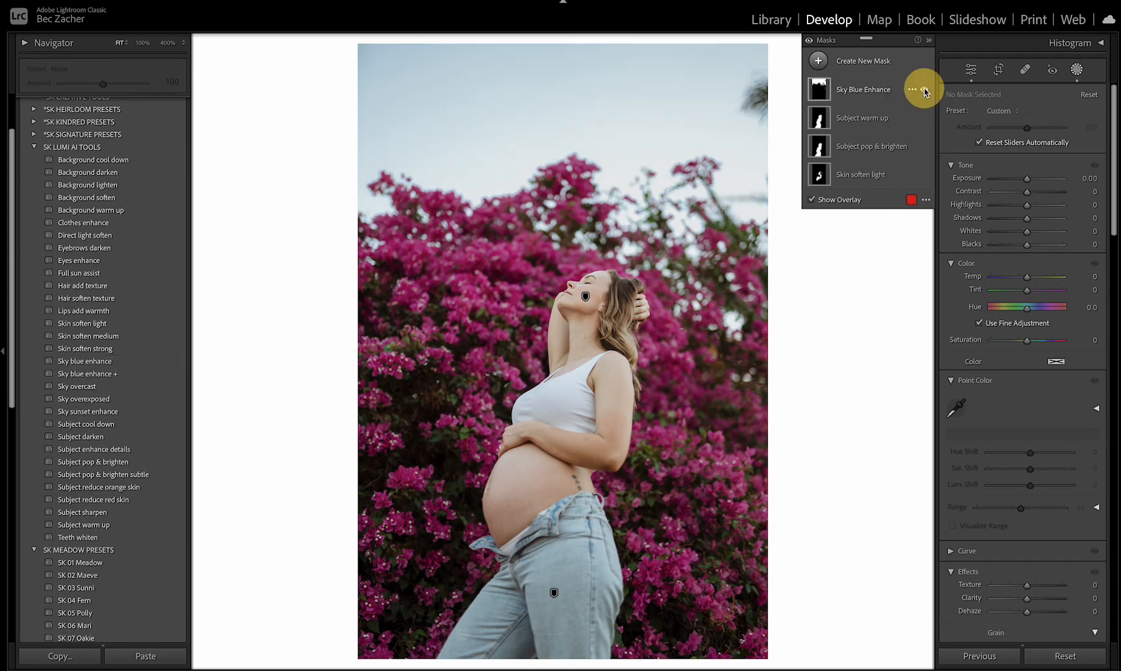
click(923, 89)
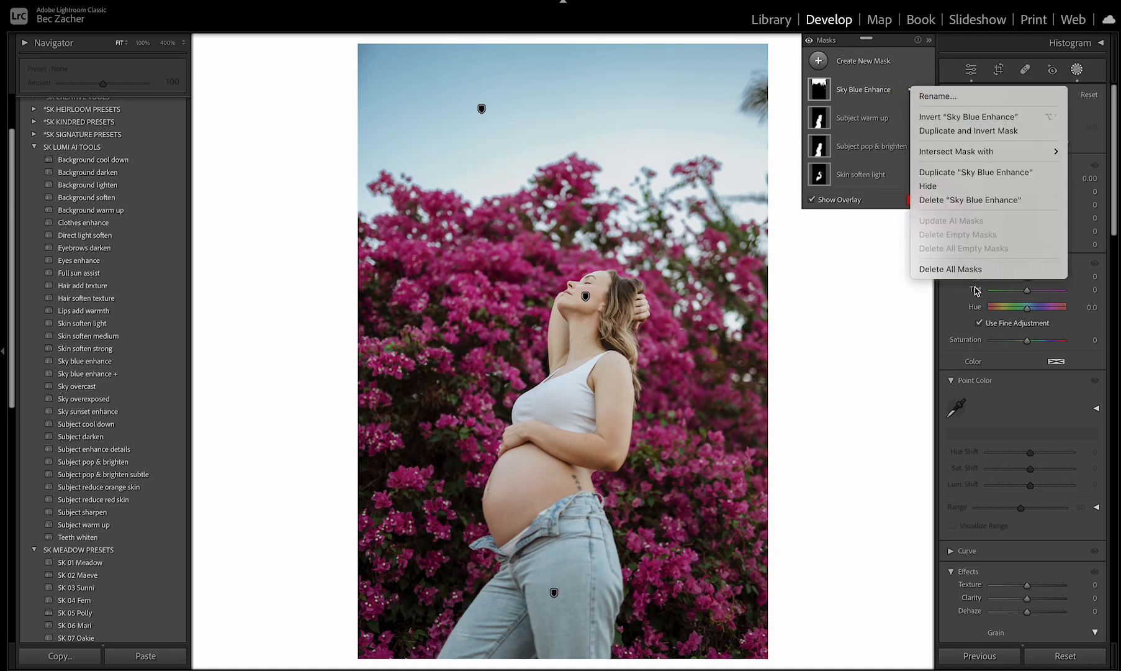
mouse_move(793, 354)
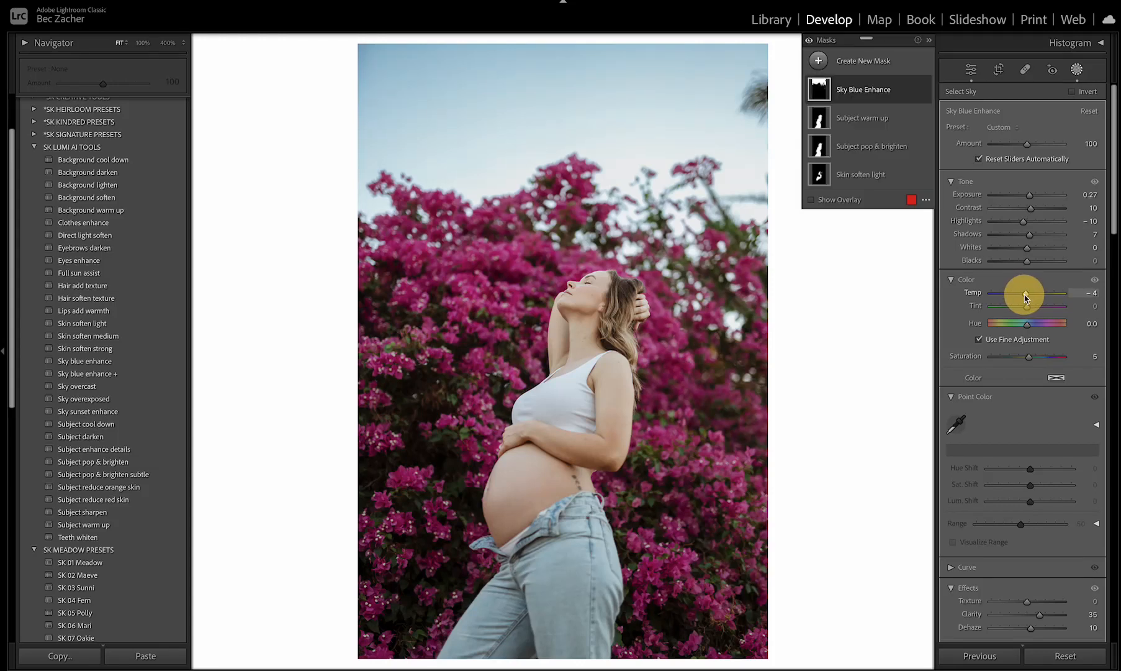
mouse_move(991, 175)
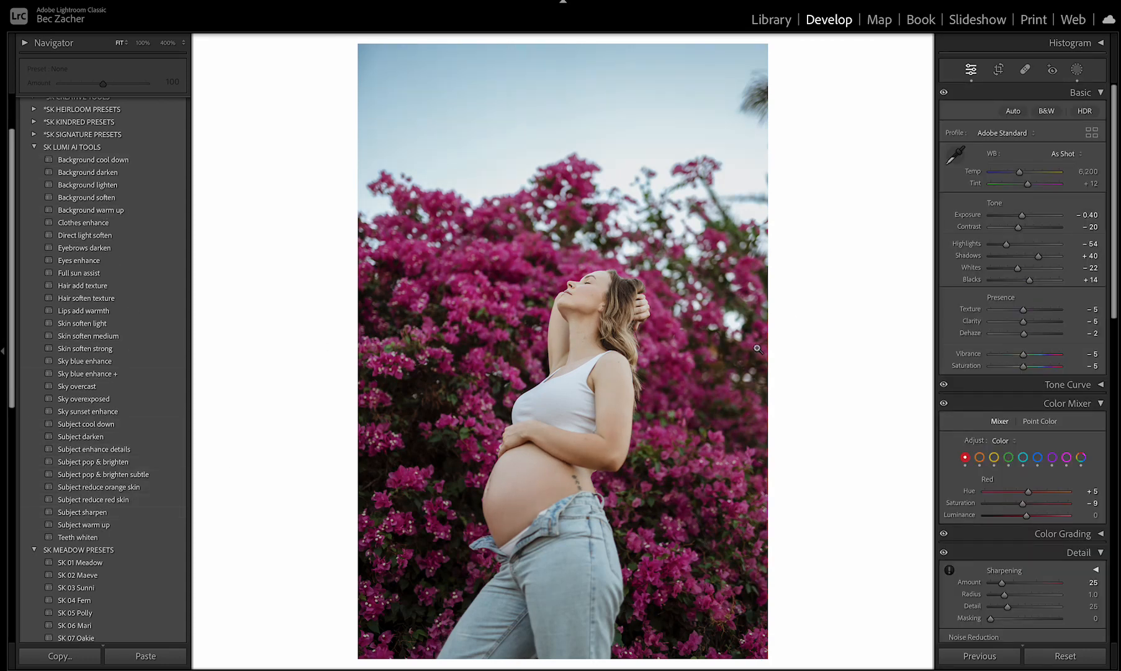
mouse_move(807, 388)
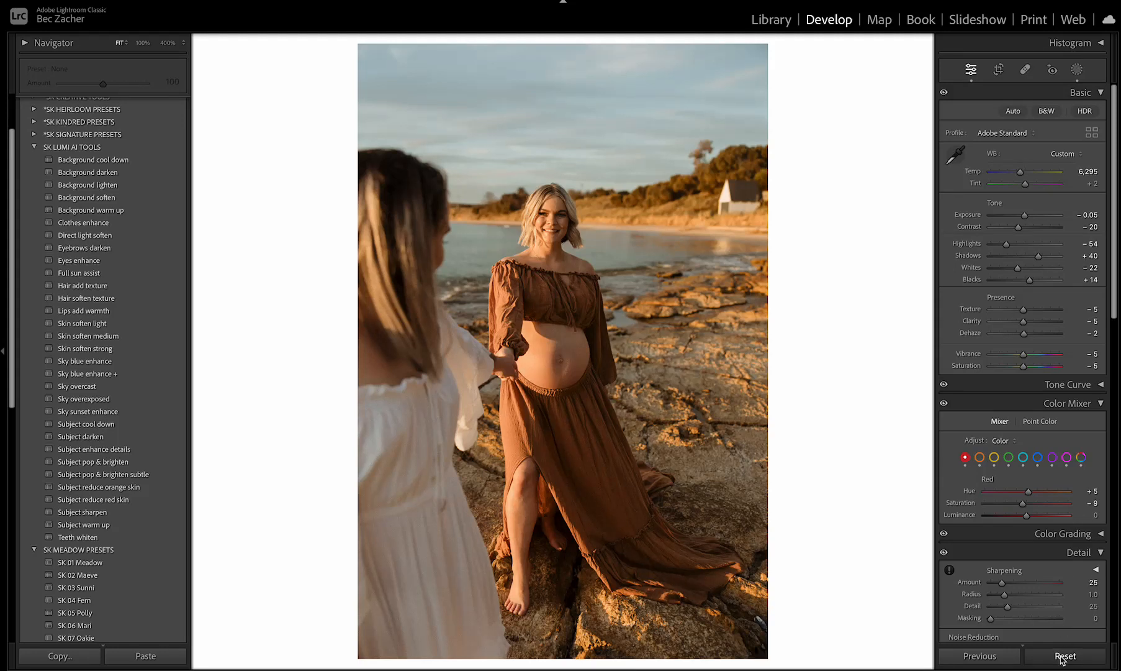
Reset the beach photo's develop settings to defaults
click(1065, 656)
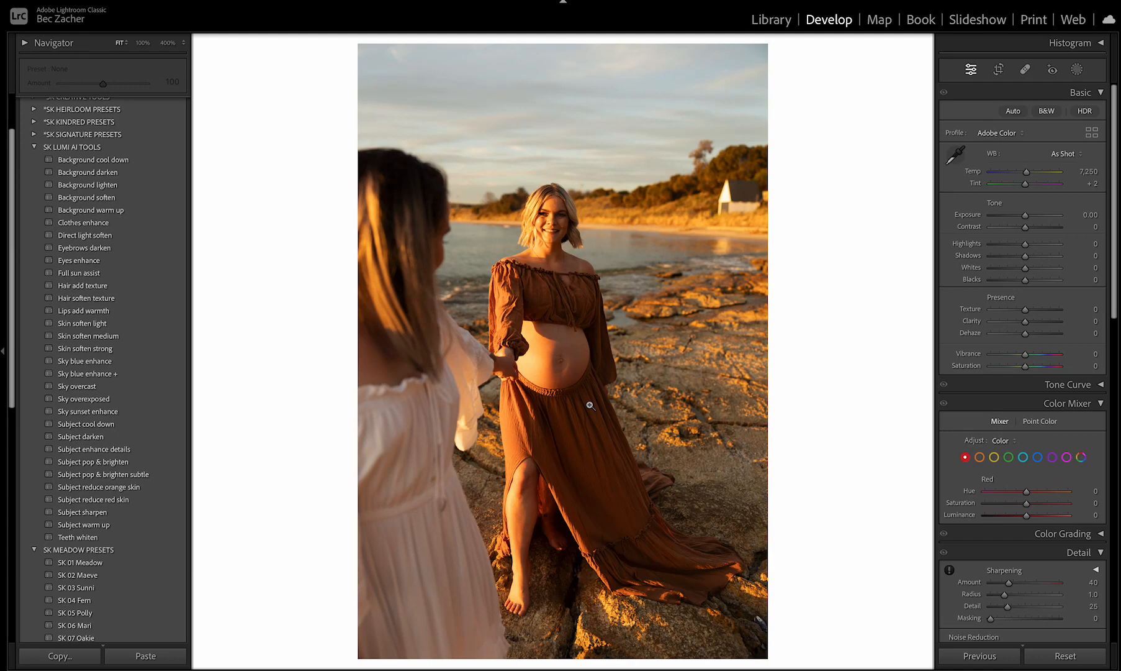
mouse_move(577, 158)
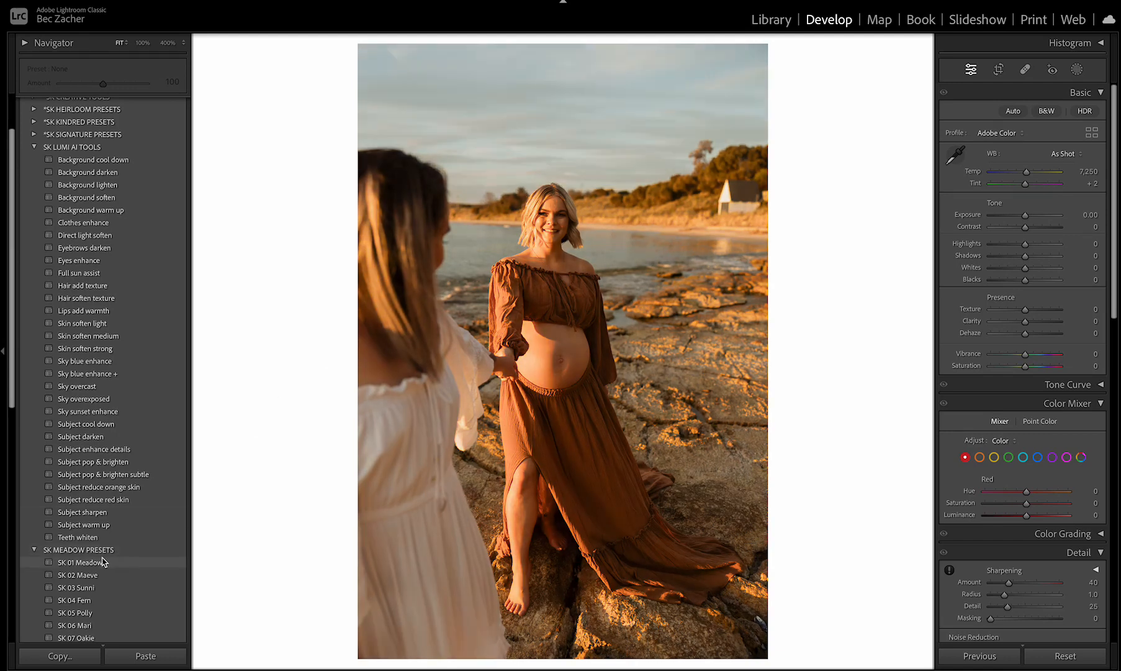
Apply SK 01 Meadow, Background cool down and Direct light soften presets to the beach portrait
click(81, 561)
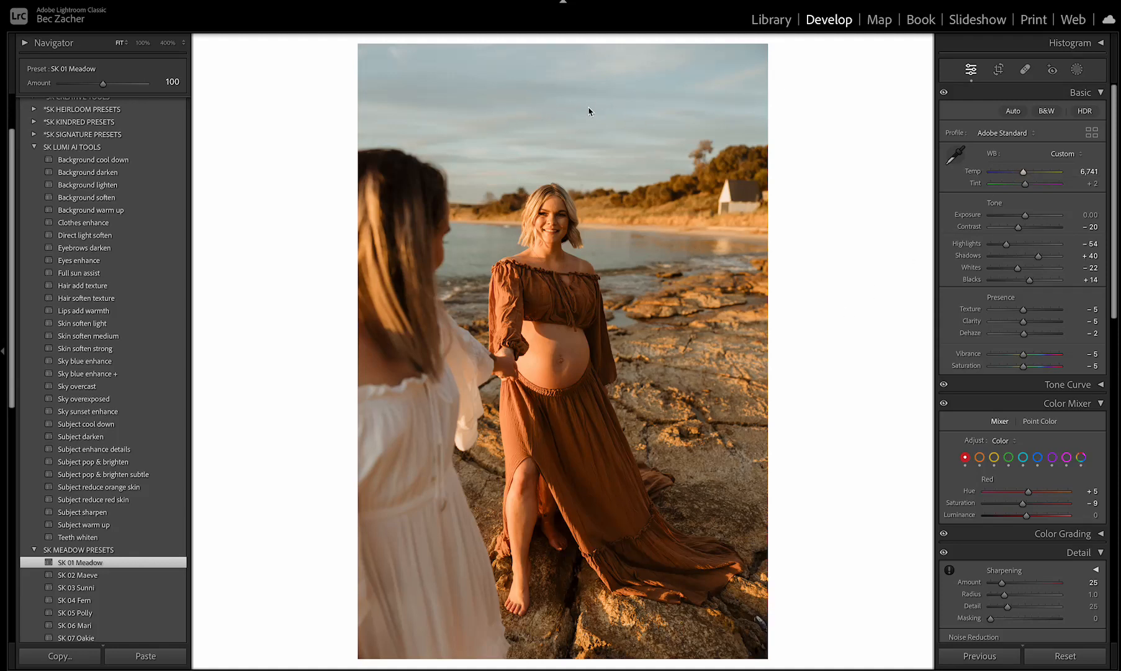
mouse_move(684, 341)
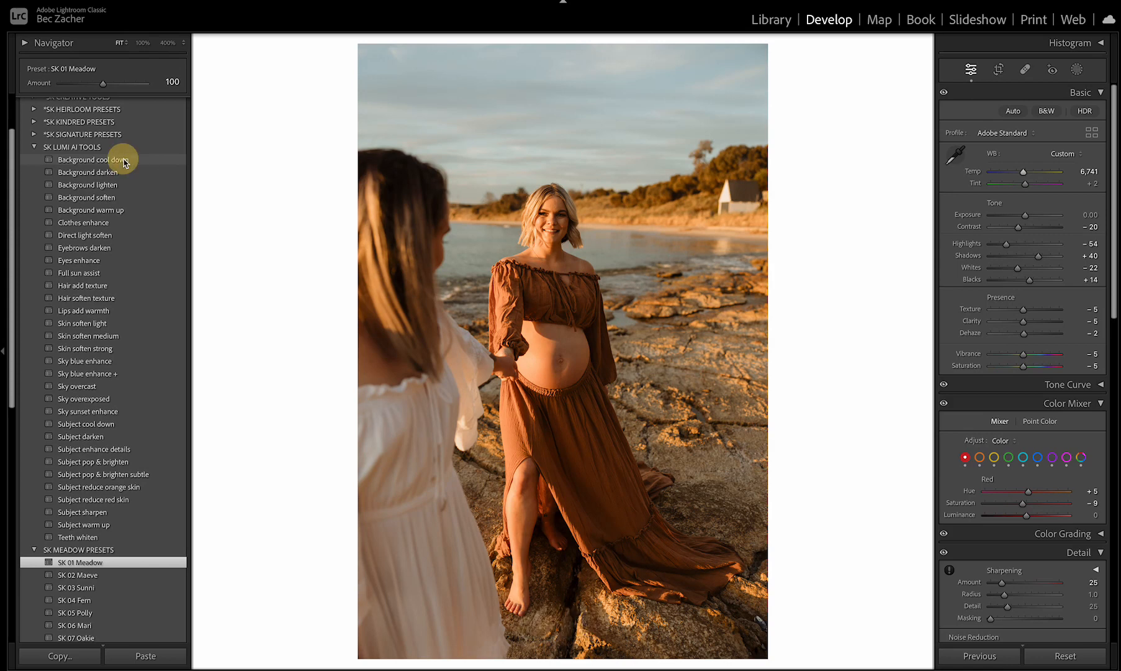
click(94, 160)
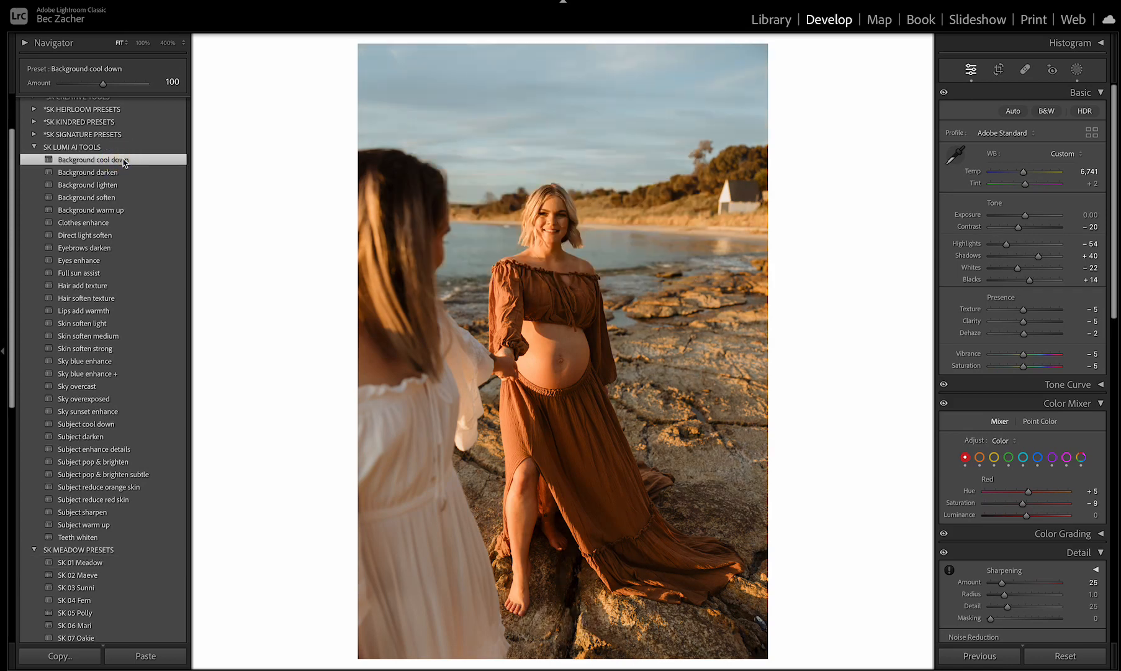
click(94, 160)
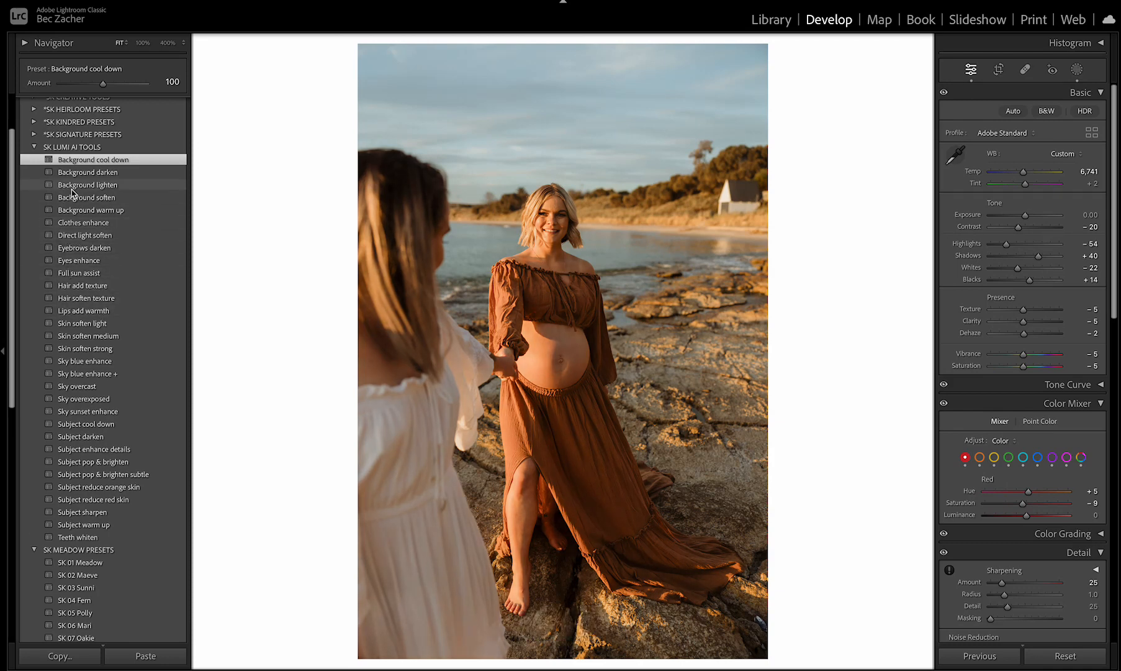
mouse_move(86, 236)
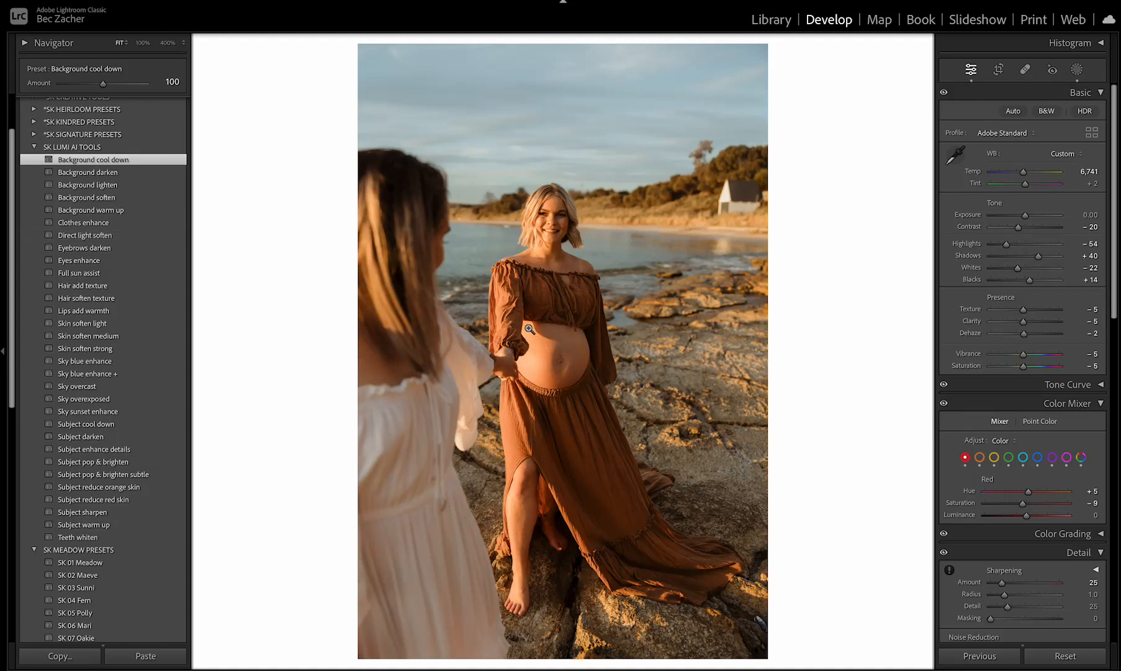
mouse_move(544, 260)
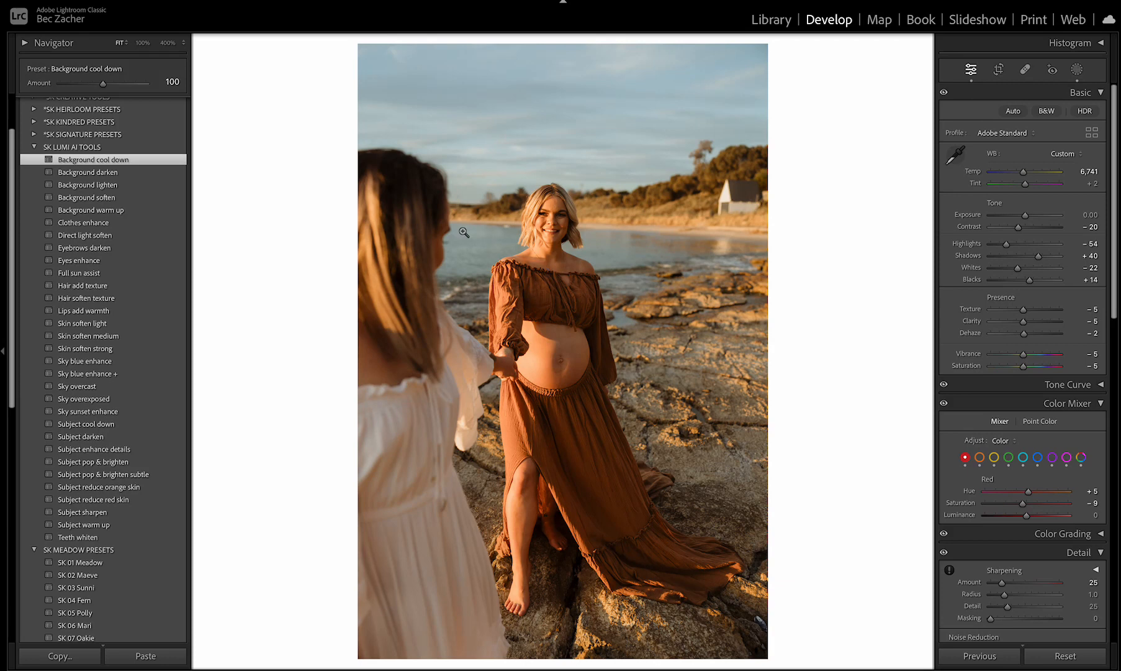
mouse_move(84, 267)
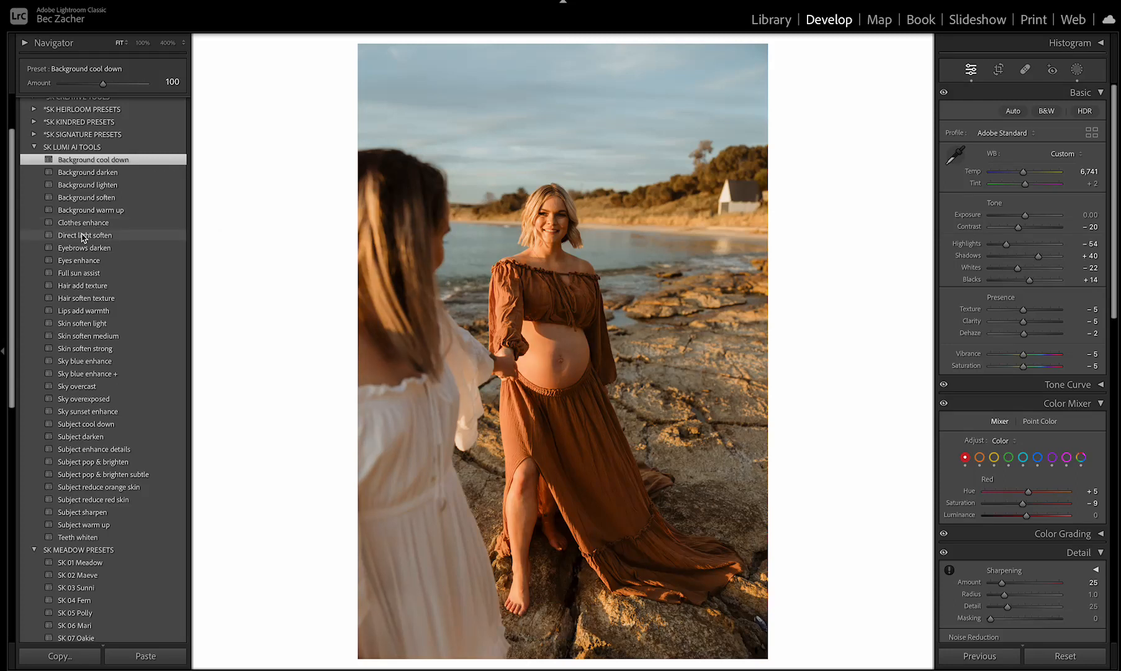
click(85, 235)
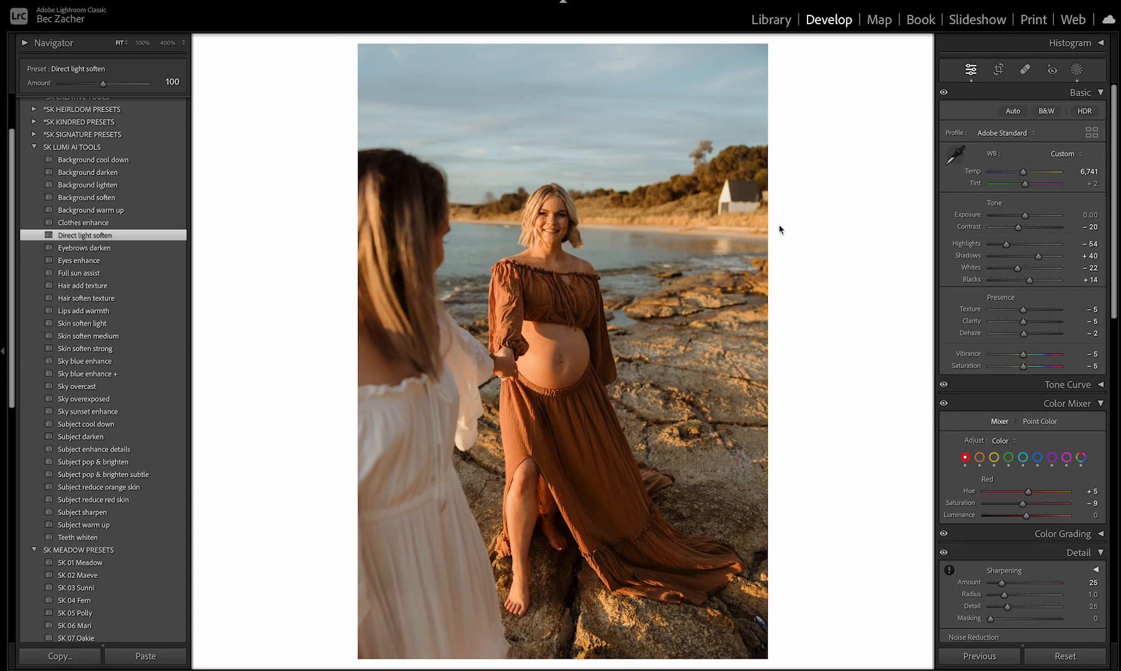
mouse_move(819, 235)
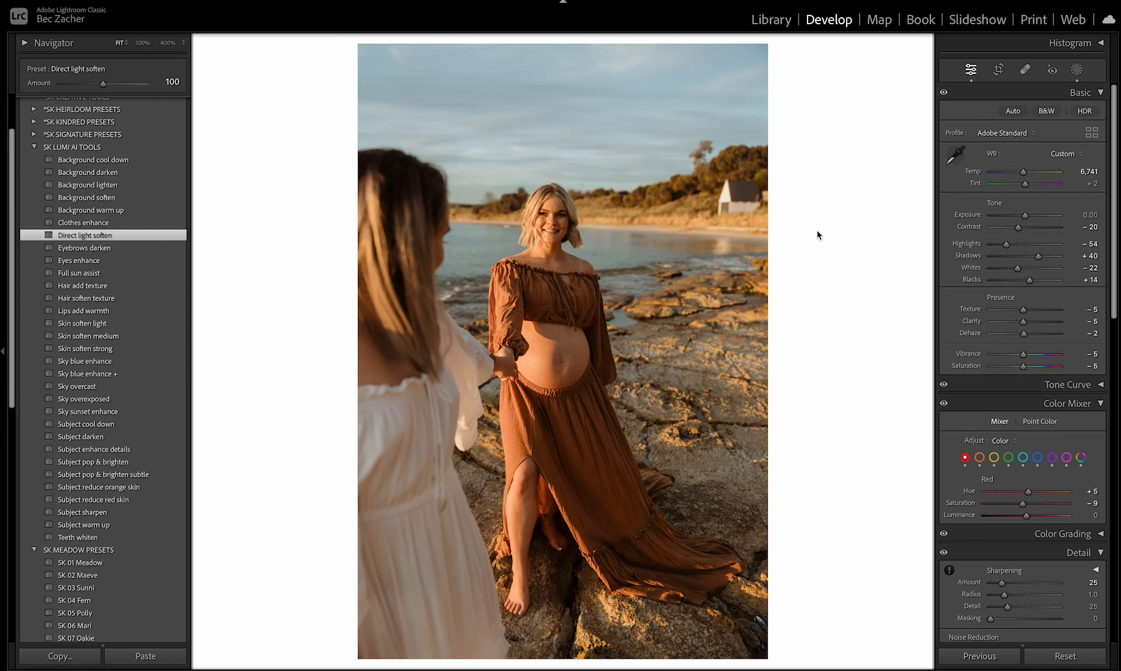
mouse_move(805, 543)
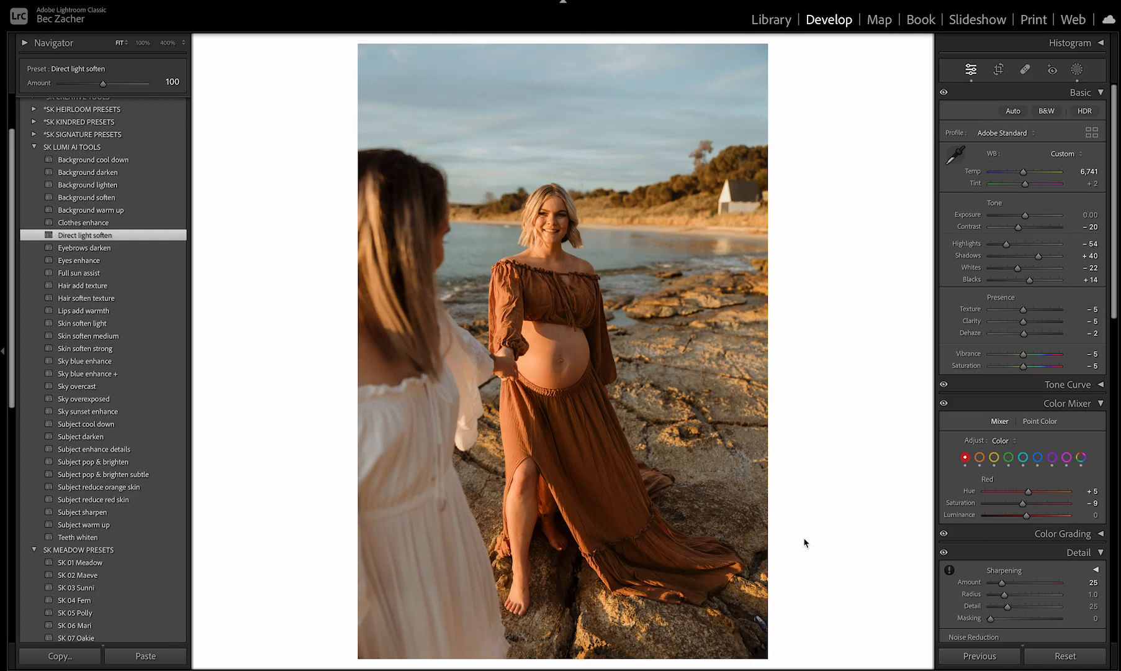
Select the close-up of the toddler with her parents and apply SK 01 Meadow
click(75, 612)
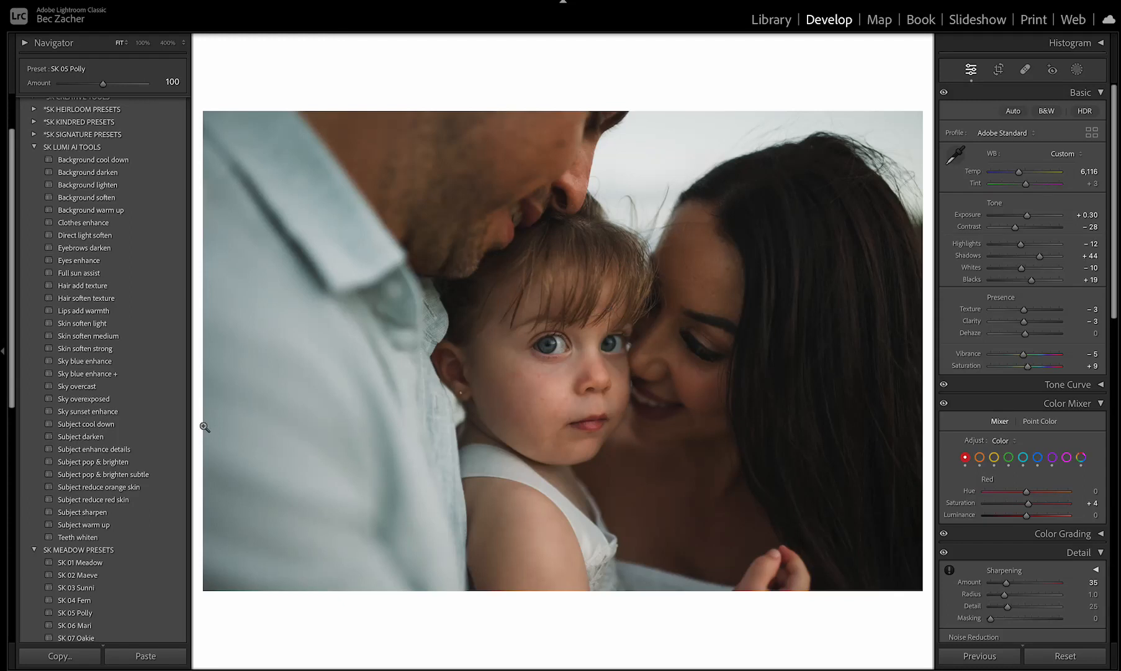
click(94, 449)
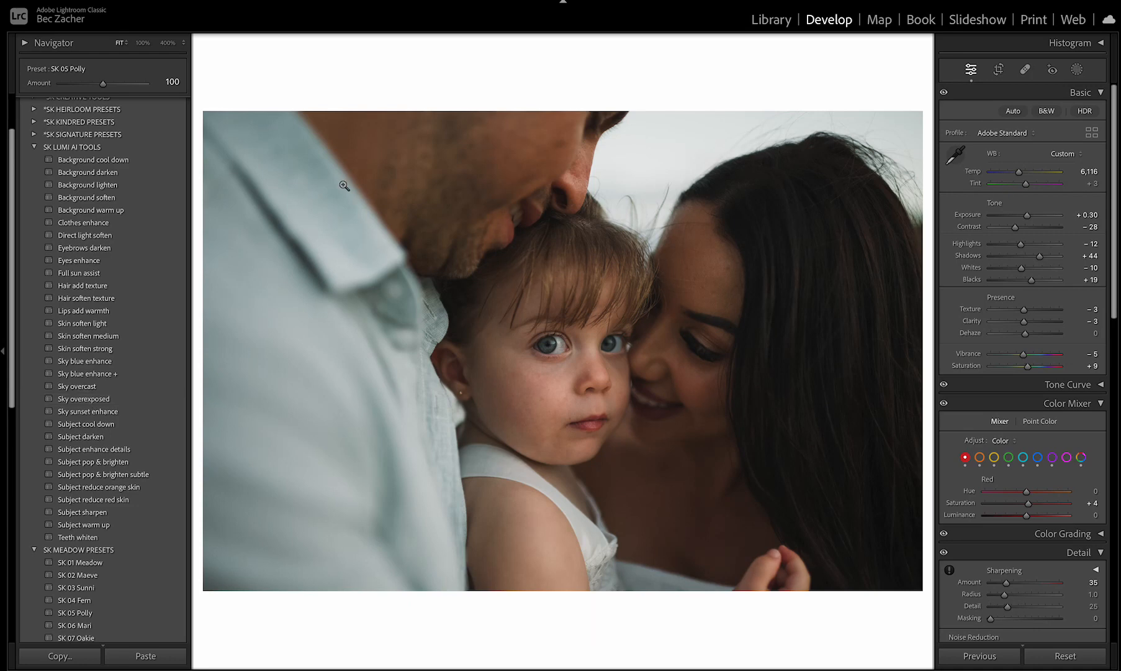
mouse_move(508, 71)
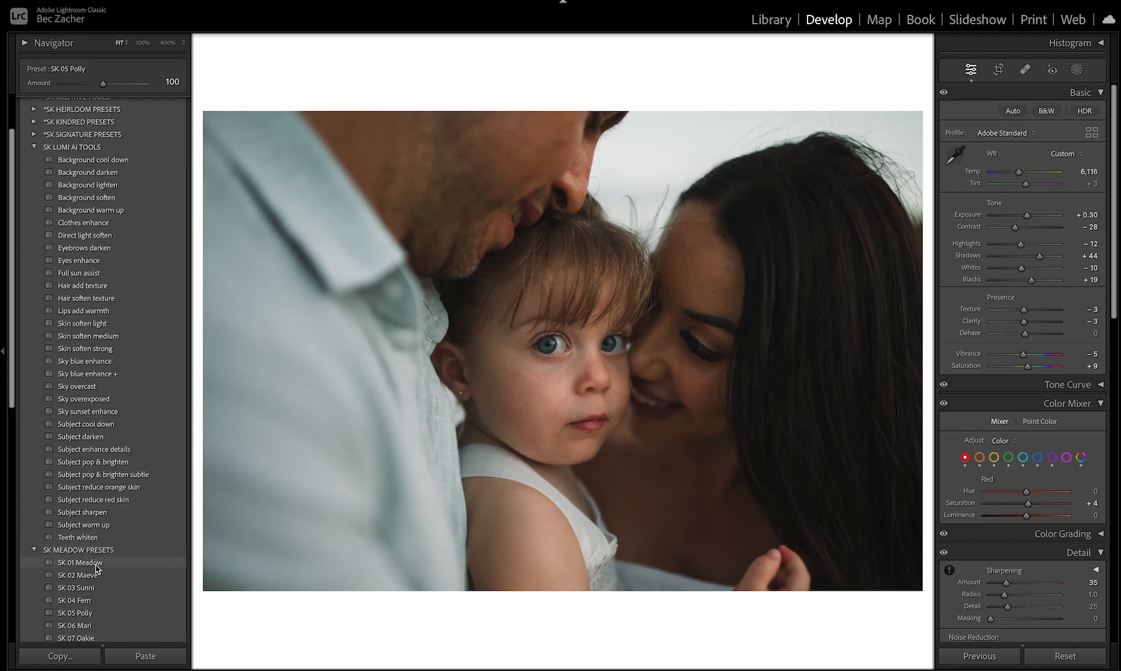
click(79, 561)
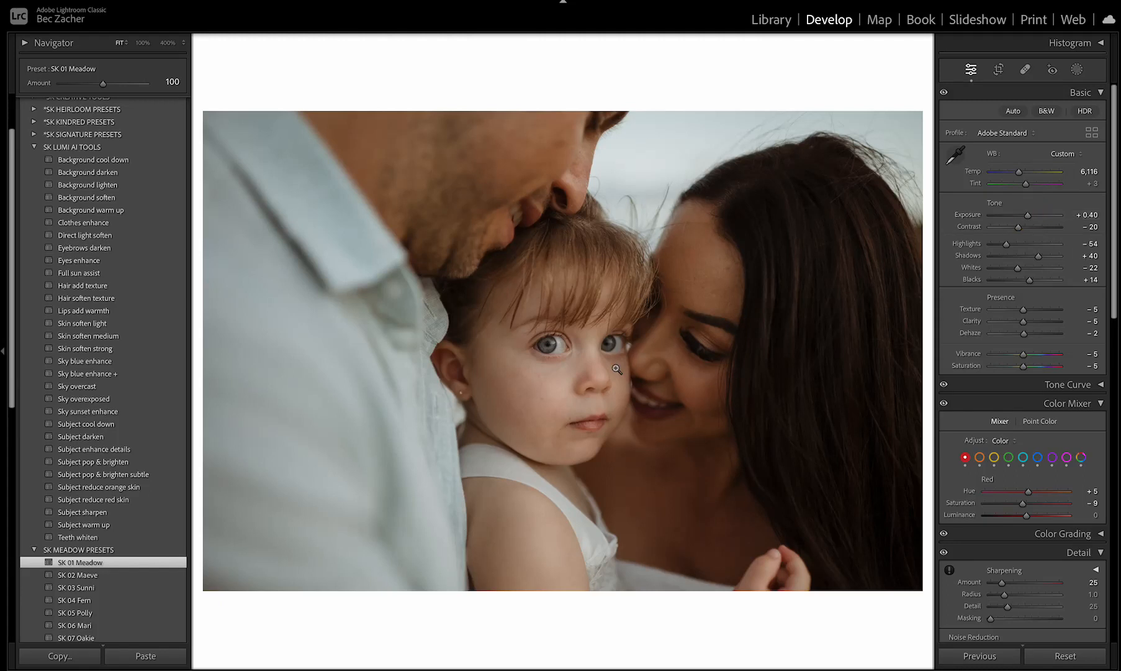
mouse_move(384, 357)
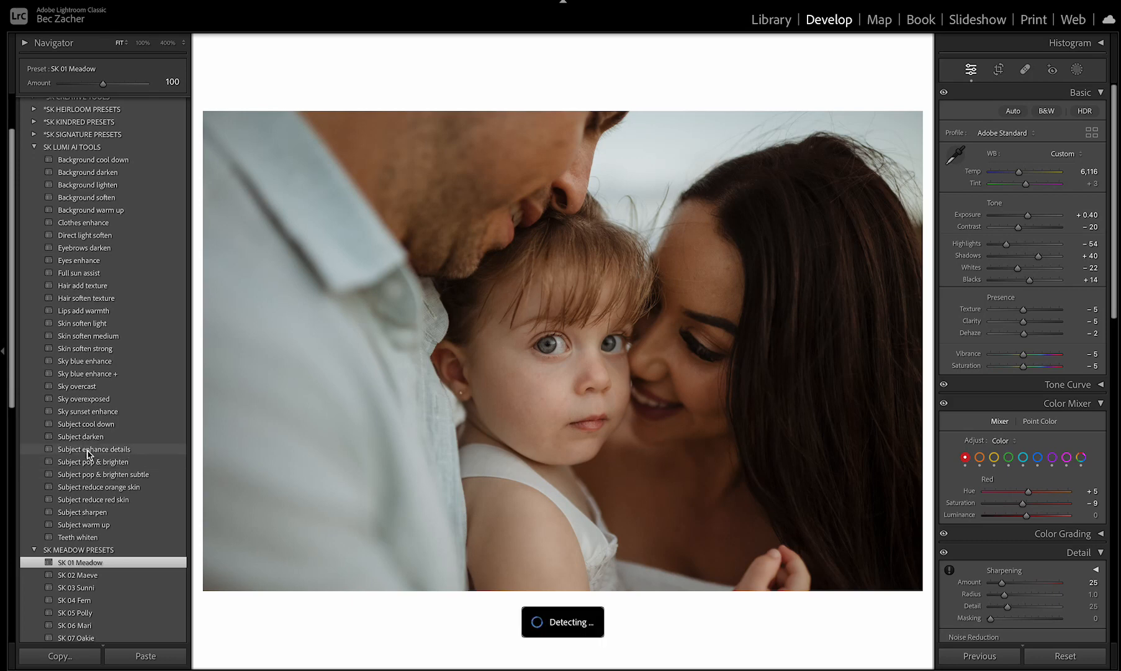
Apply Subject enhance details, then review its lips, teeth, iris, sclera, skin and hair masks
click(100, 448)
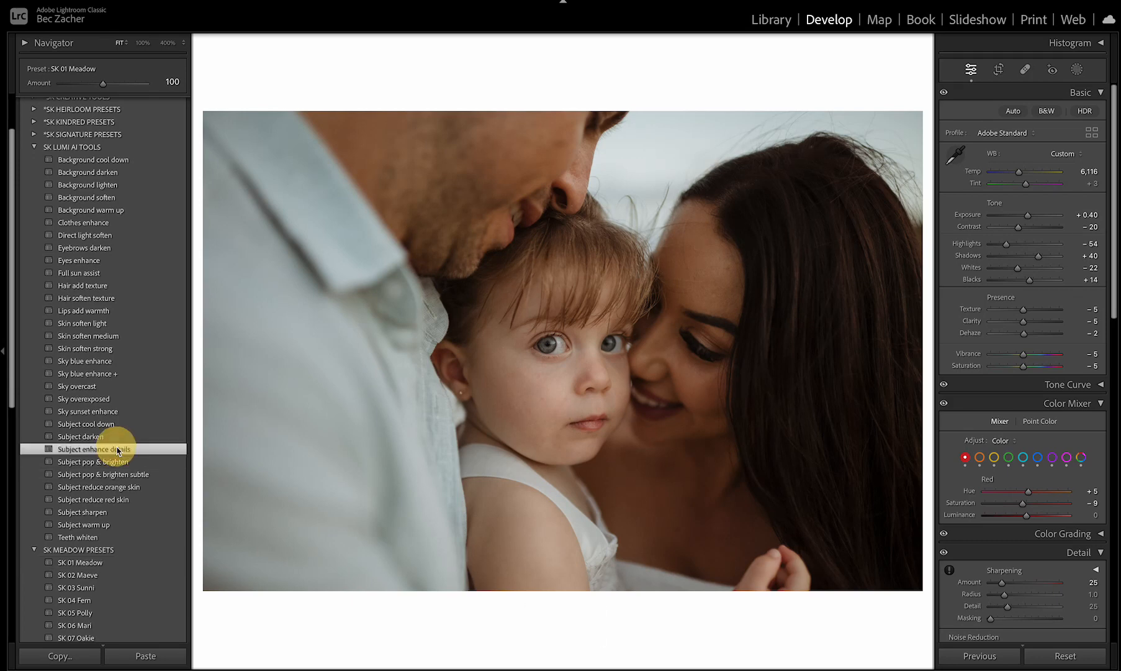
click(93, 448)
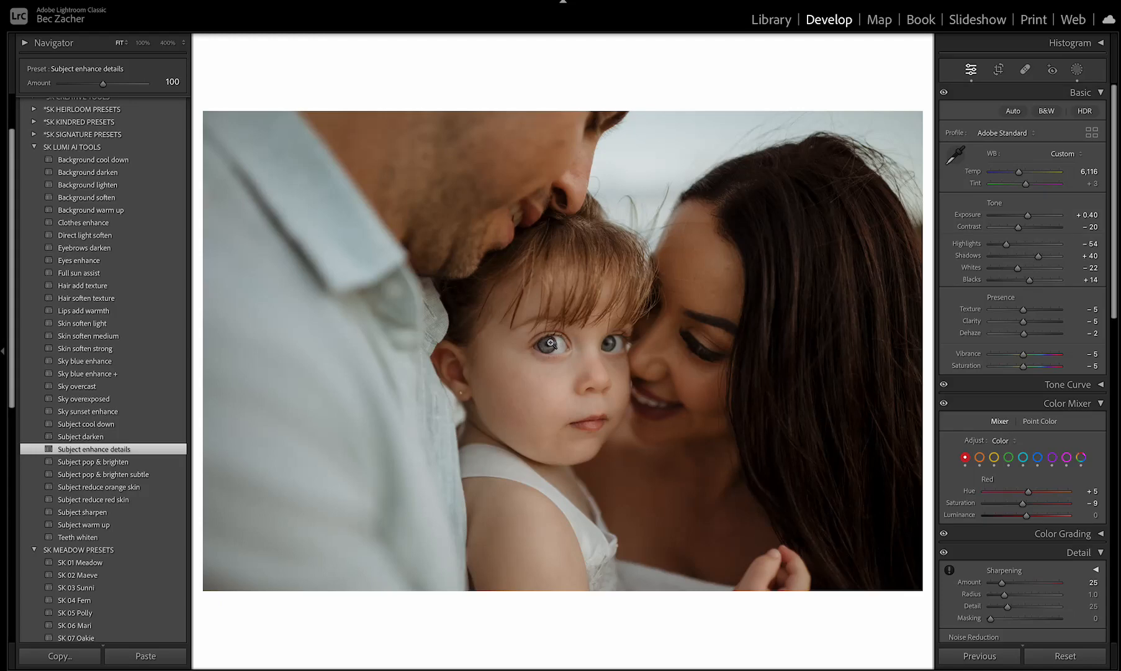
mouse_move(512, 372)
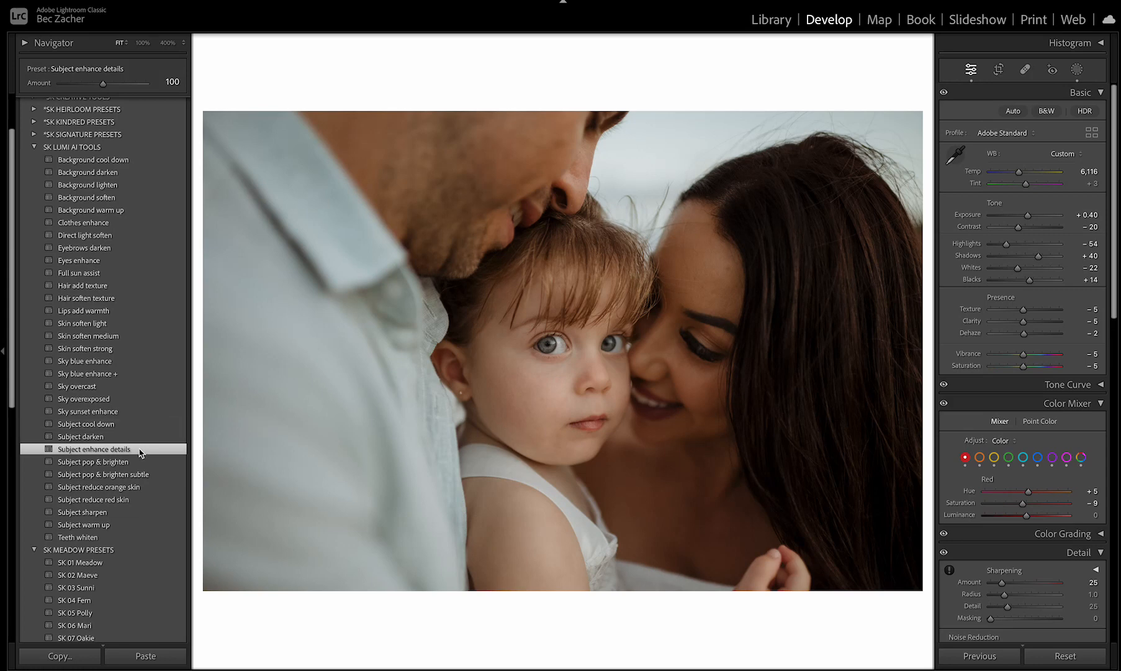
click(1080, 70)
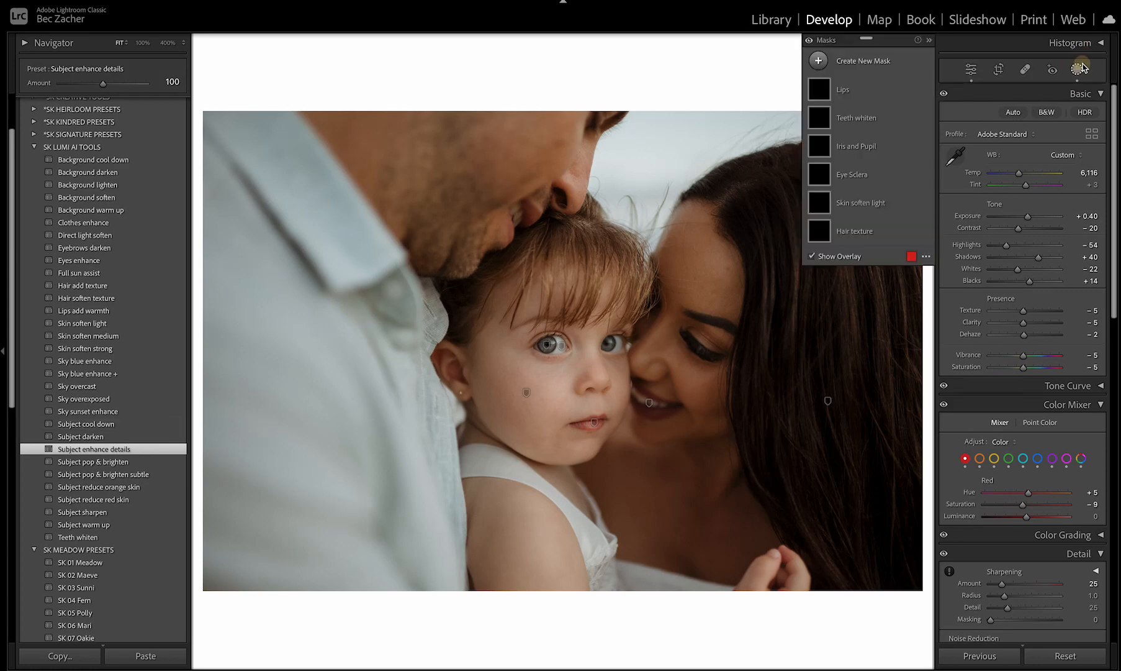
click(843, 90)
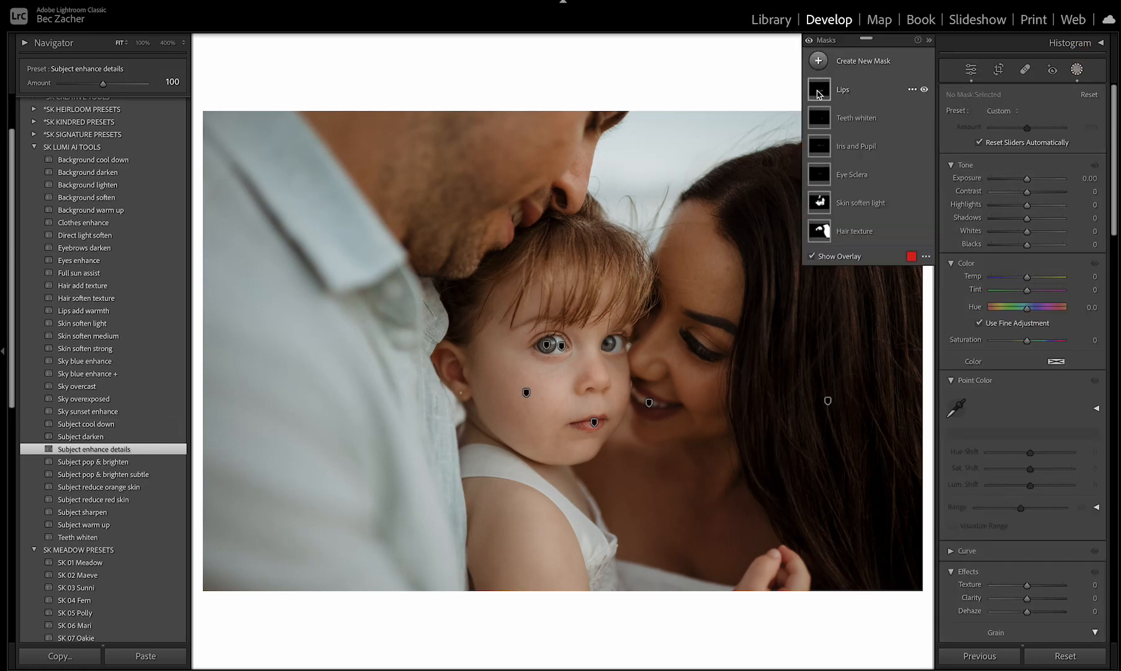
mouse_move(856, 118)
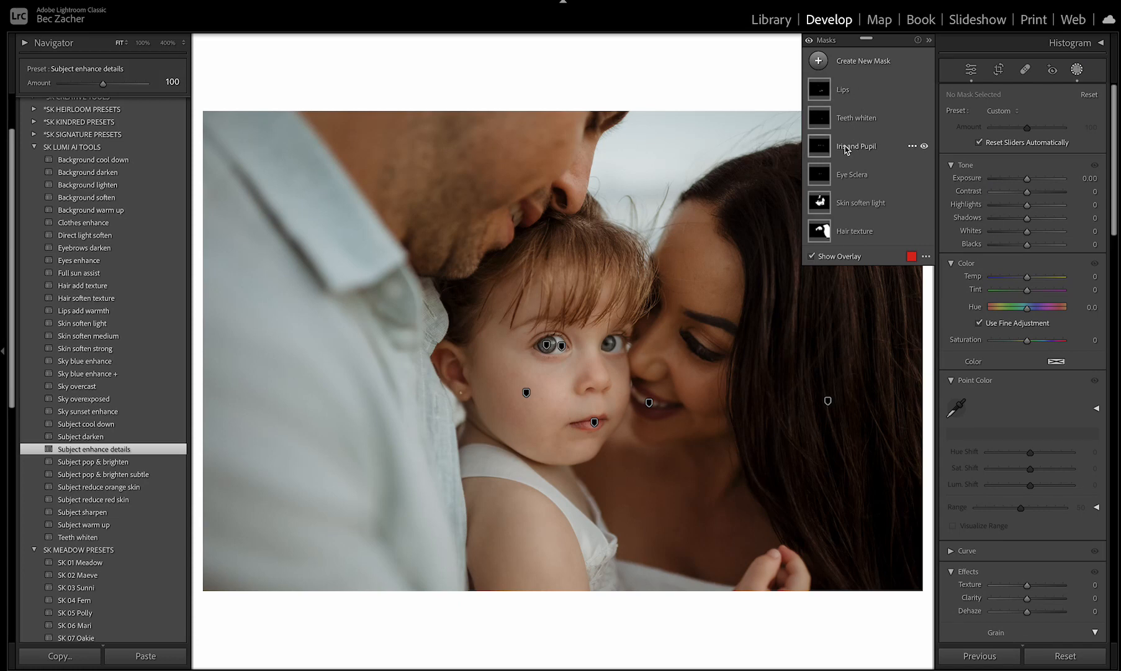
mouse_move(874, 156)
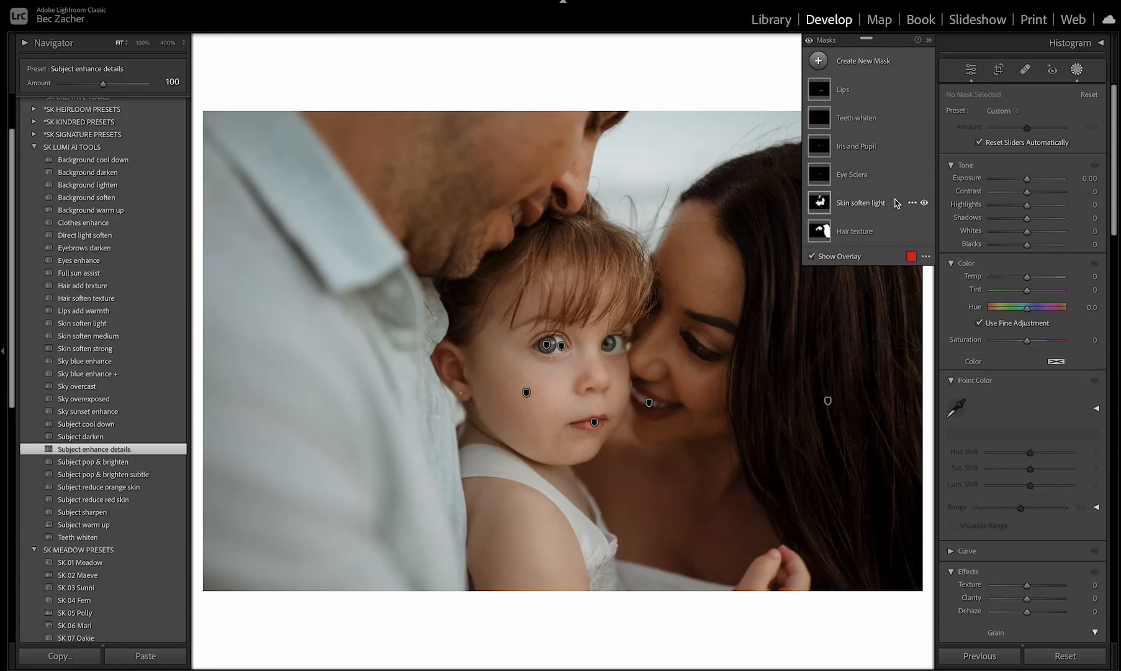
mouse_move(526, 337)
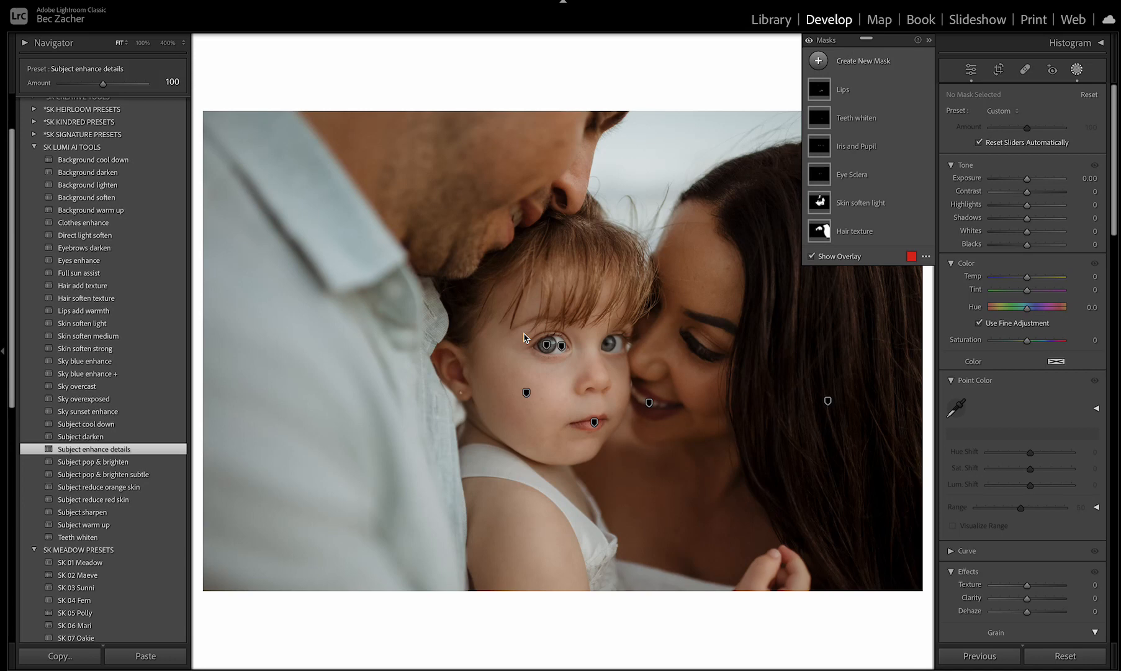
mouse_move(432, 372)
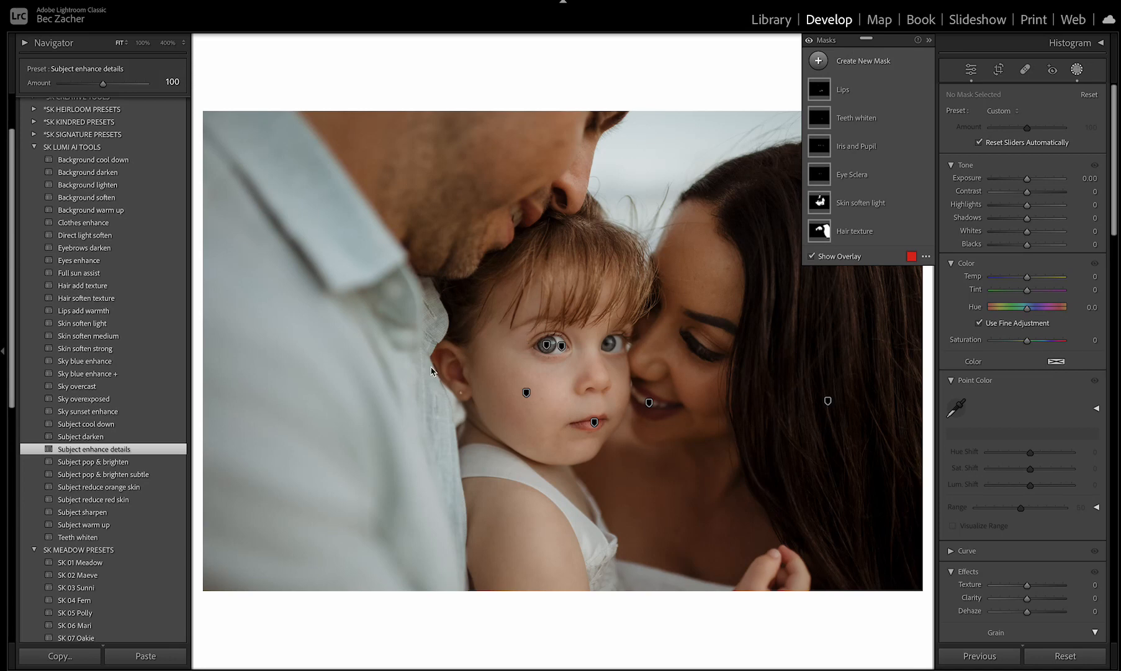
mouse_move(641, 268)
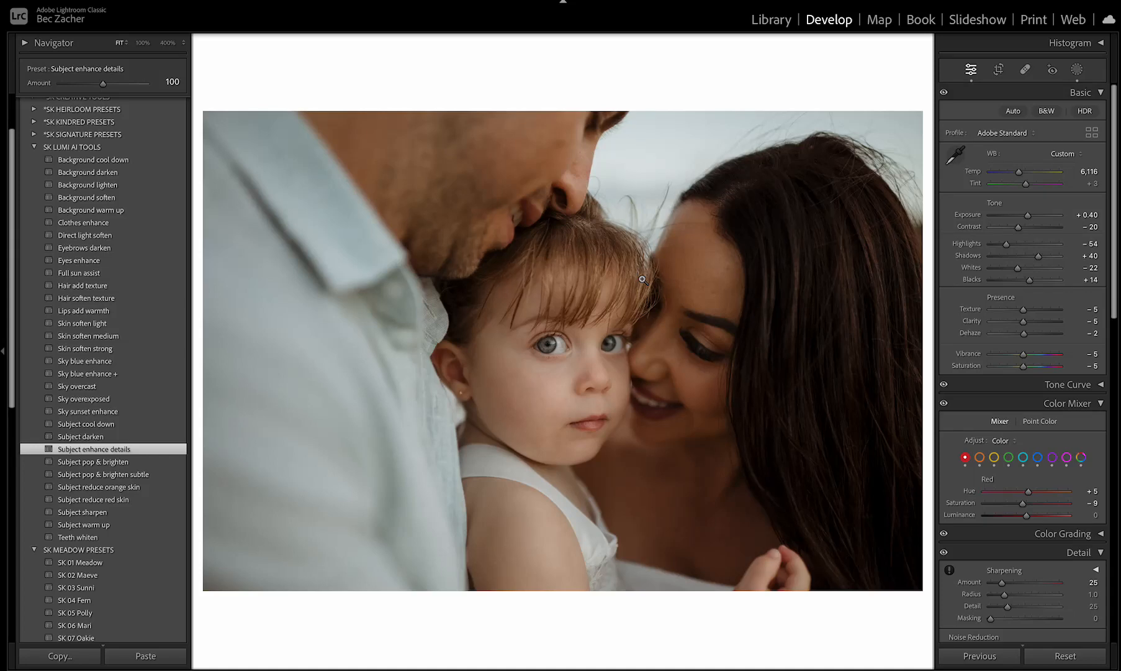
mouse_move(397, 503)
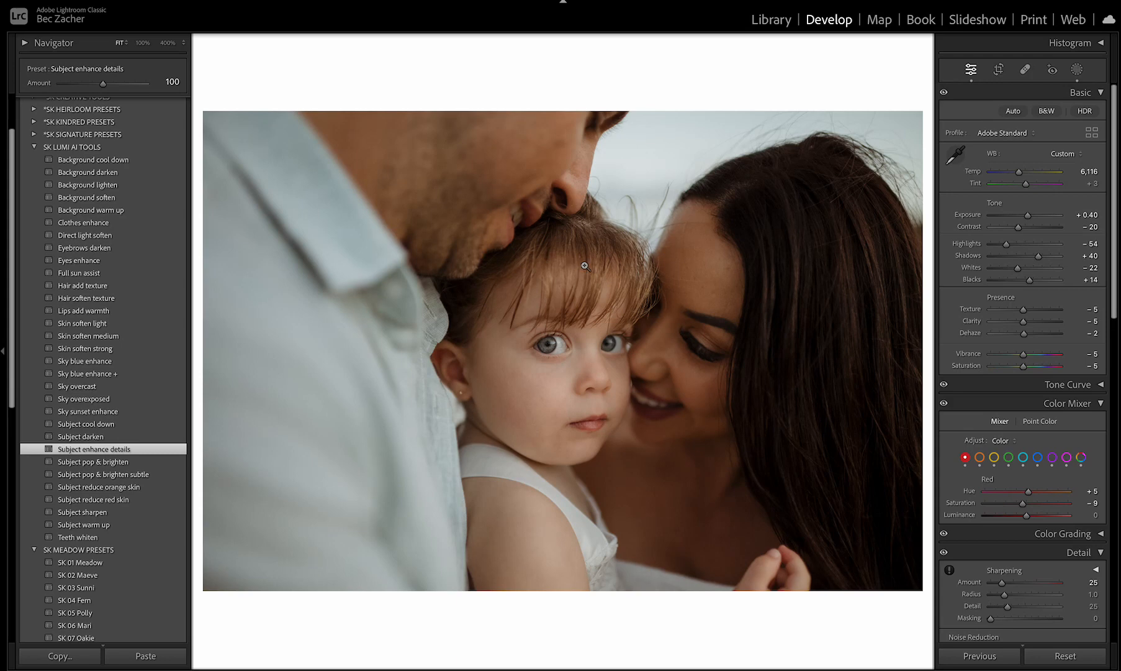
mouse_move(621, 243)
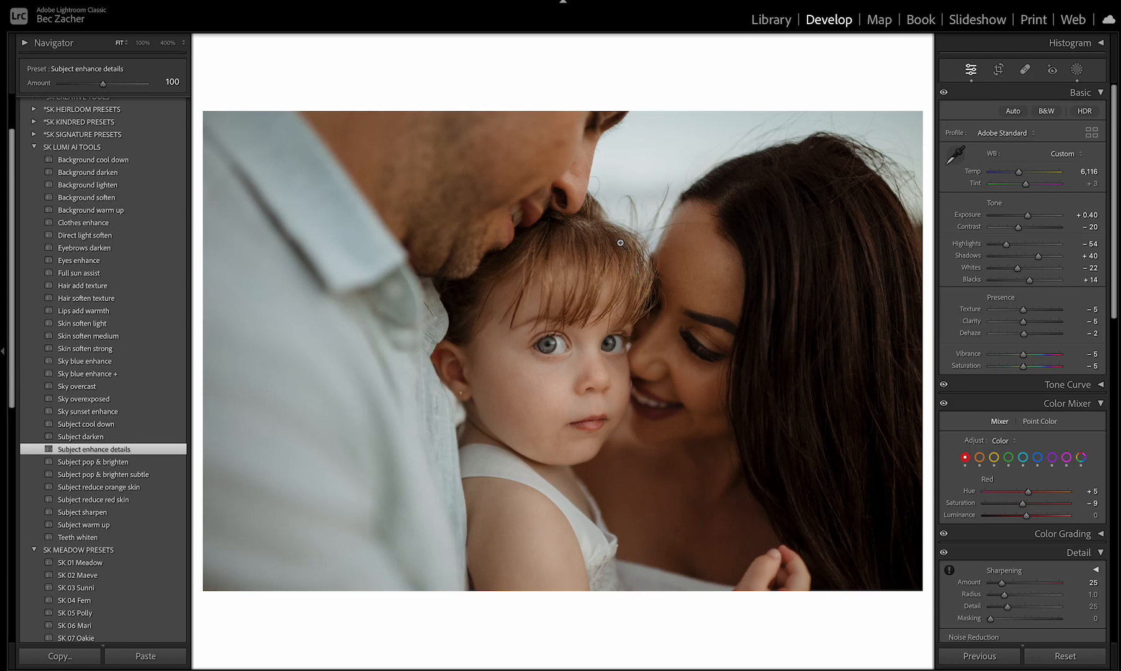
mouse_move(533, 256)
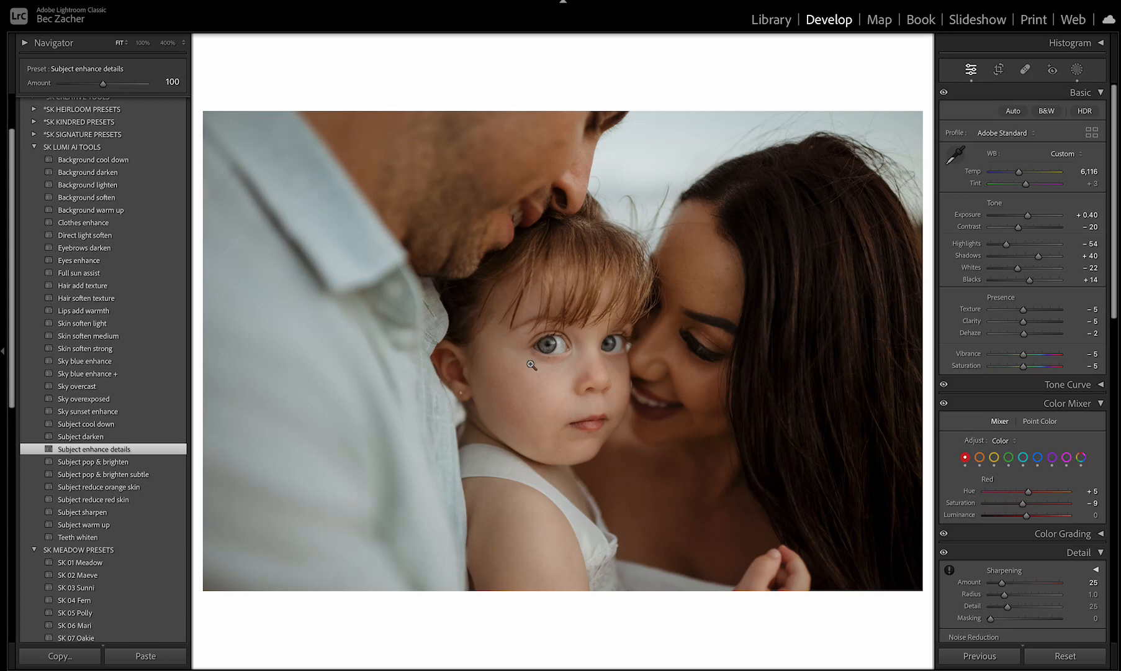
mouse_move(433, 429)
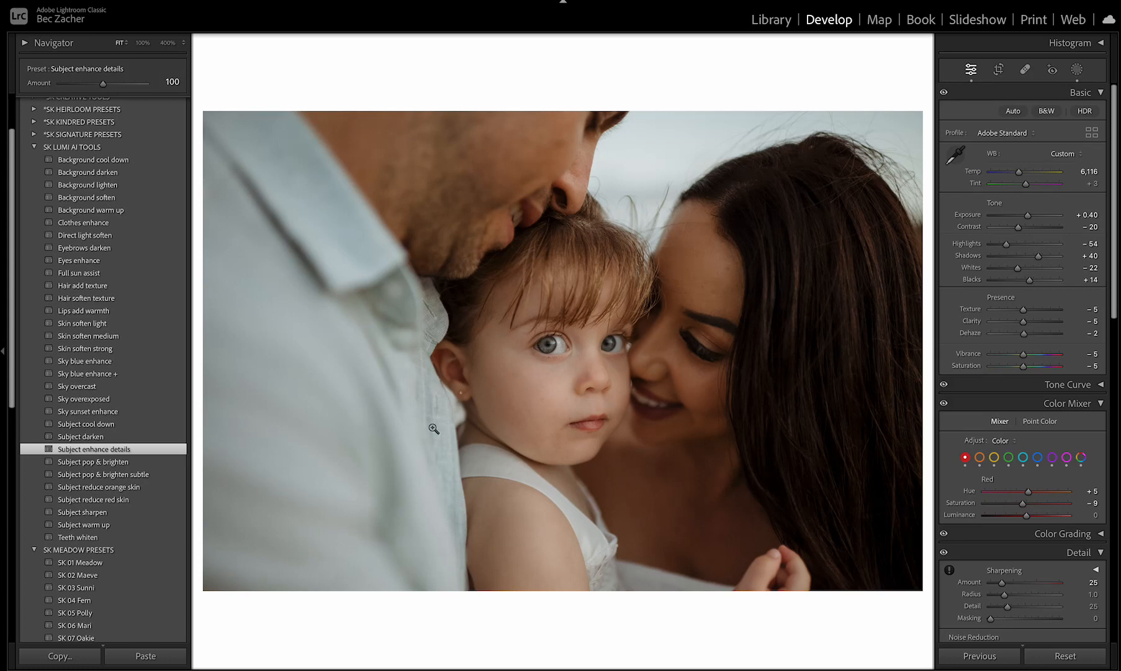
Apply the SK LUMI AI TOOLS Subject pop & brighten preset to the family close-up
click(93, 461)
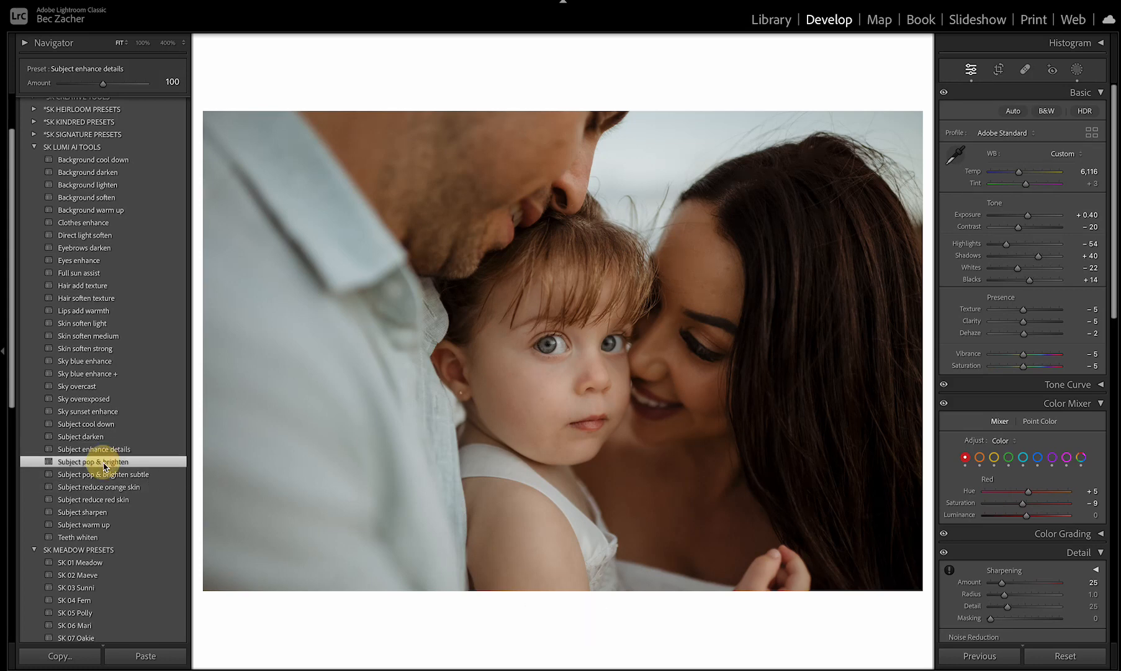
click(92, 461)
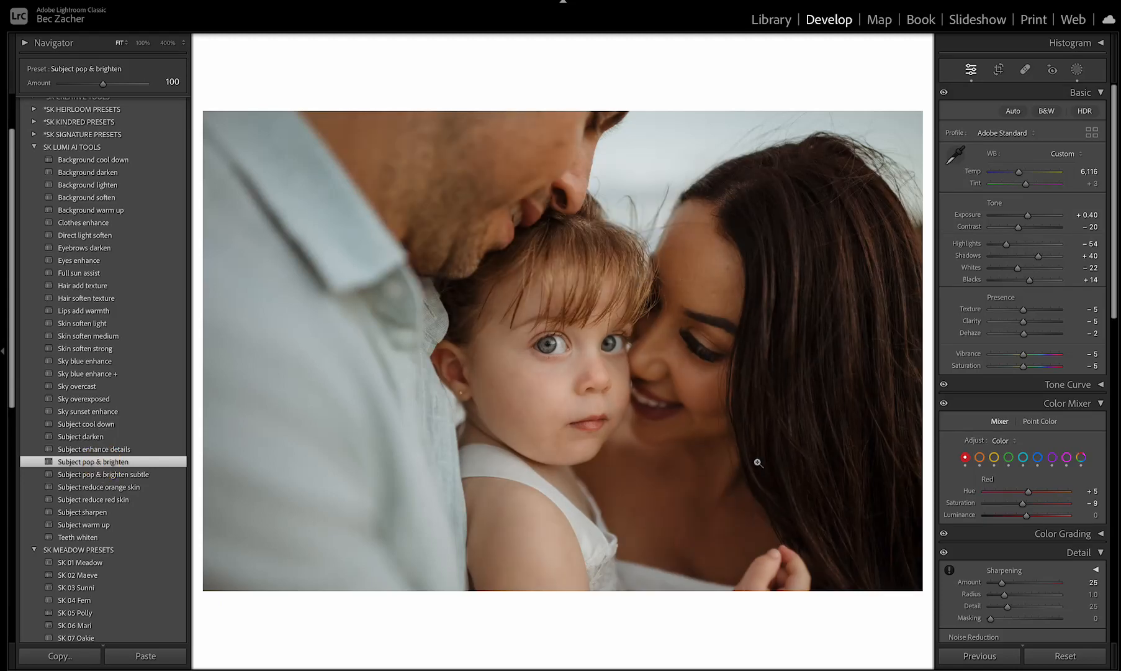
mouse_move(803, 530)
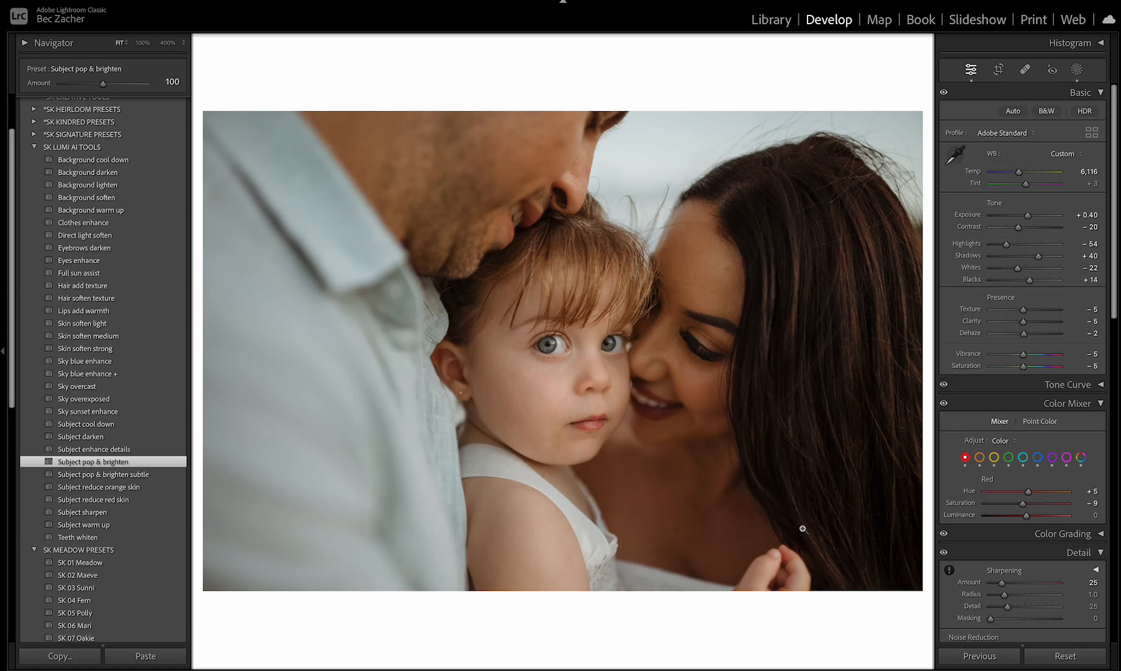
mouse_move(810, 440)
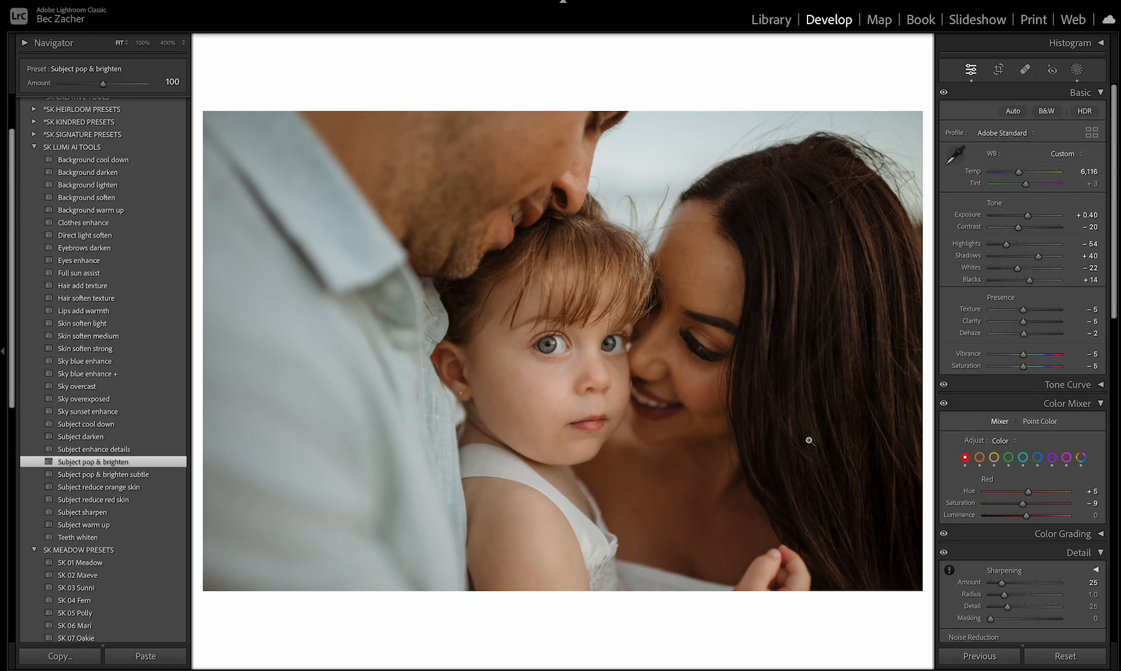
mouse_move(350, 226)
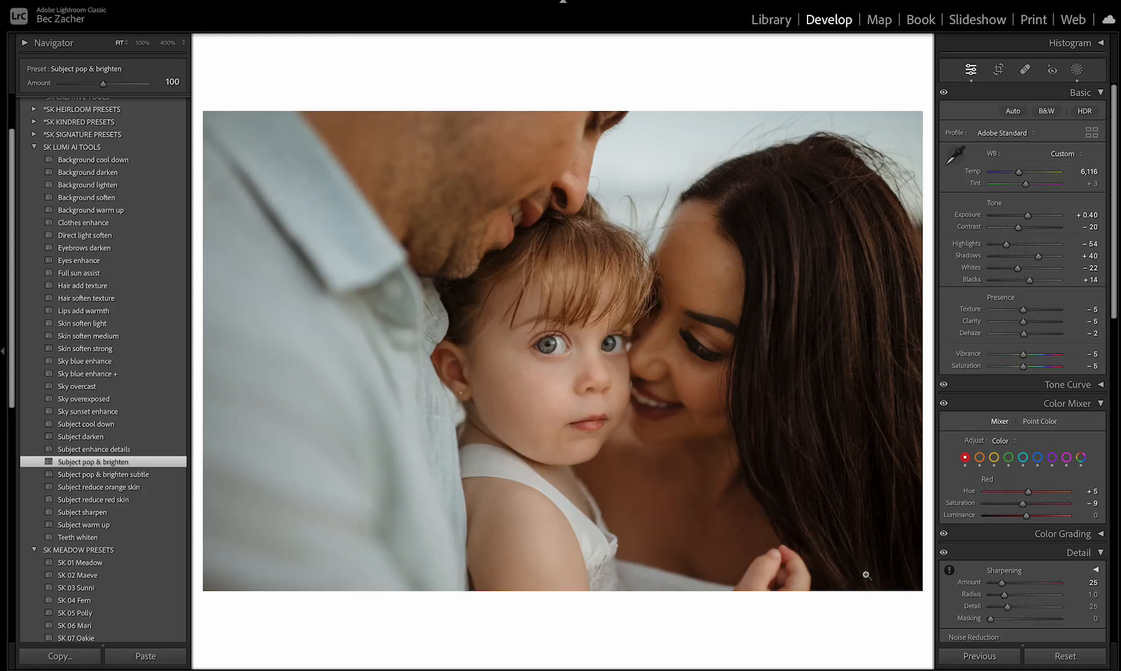
mouse_move(371, 294)
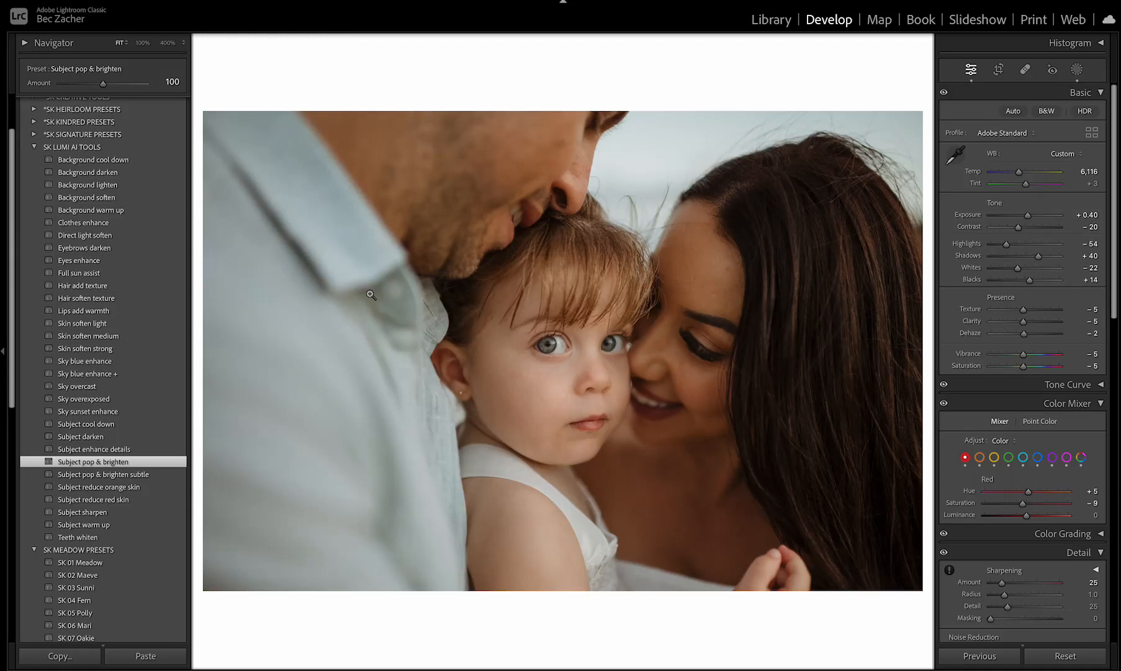